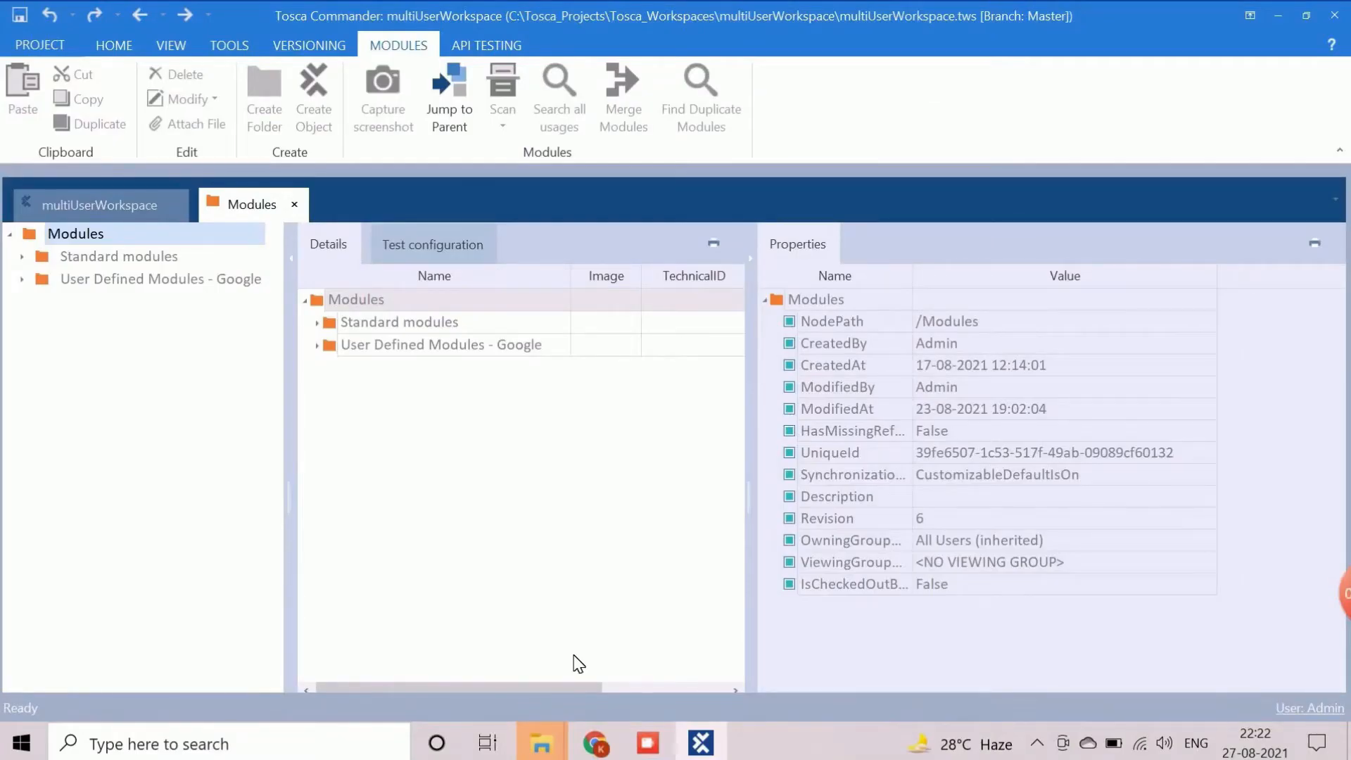
mouse_move(144, 390)
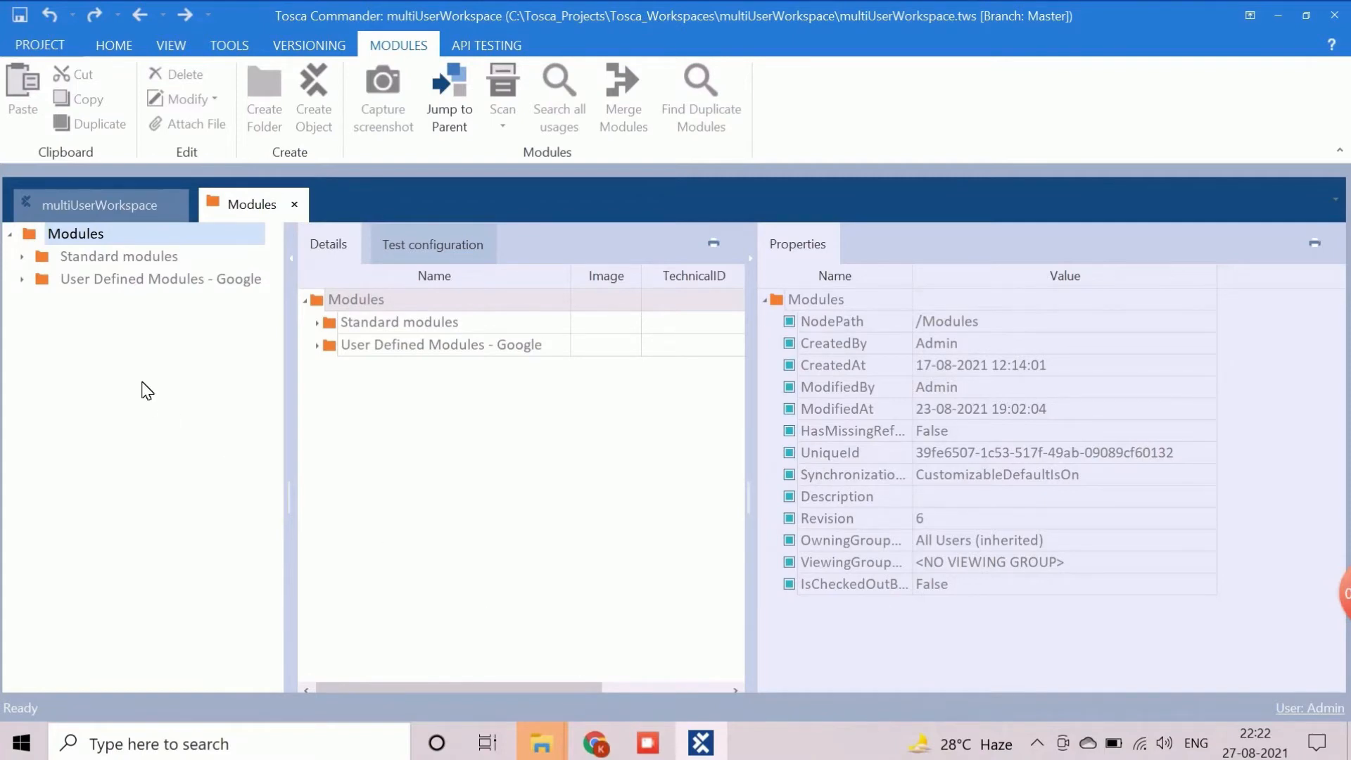
- Review the GoogleSearchScreen, search results and Tricentis Tosca – Accelerate modules under User Defined Modules - Google
click(21, 279)
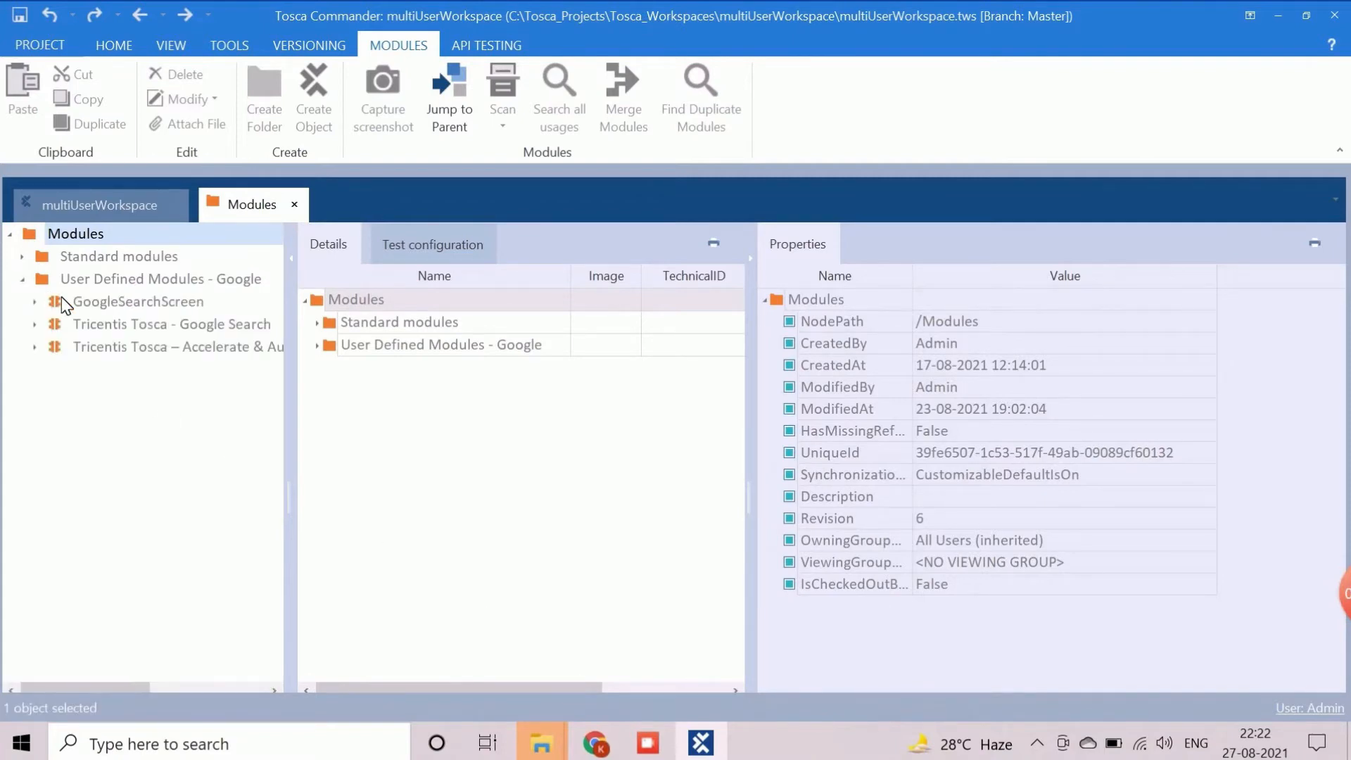
click(138, 302)
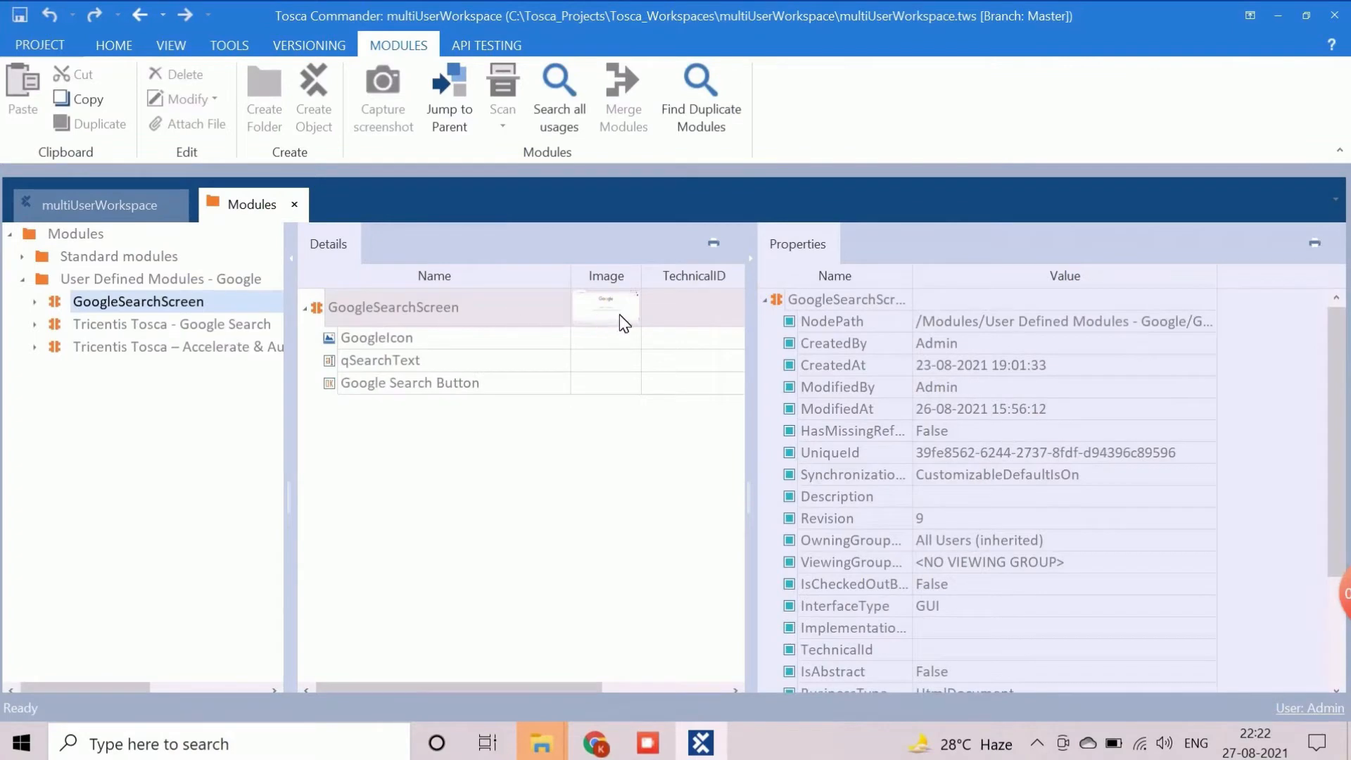
click(172, 324)
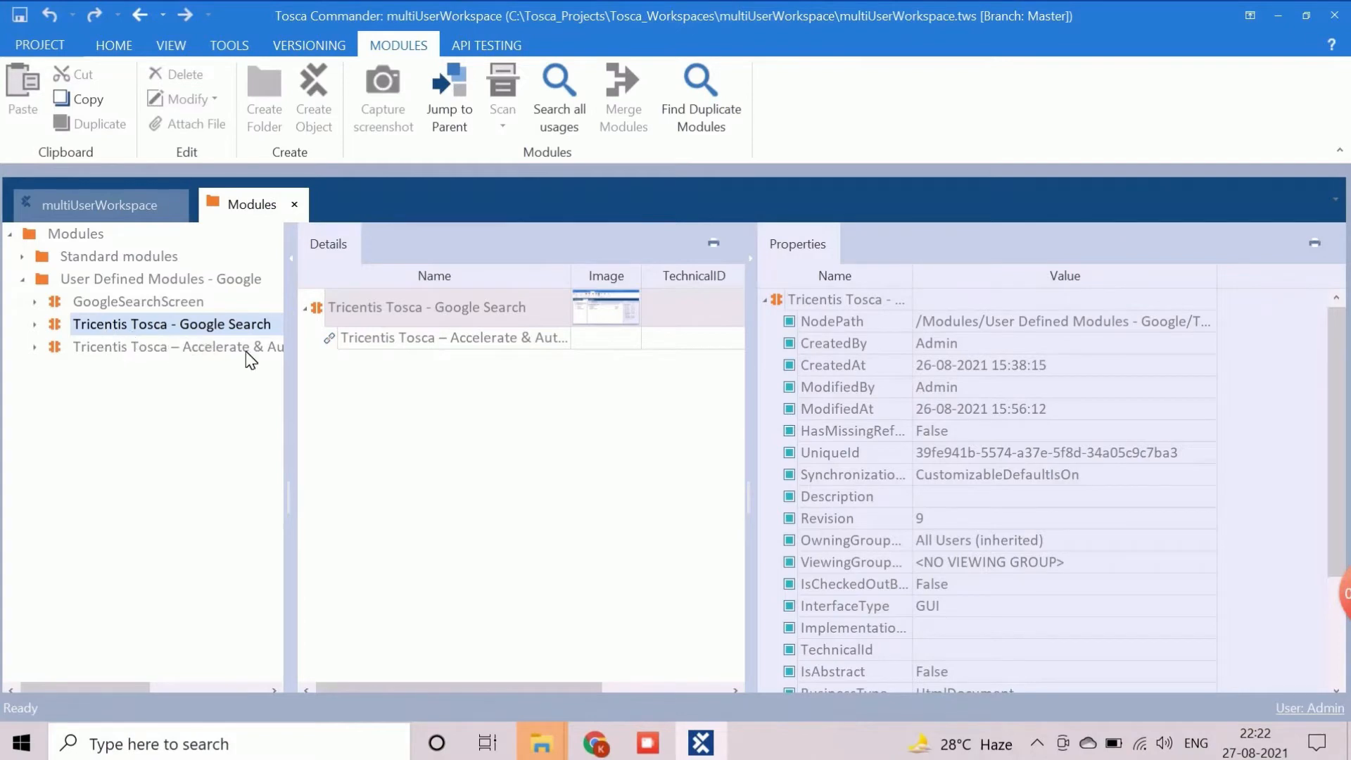
click(177, 346)
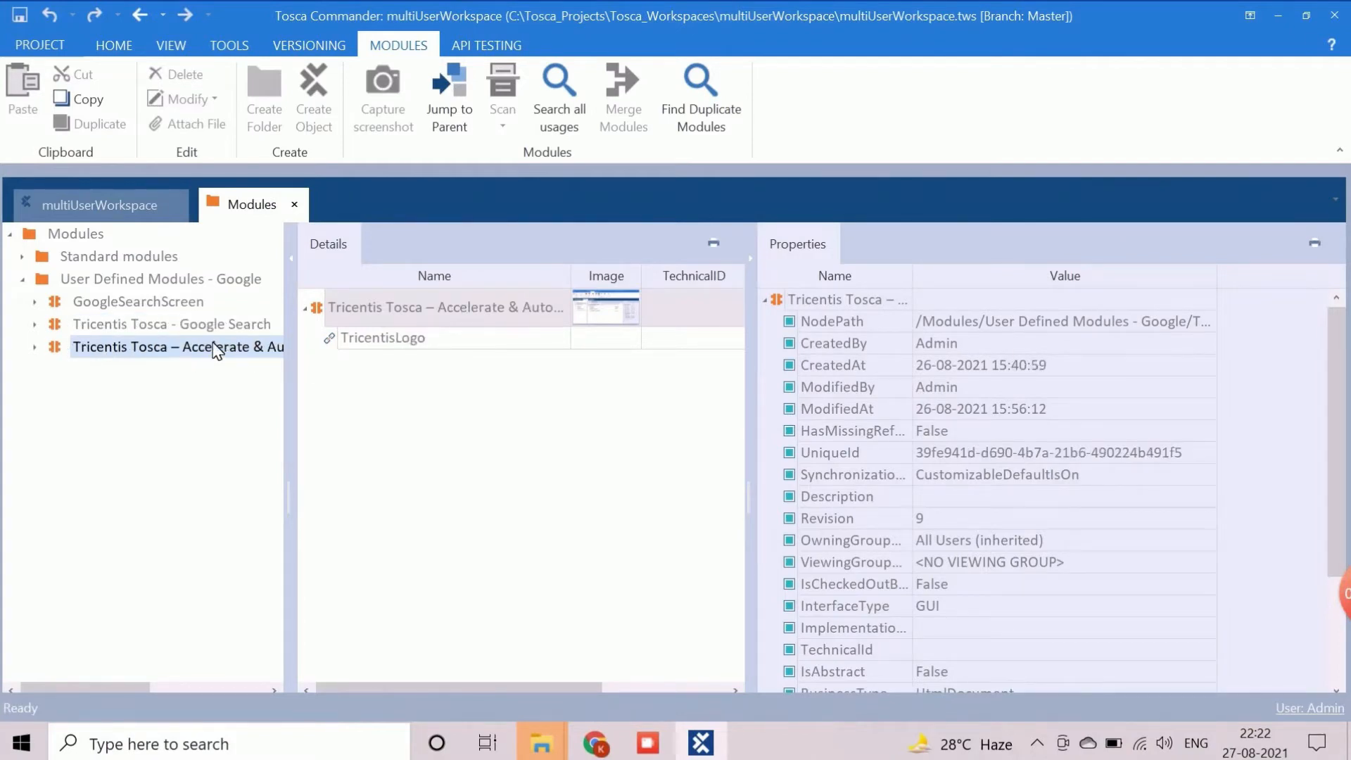
mouse_move(222, 356)
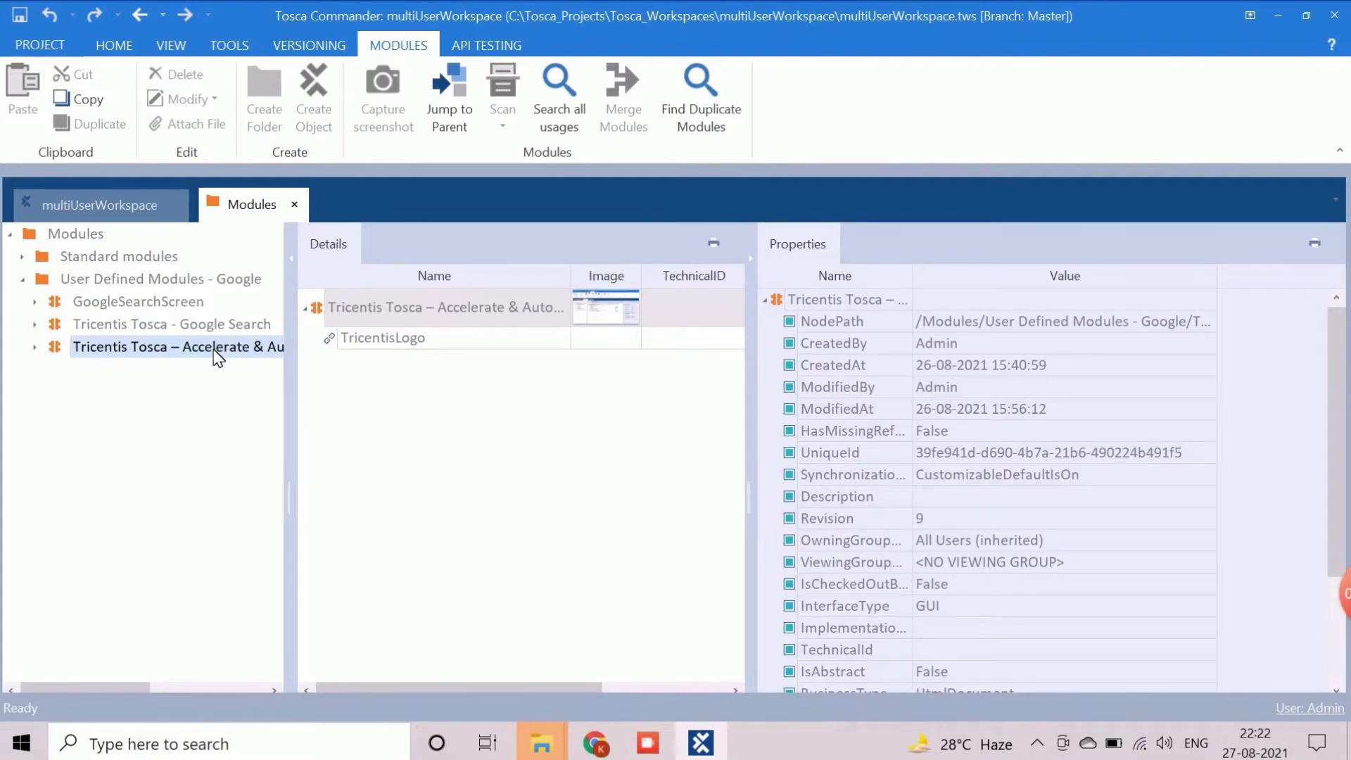
- Open the TestCases folder from the workspace overview and dock it as a tabbed document
click(97, 204)
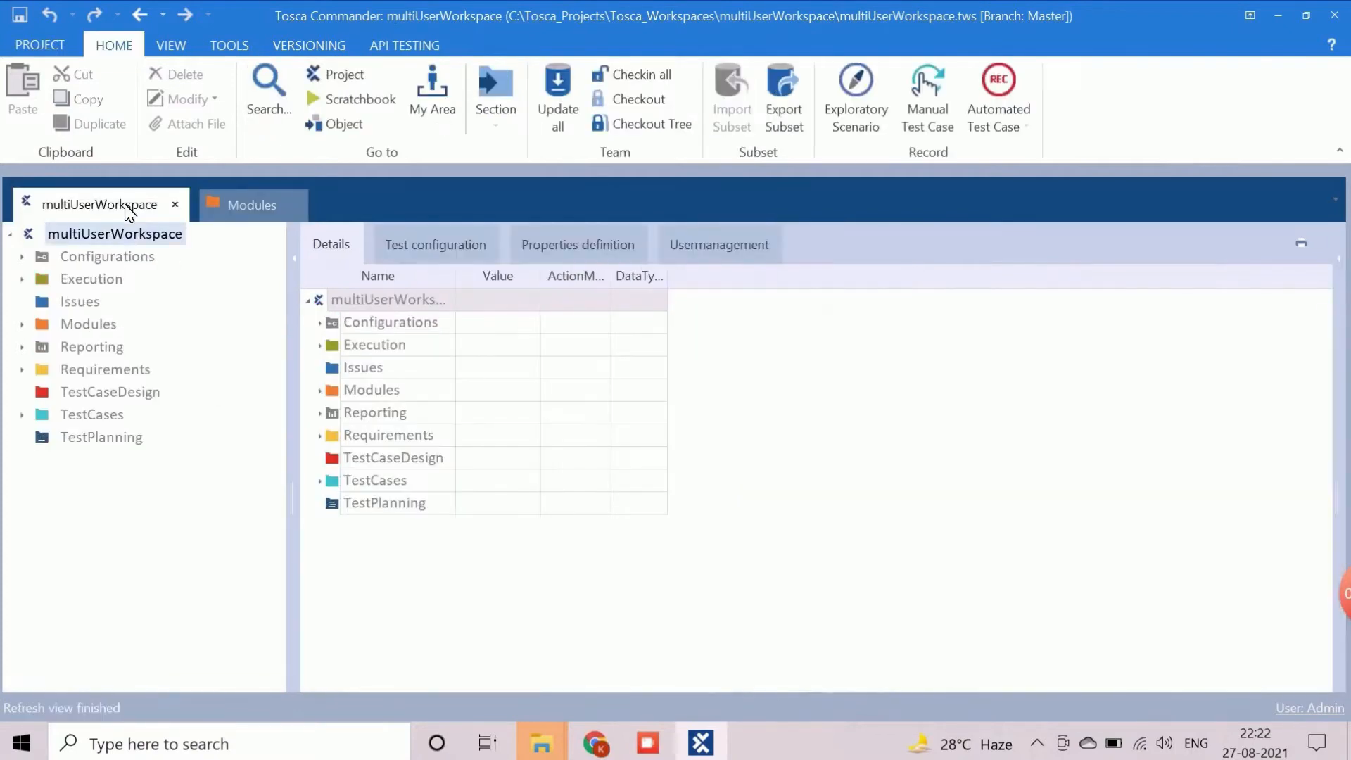
click(92, 414)
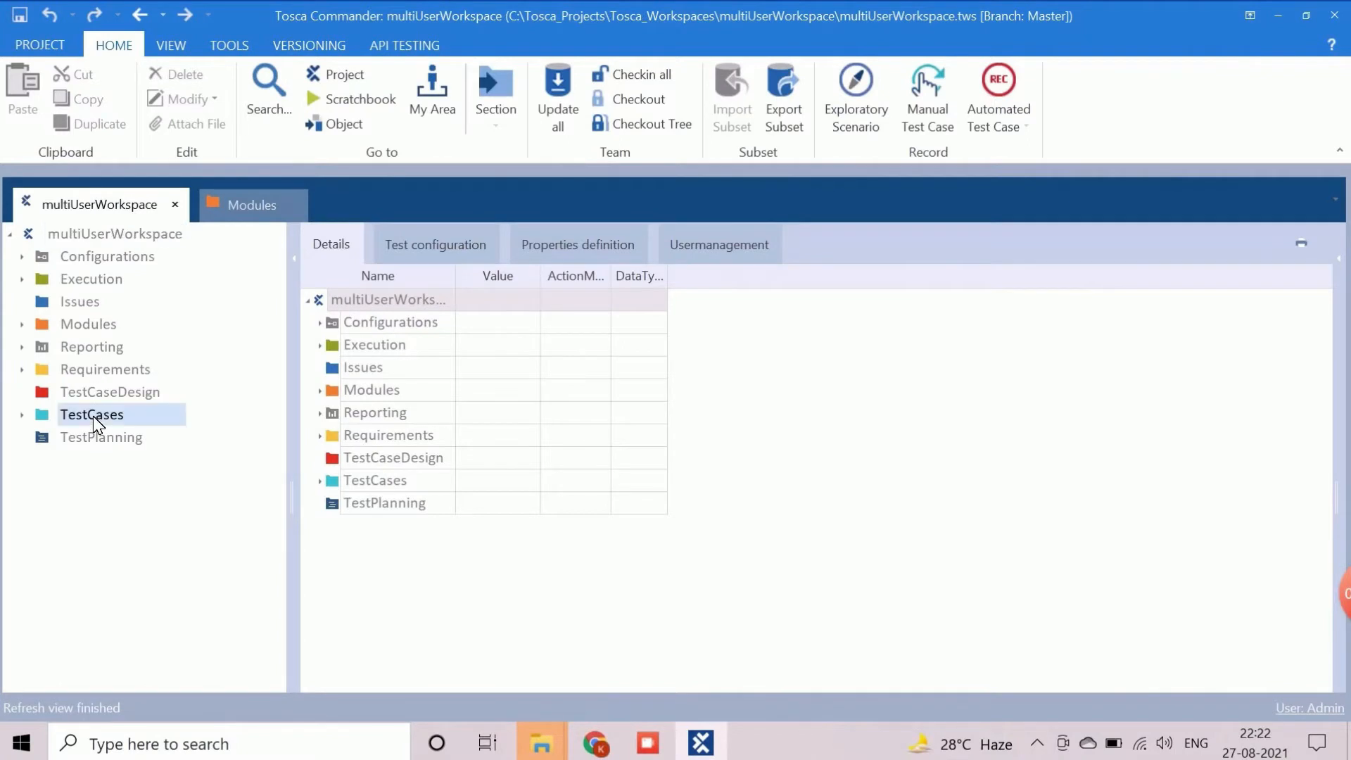
right_click(91, 413)
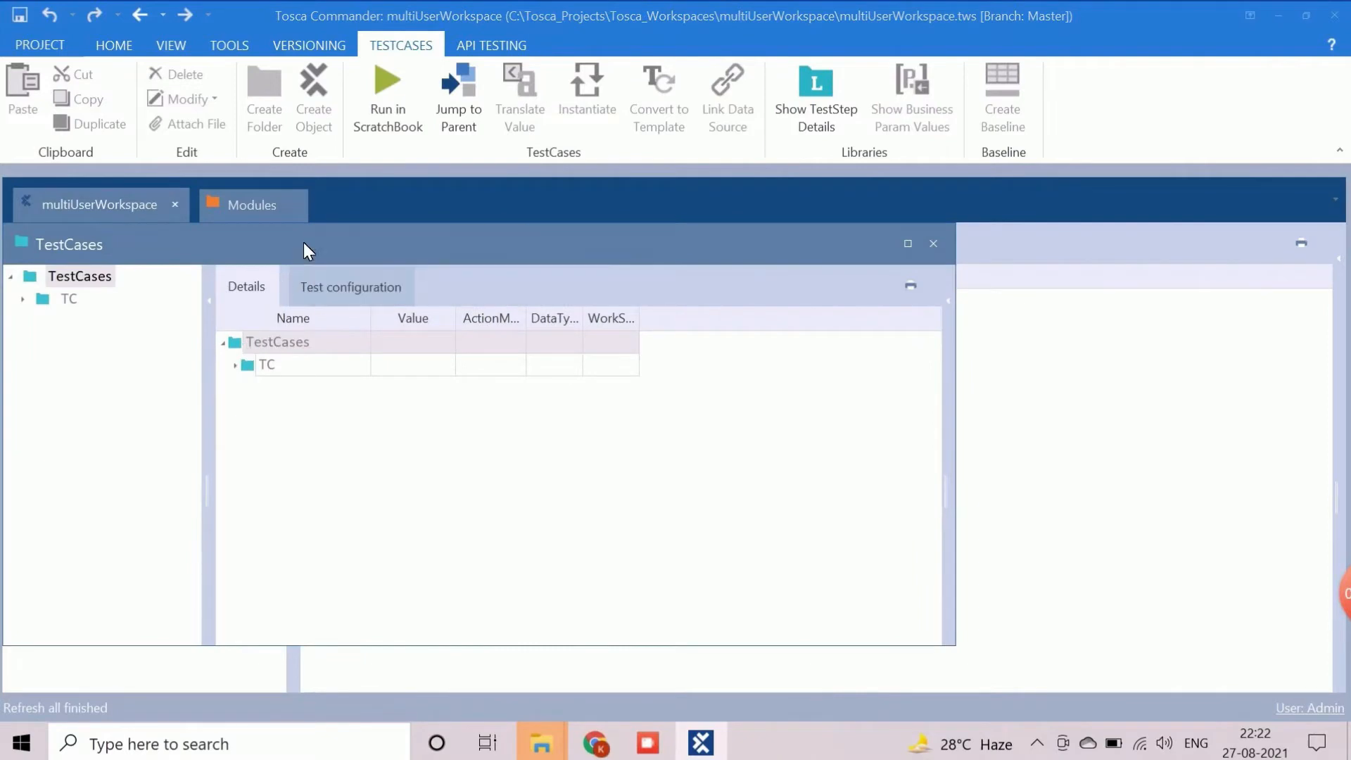
right_click(69, 243)
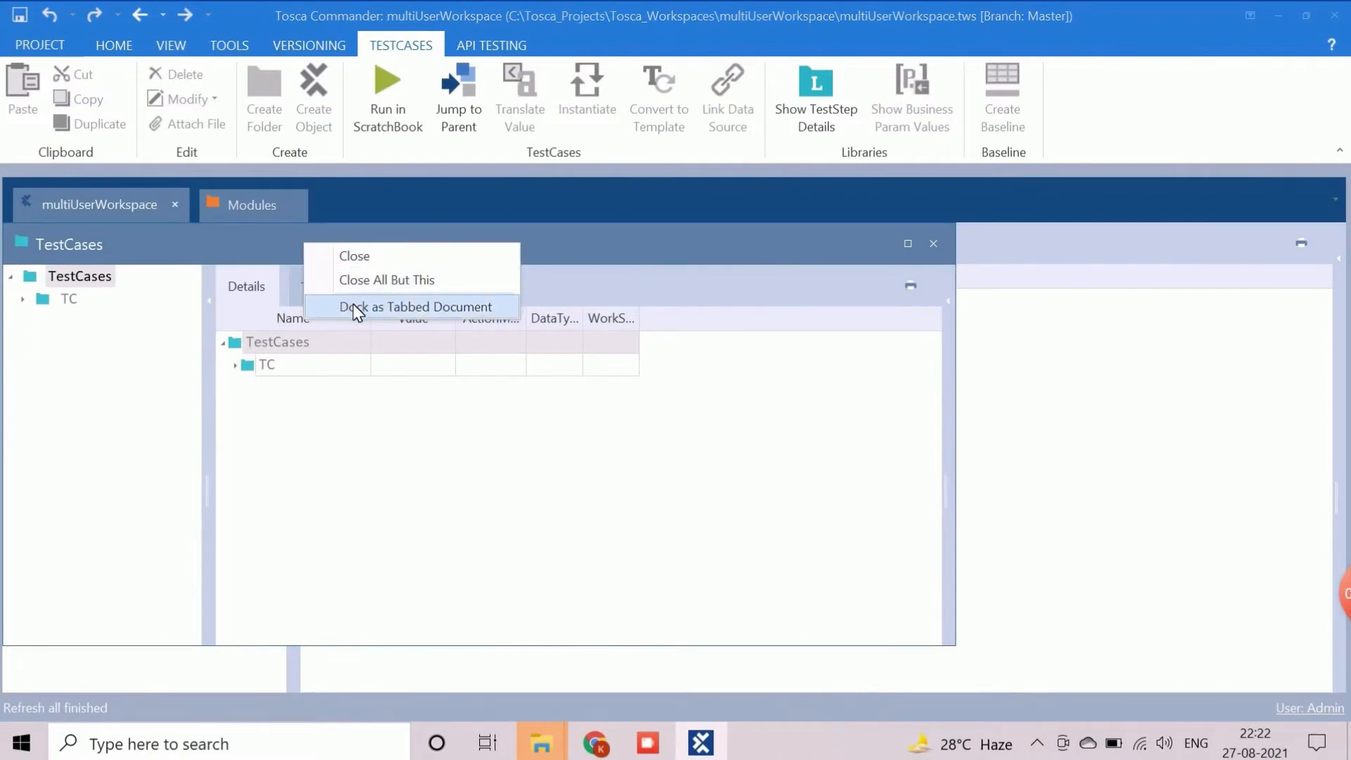
click(416, 307)
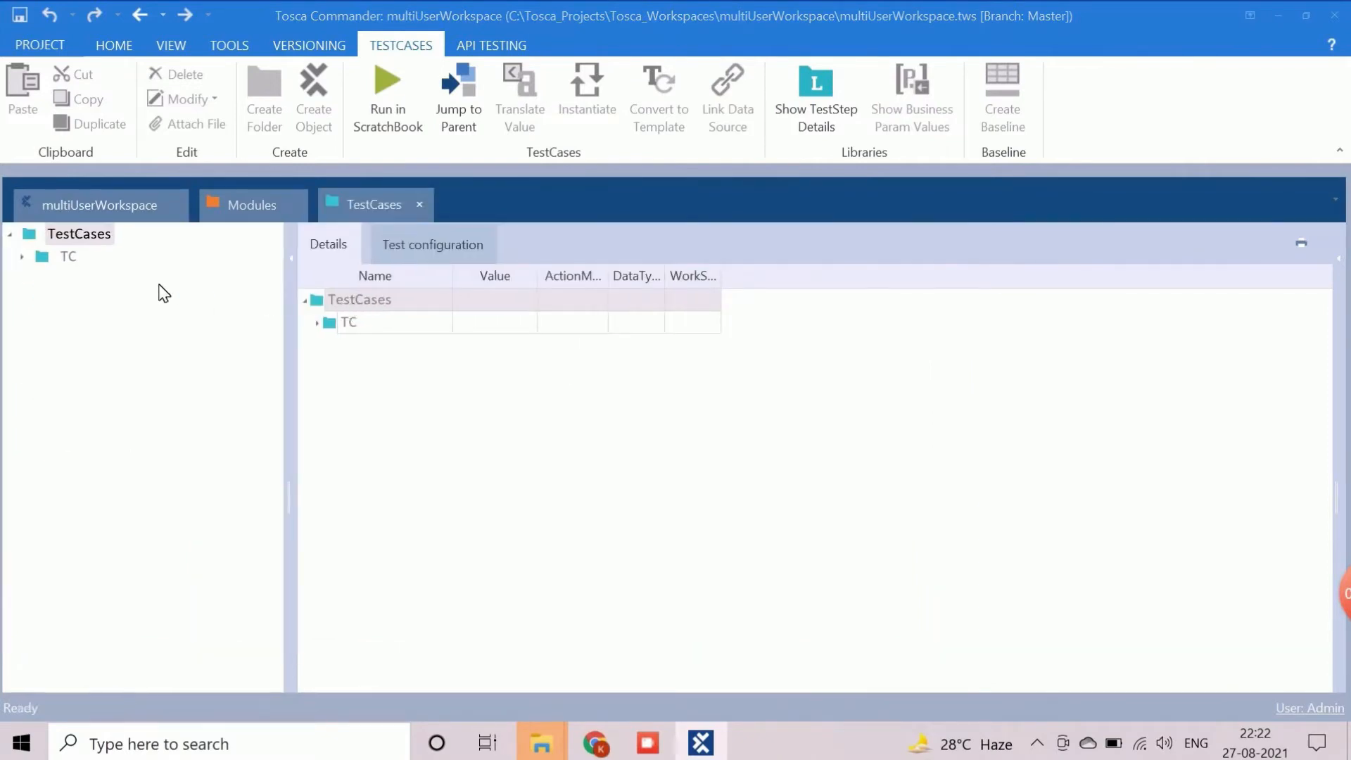
- Check out the TestCases tree for editing
right_click(79, 234)
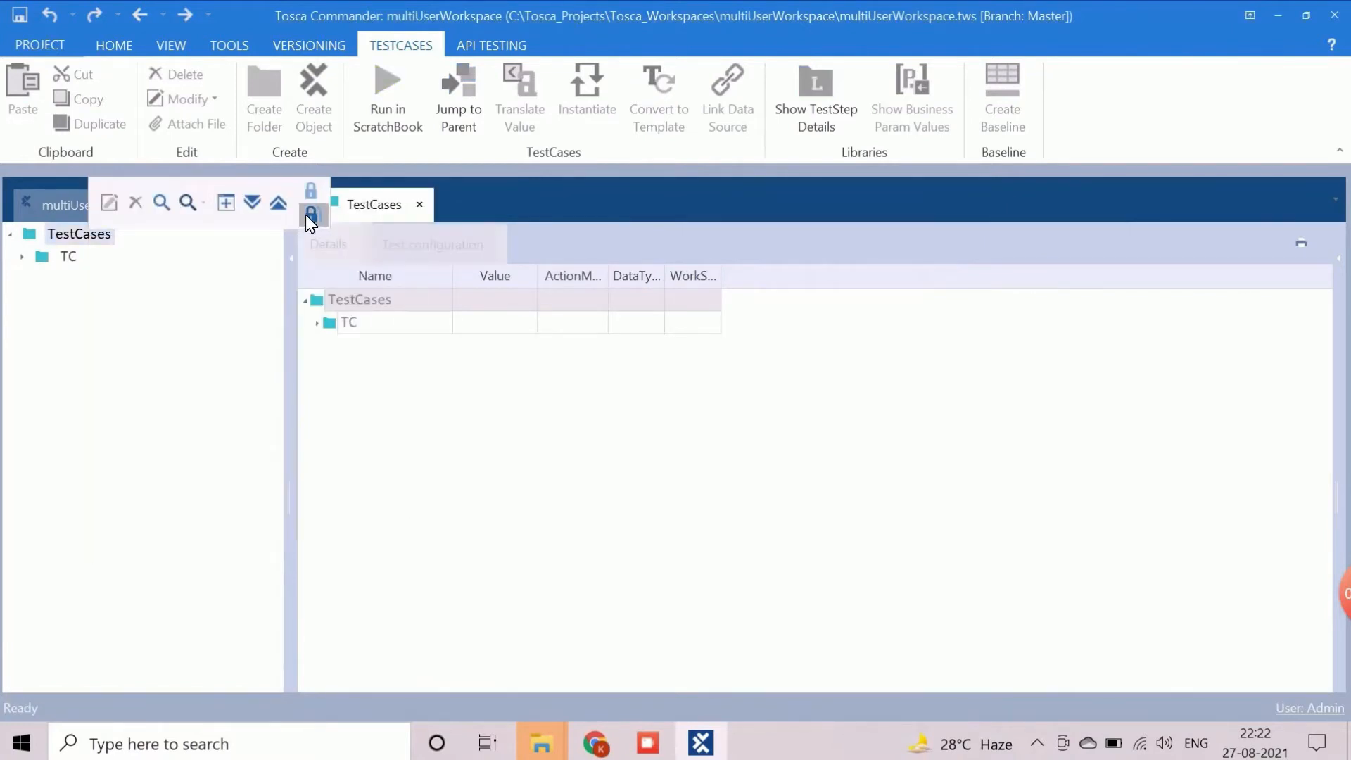
click(310, 215)
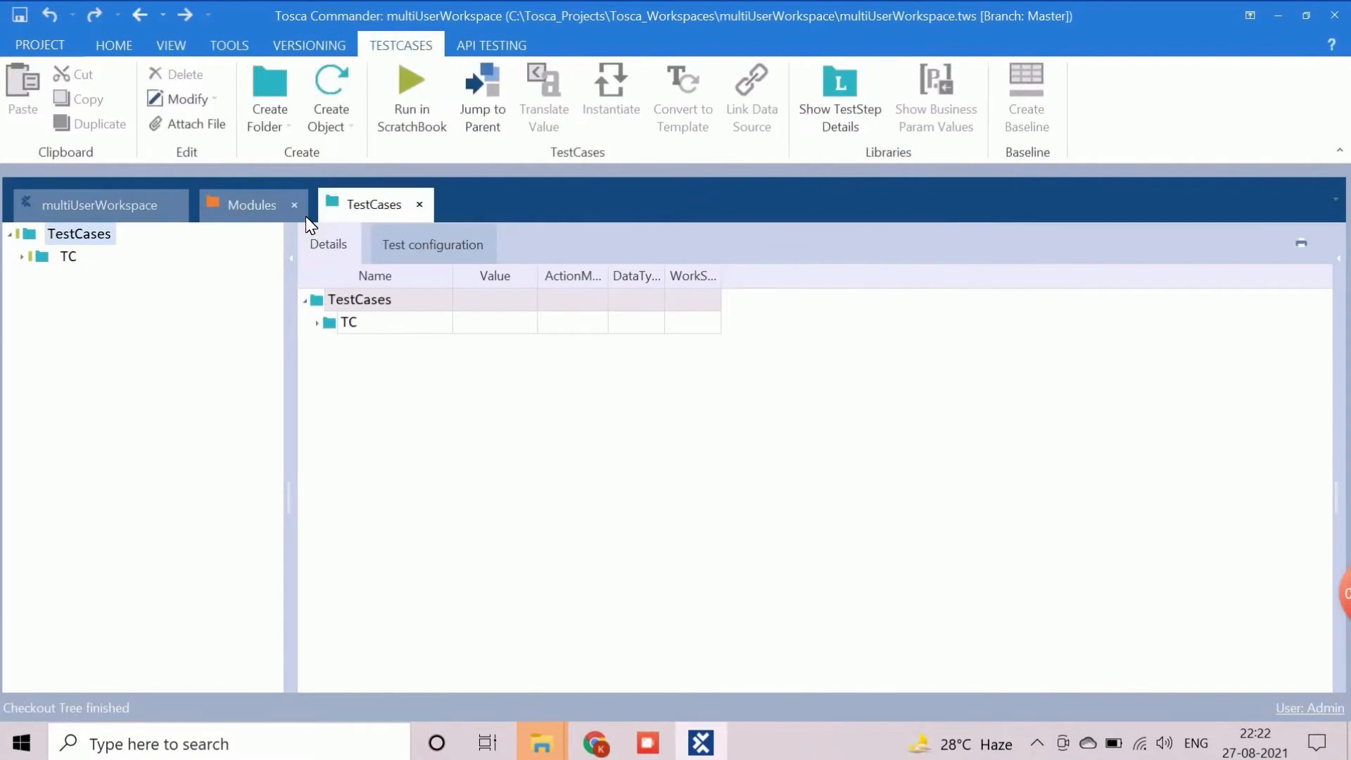
mouse_move(162, 261)
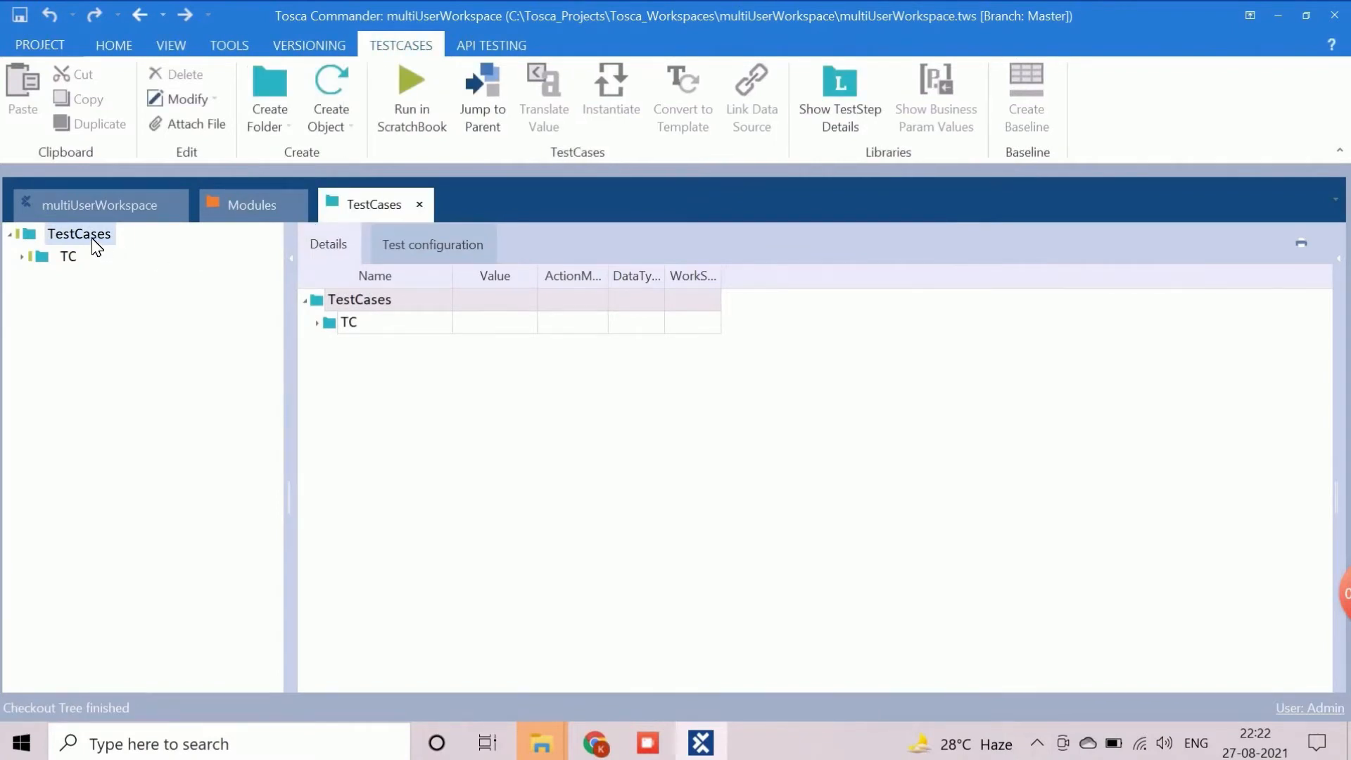
- Create a folder under TestCases and name it SampleTestSuite
right_click(79, 234)
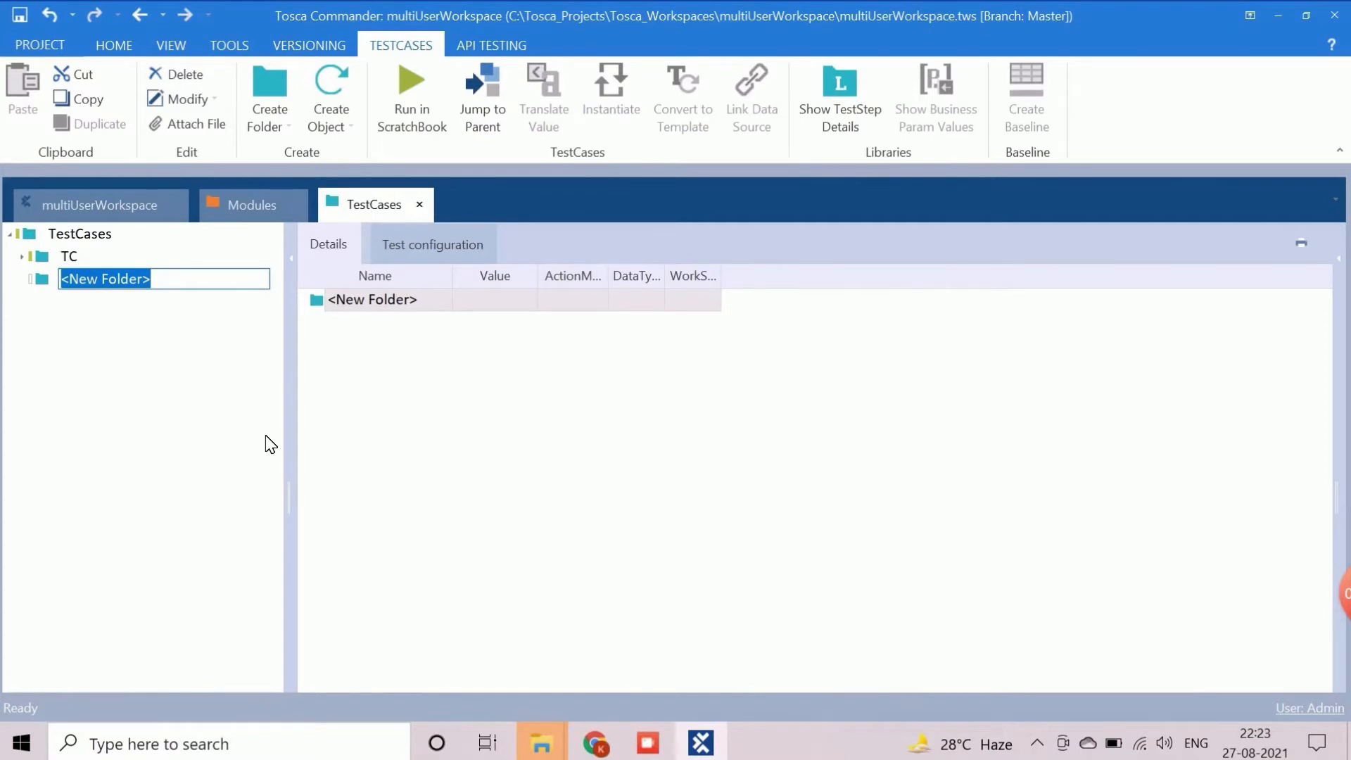
text(SampleTestSuite)
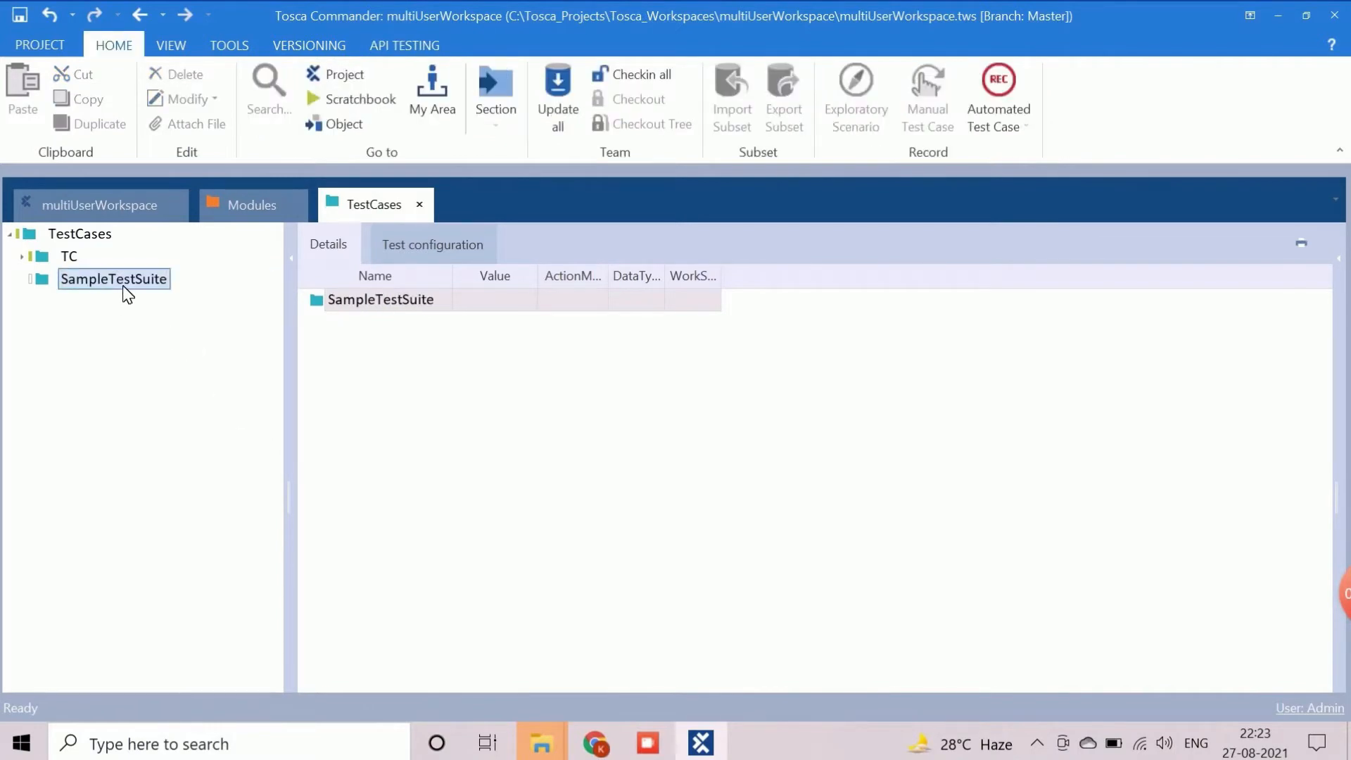
mouse_move(114, 279)
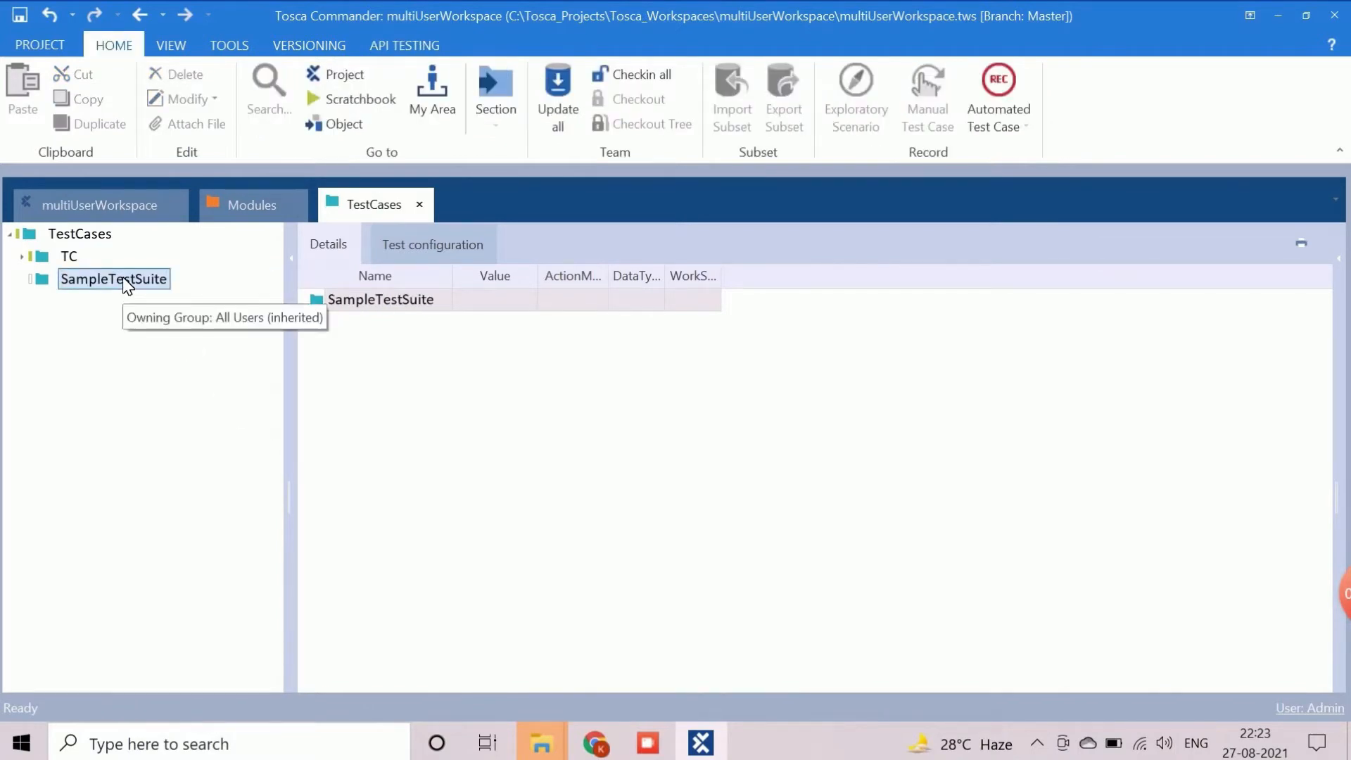
- Create test case 01-Google-Testcase inside SampleTestSuite and show its properties
right_click(112, 279)
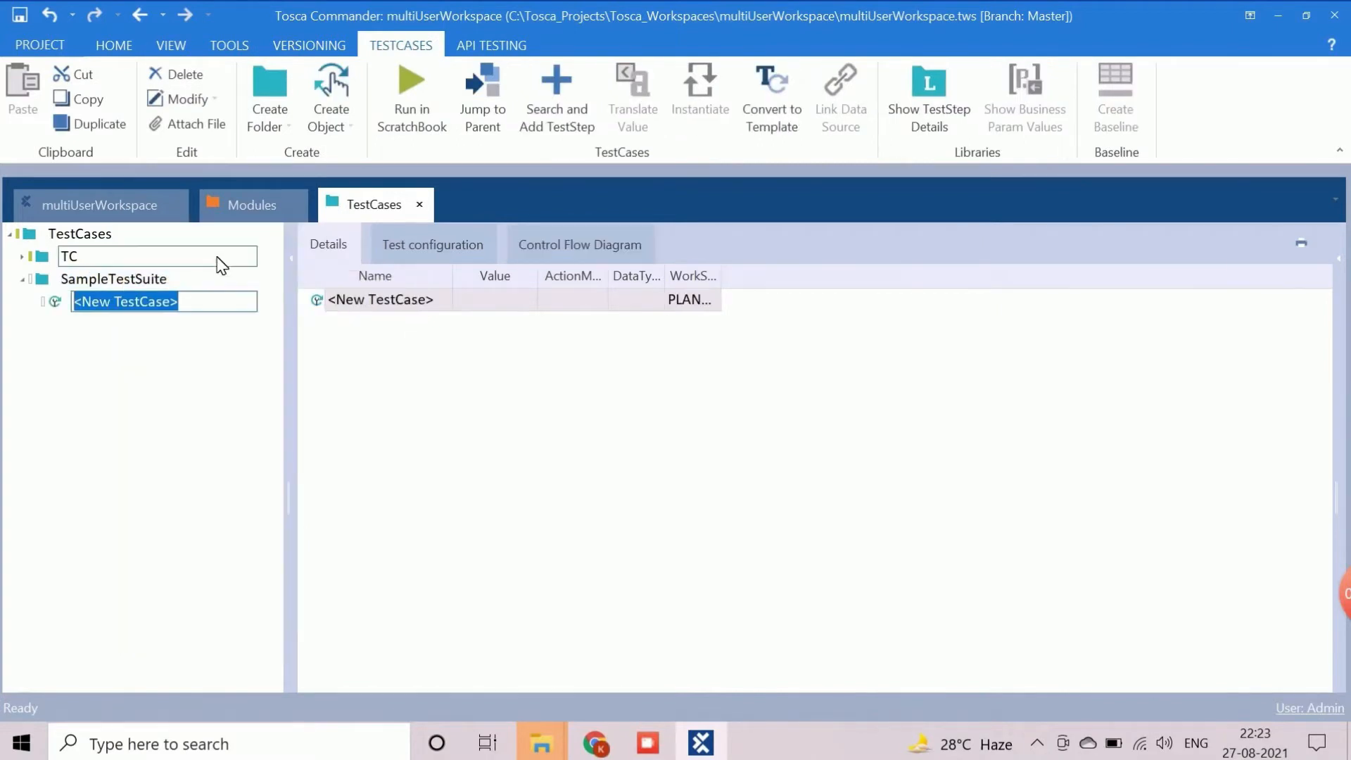
mouse_move(125, 301)
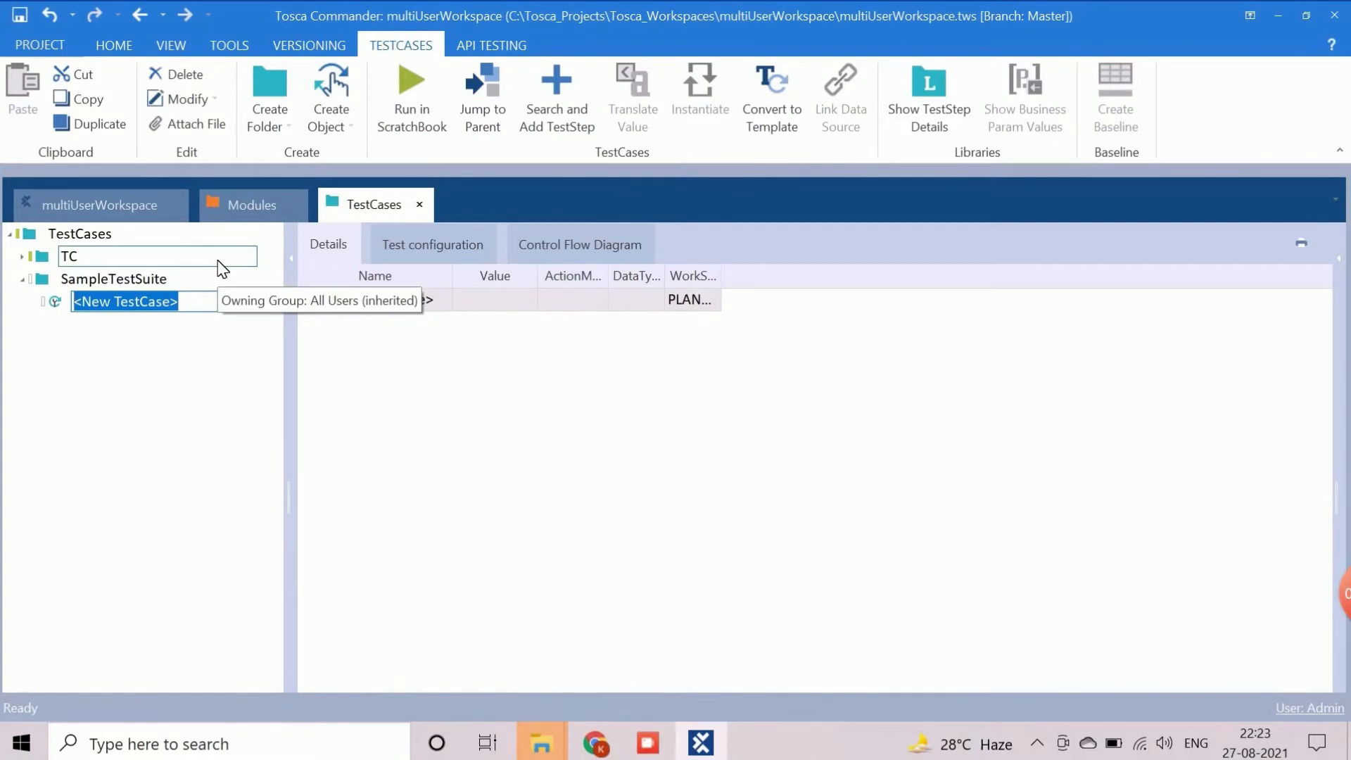
text(01-Google-)
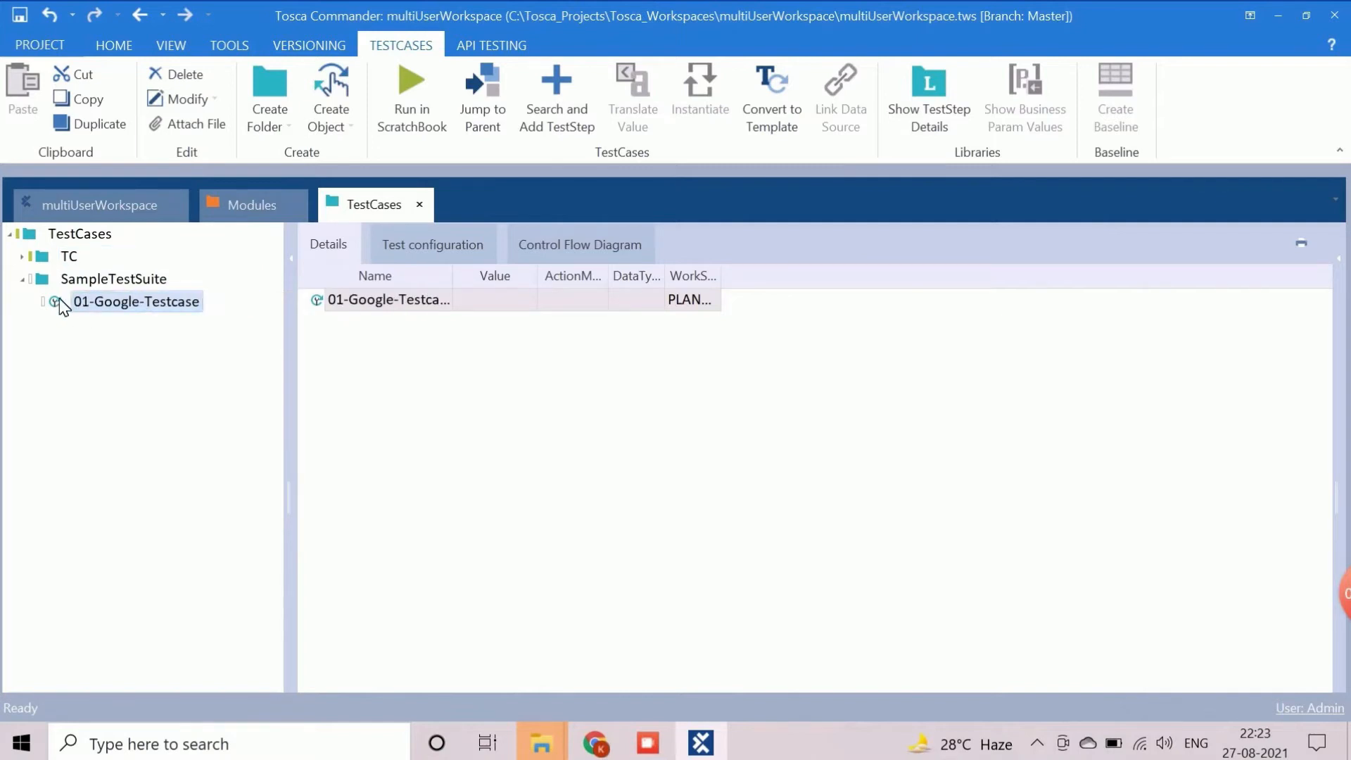
click(135, 301)
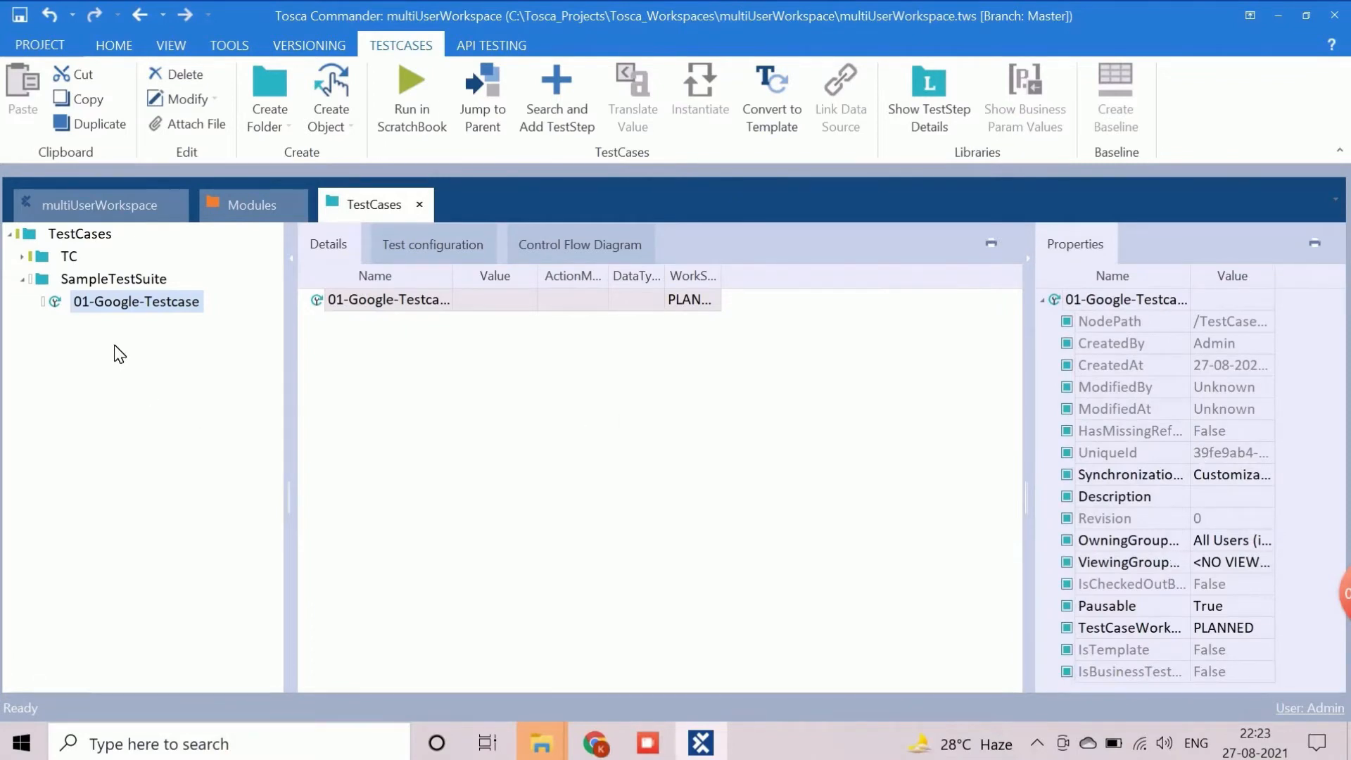
mouse_move(107, 321)
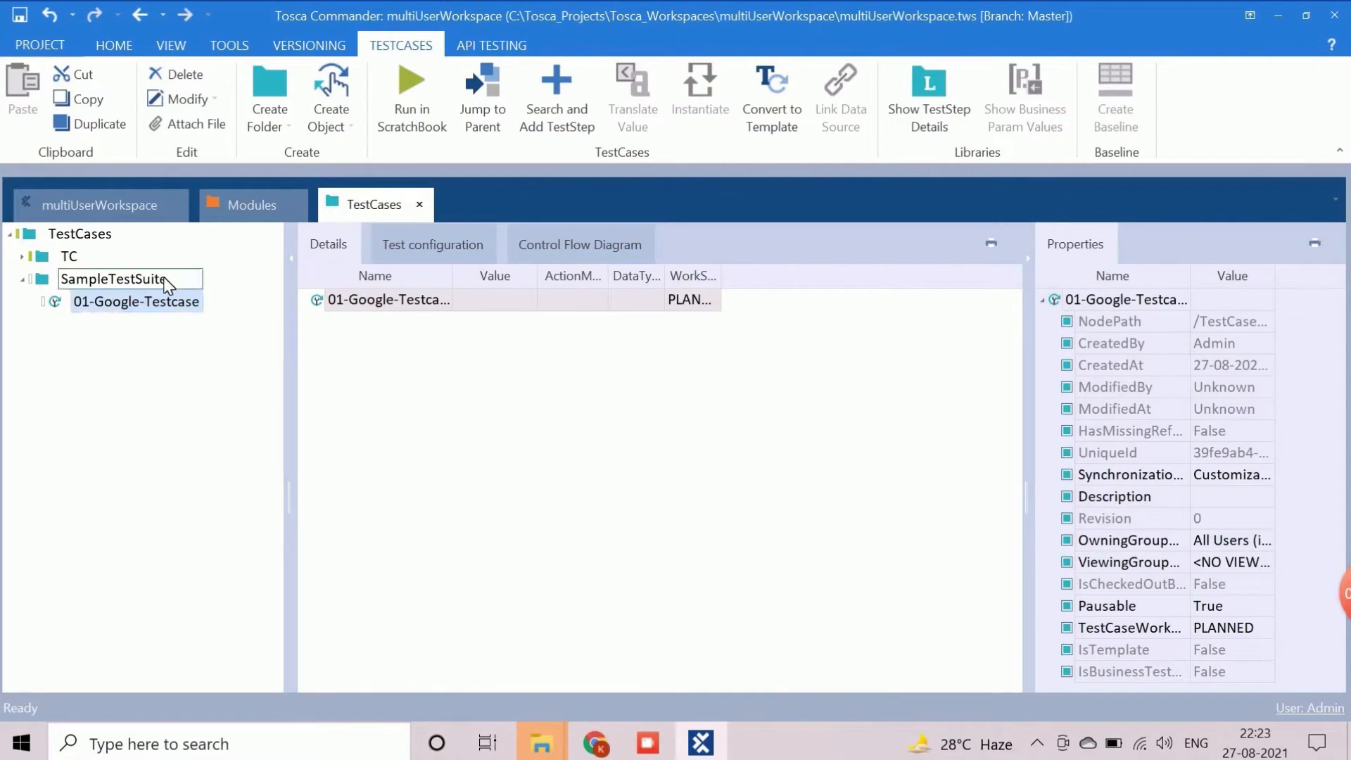
click(252, 204)
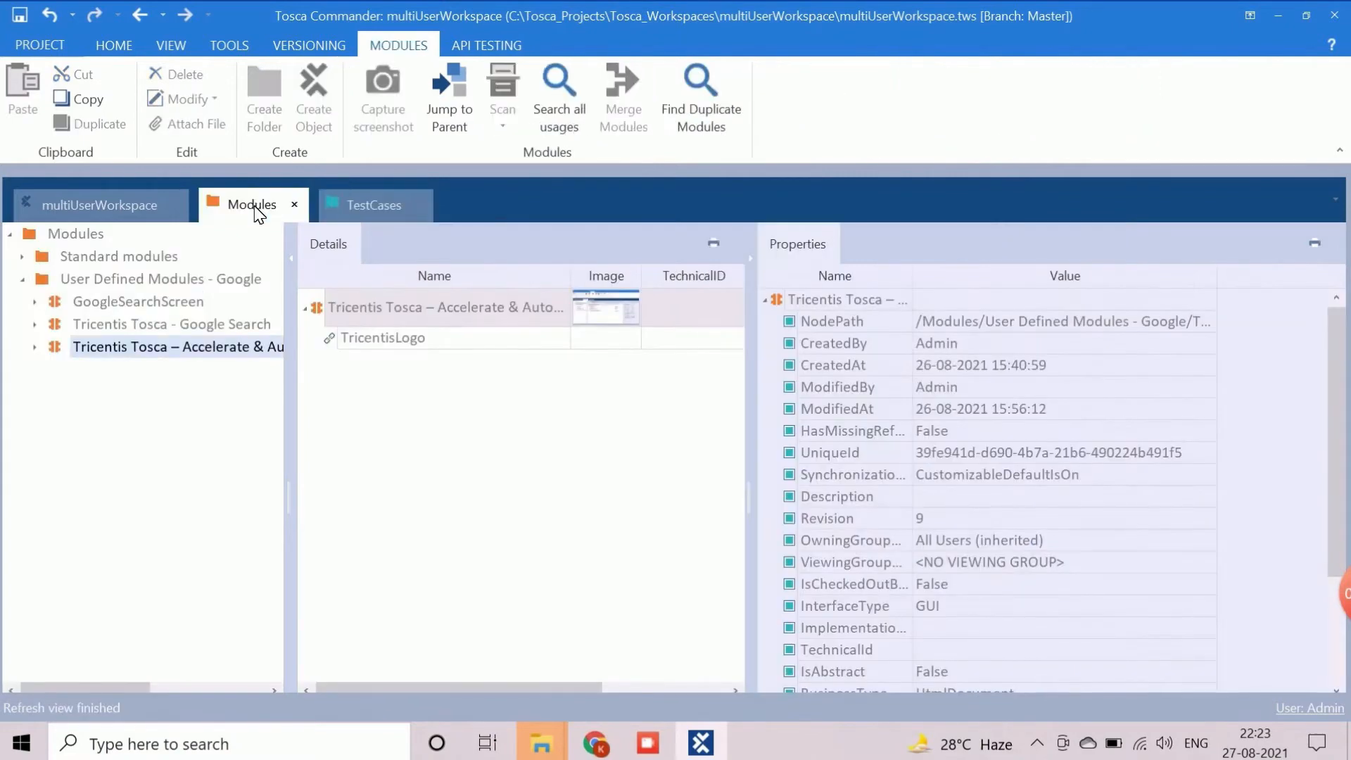
click(34, 256)
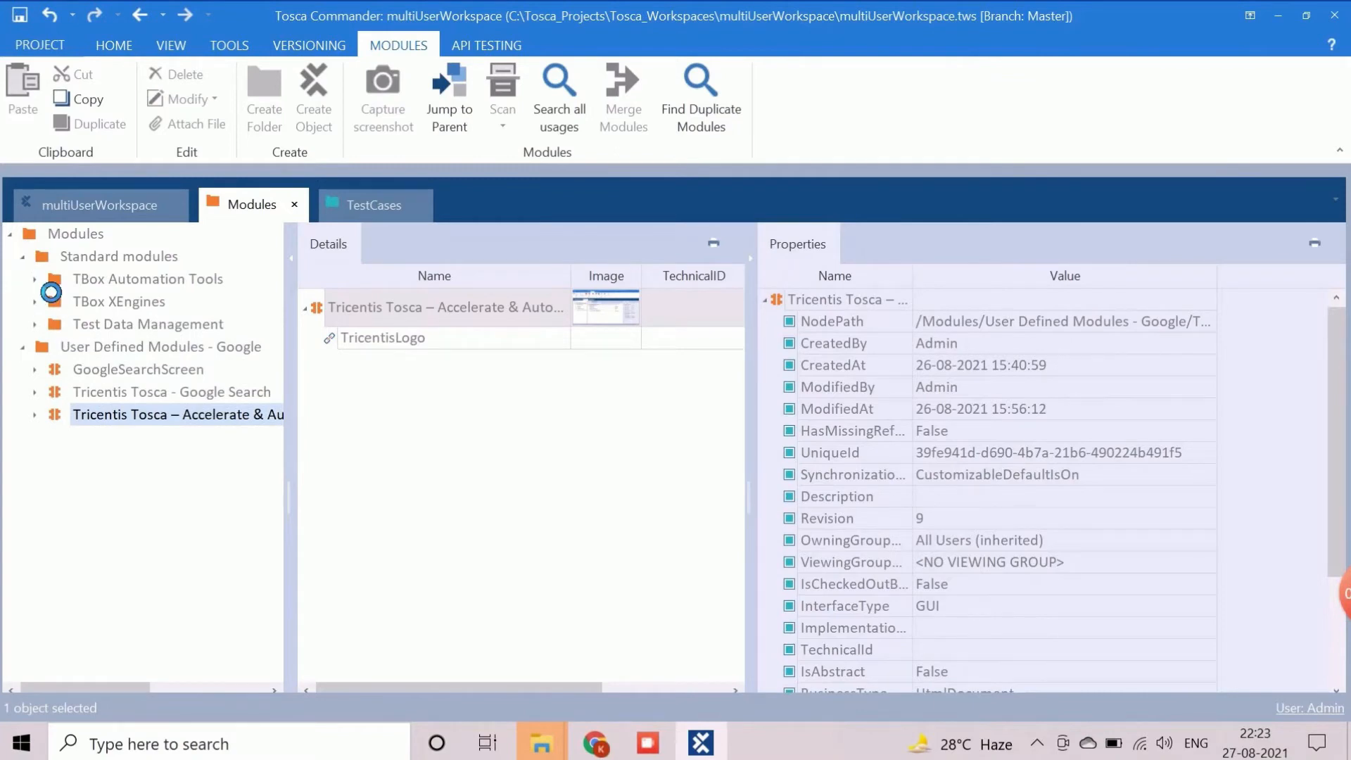
click(34, 279)
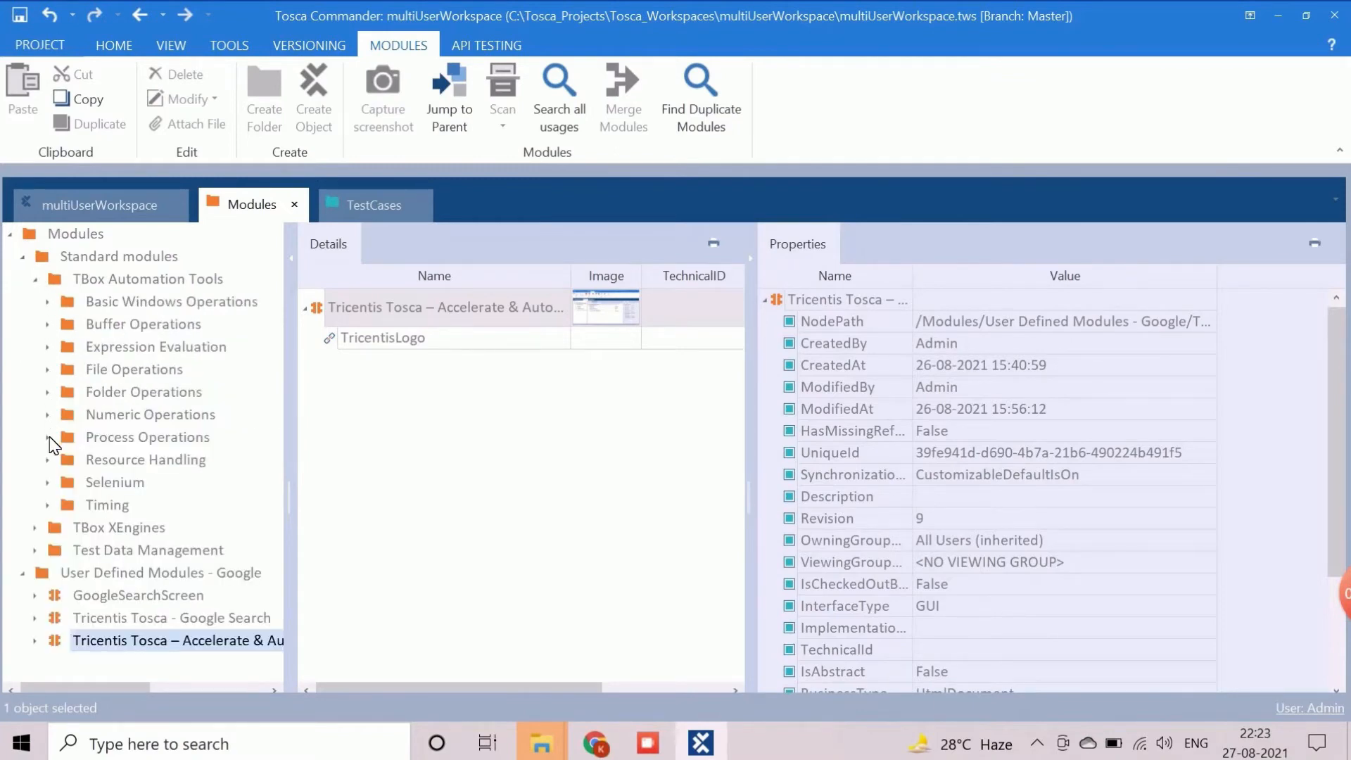
click(47, 436)
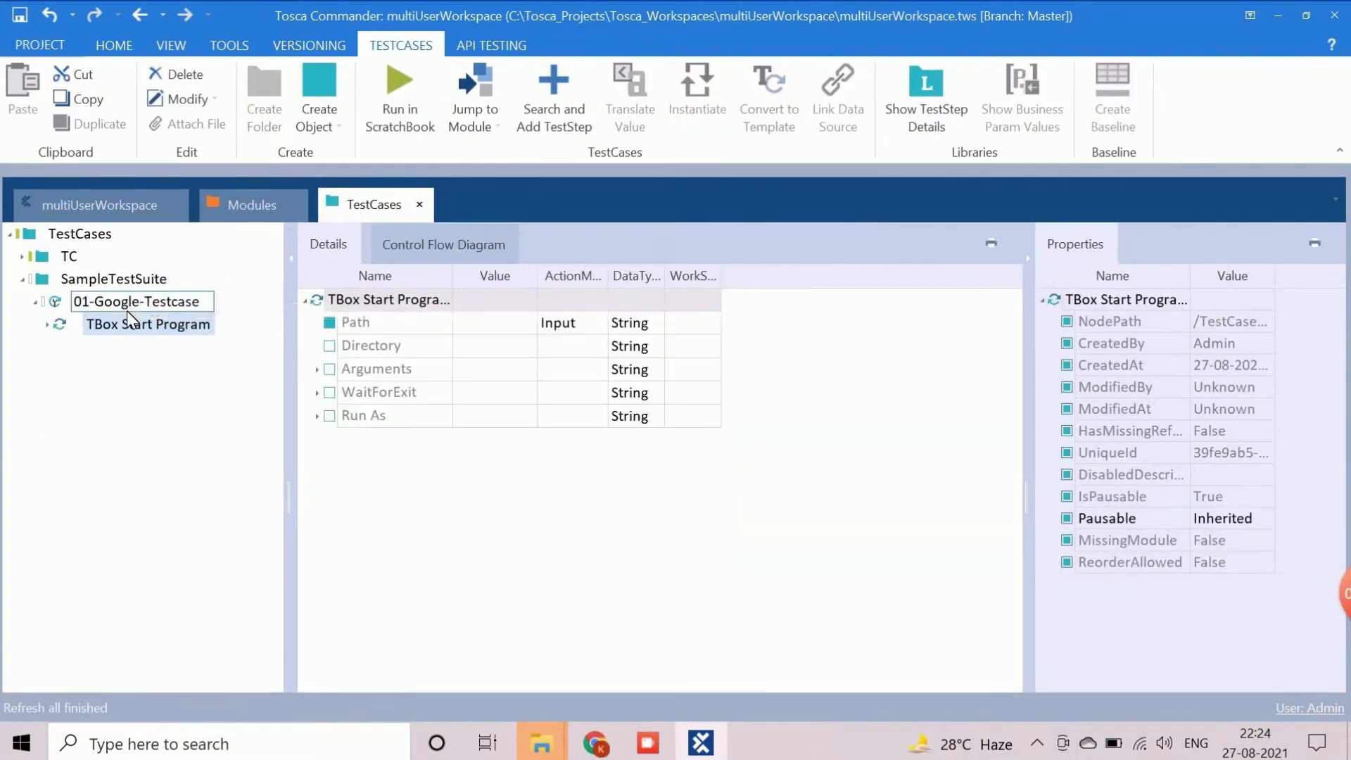
click(148, 324)
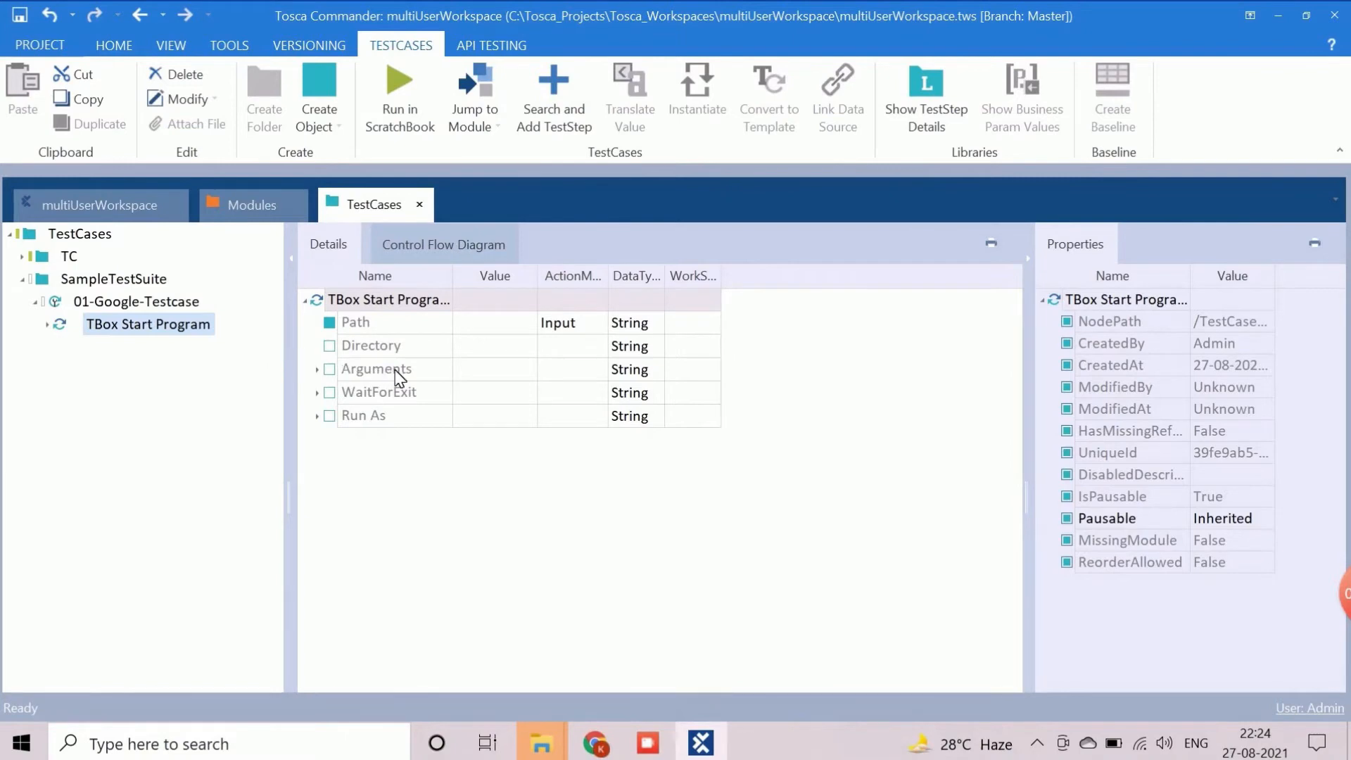
click(494, 322)
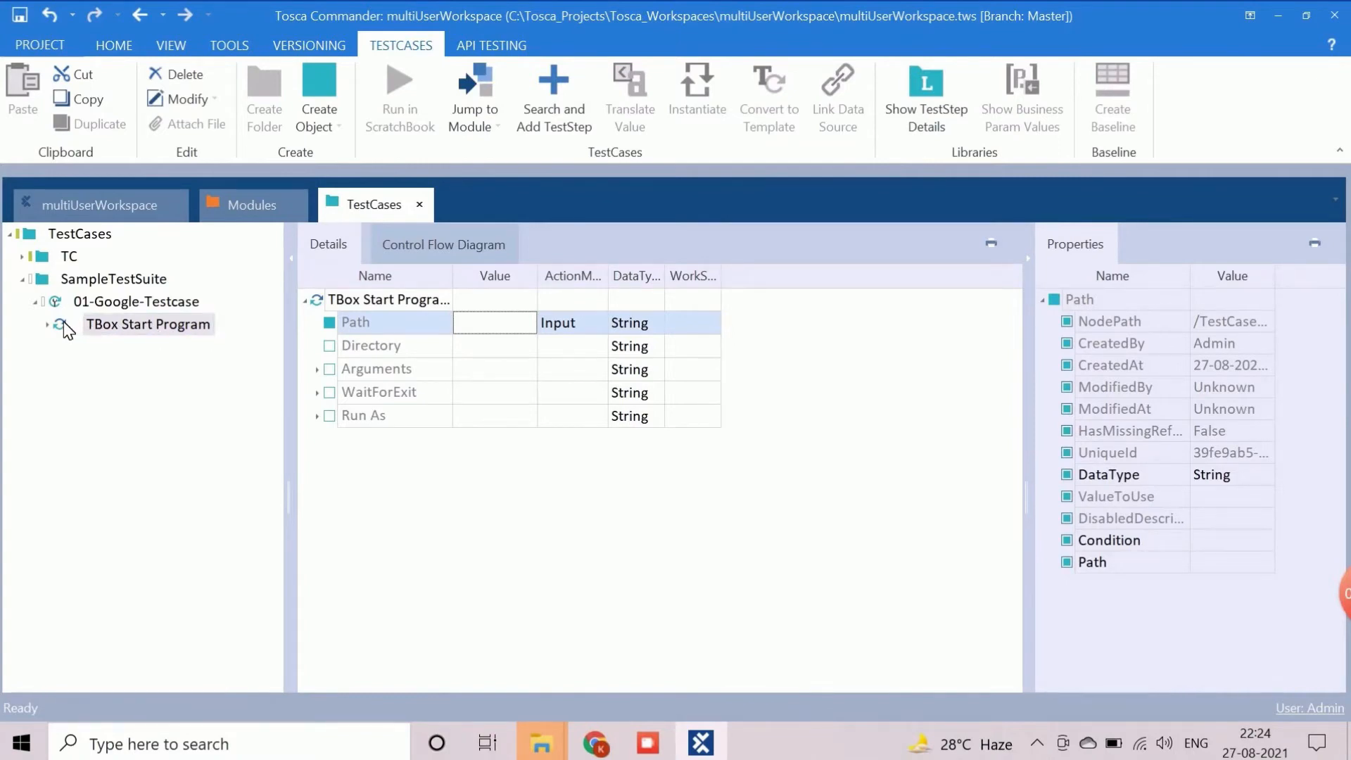
click(148, 324)
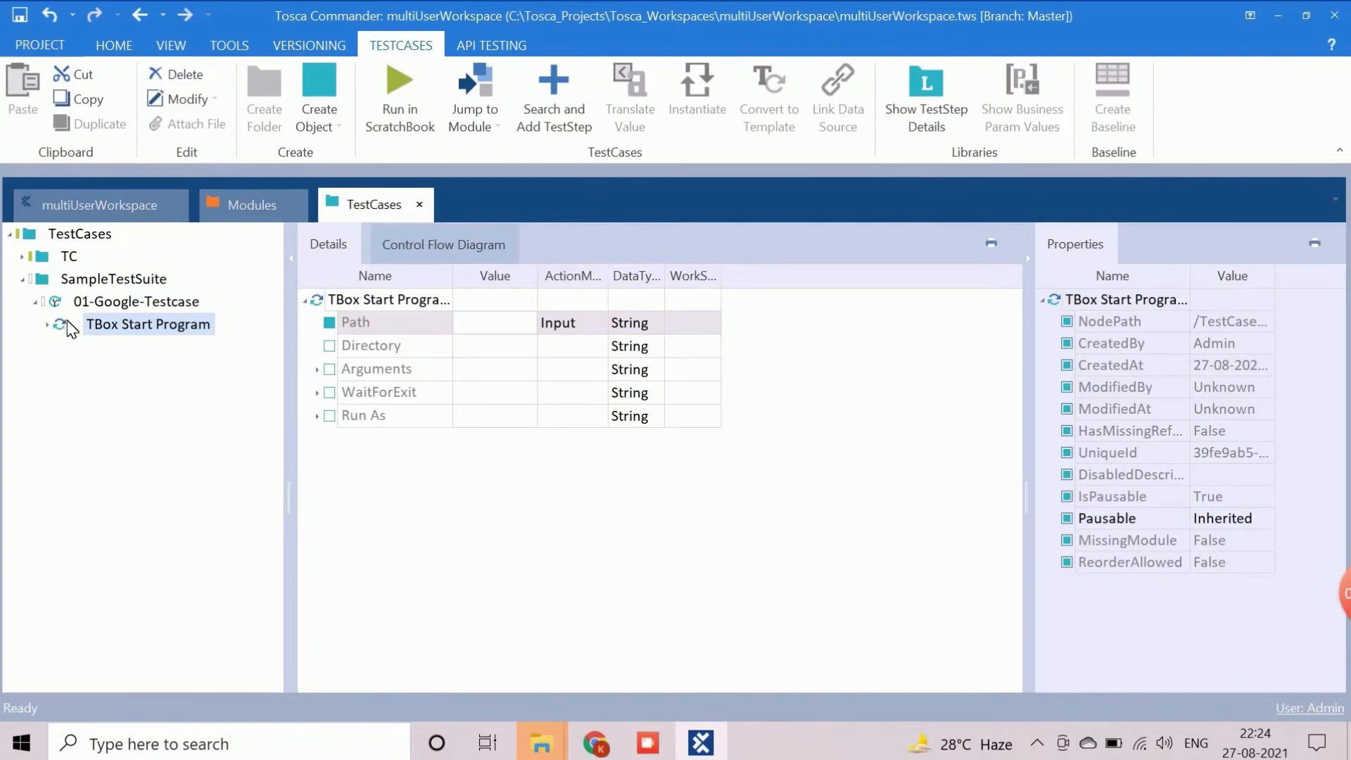
click(135, 301)
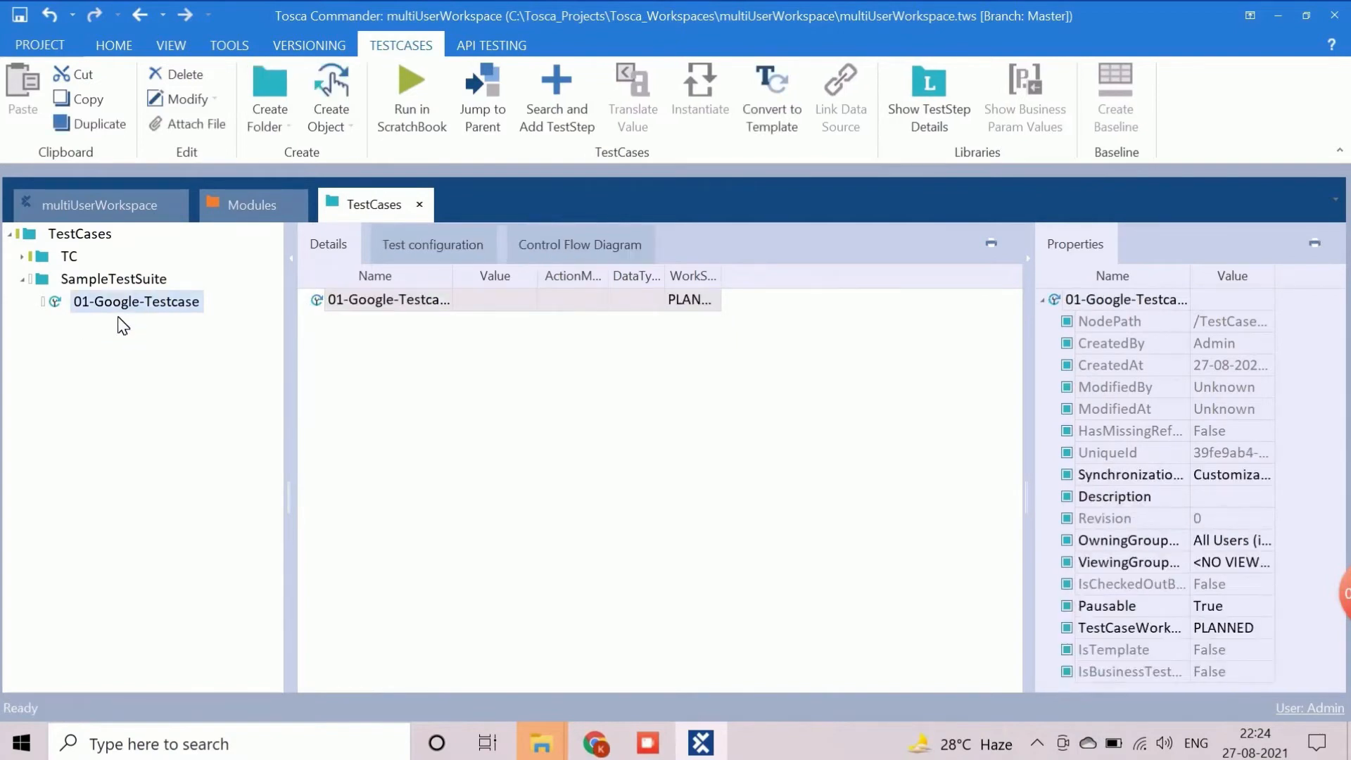
- Locate the OpenUrl module under Standard modules > TBox XEngines > Html
click(252, 204)
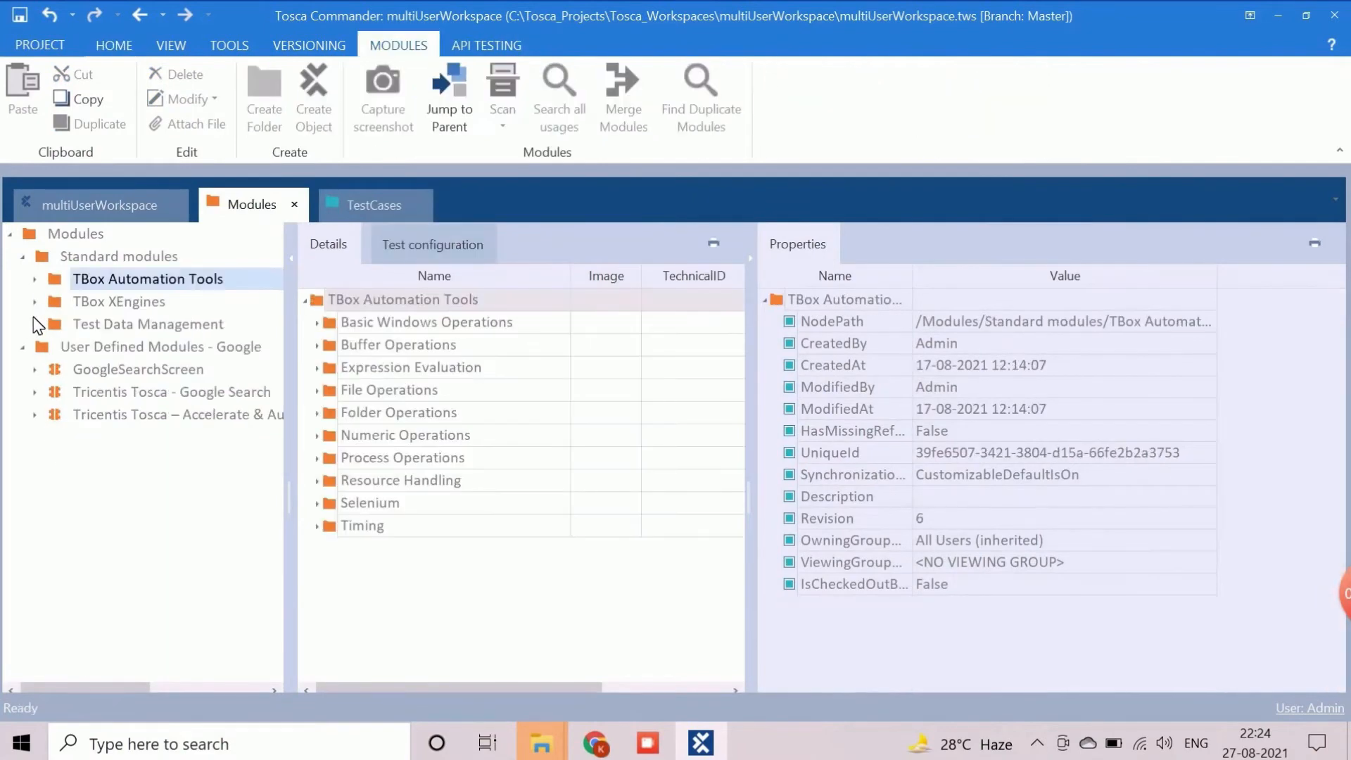
click(33, 301)
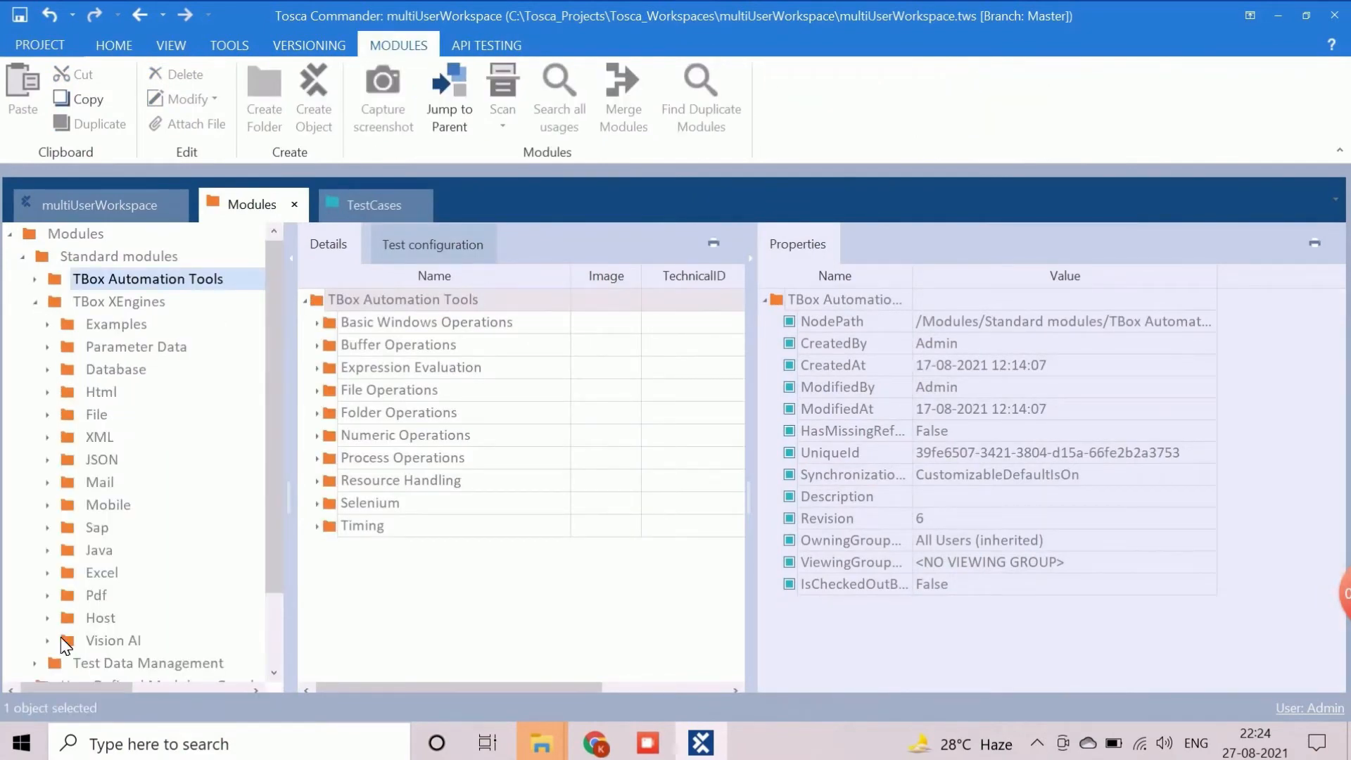
mouse_move(86, 564)
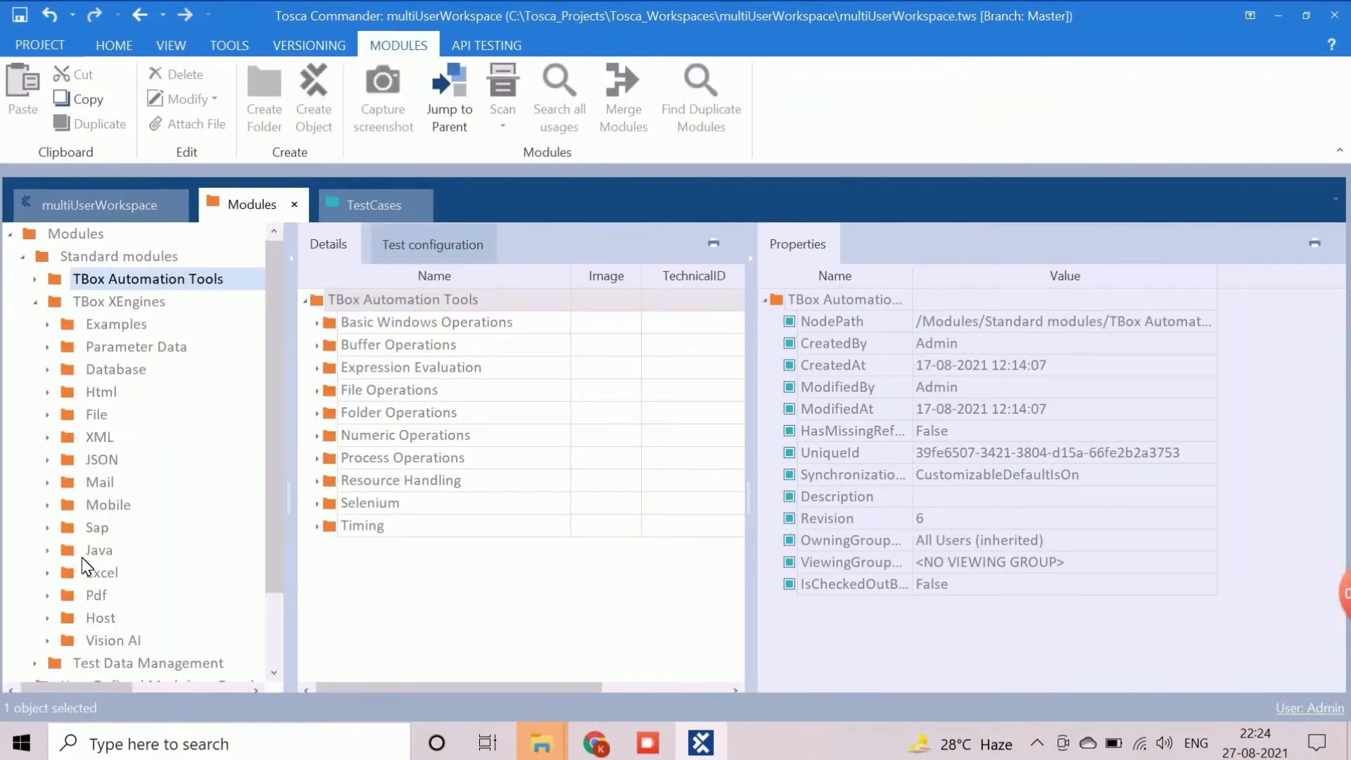
click(48, 391)
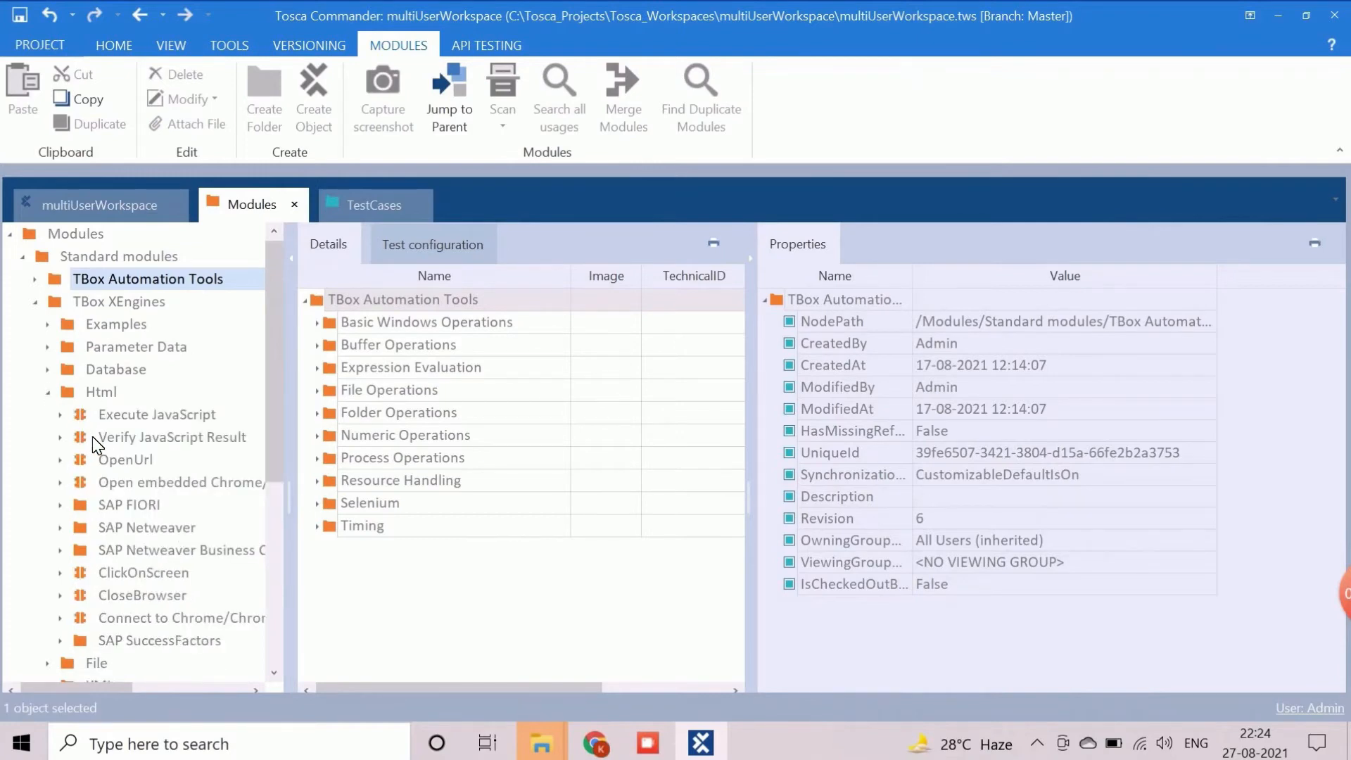
scroll(down, 3)
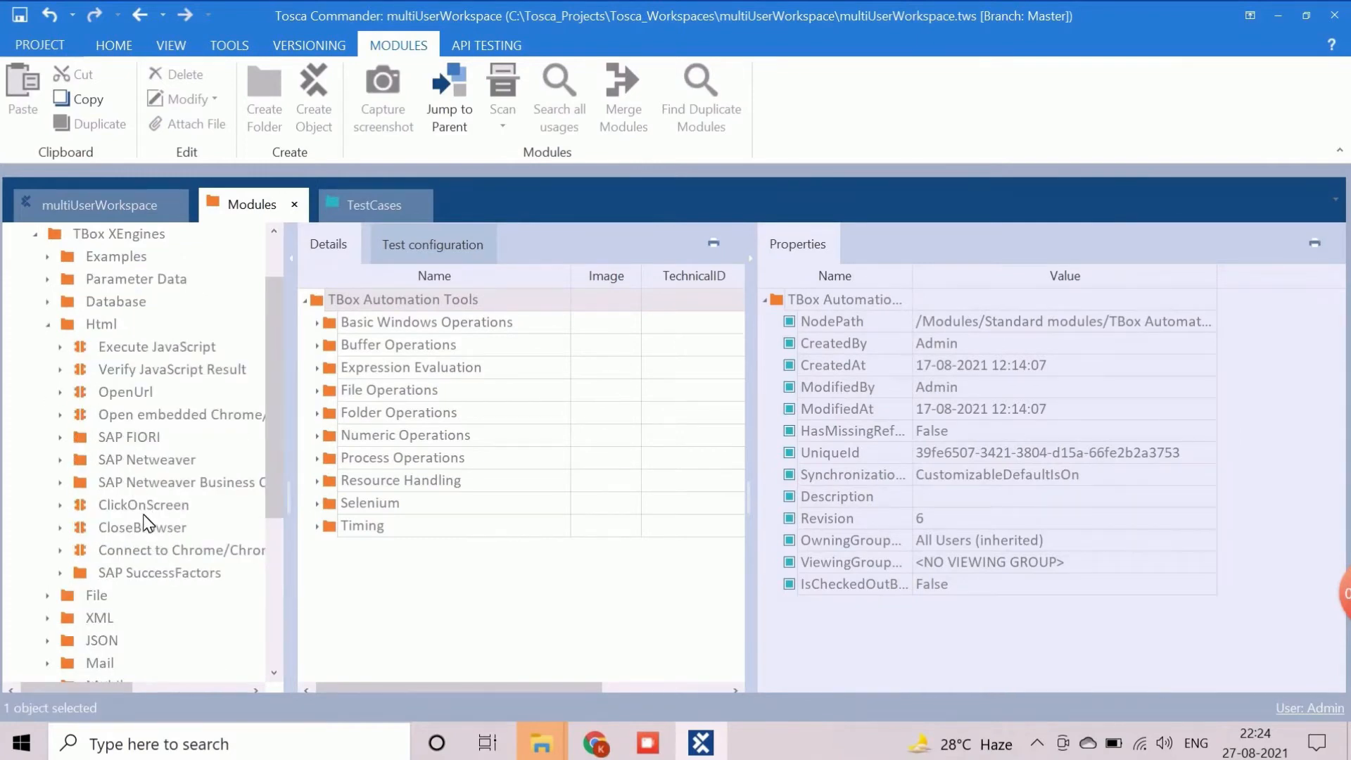
mouse_move(117, 401)
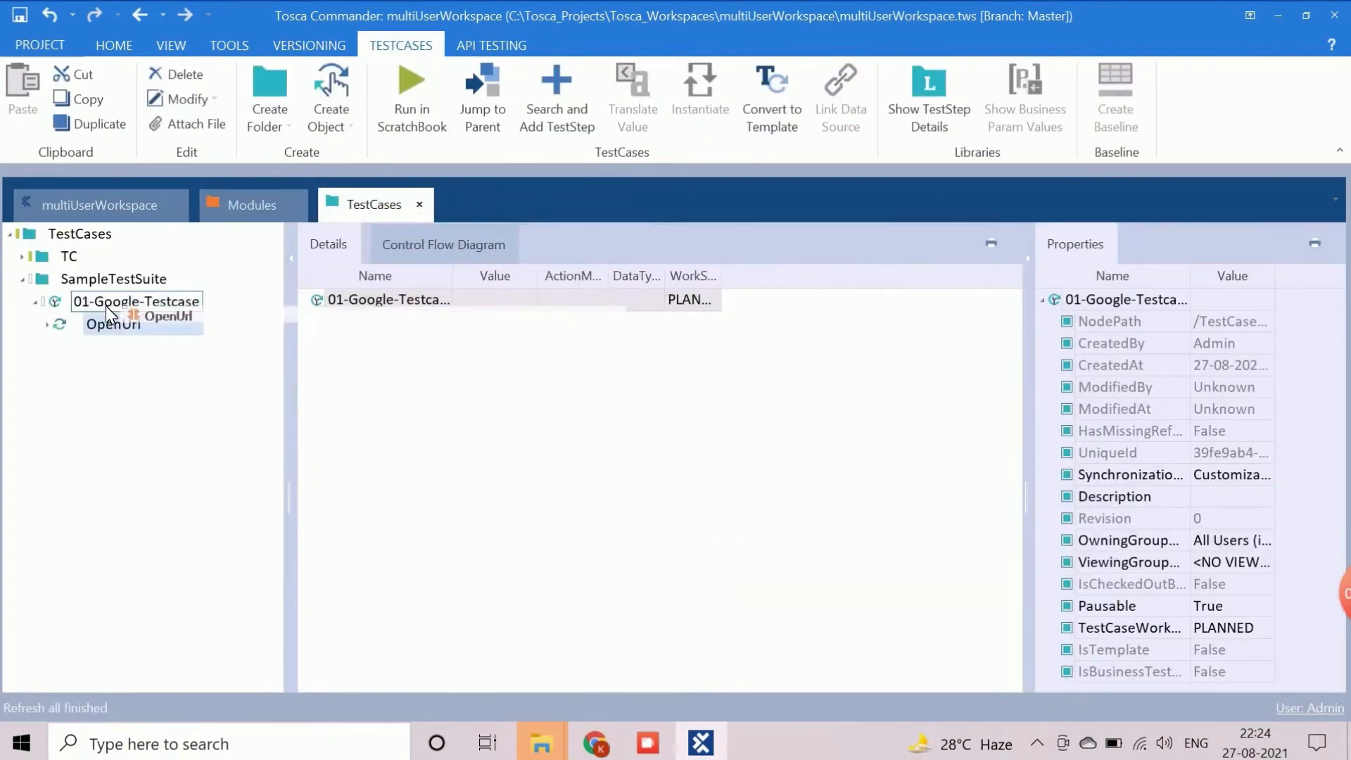
click(112, 323)
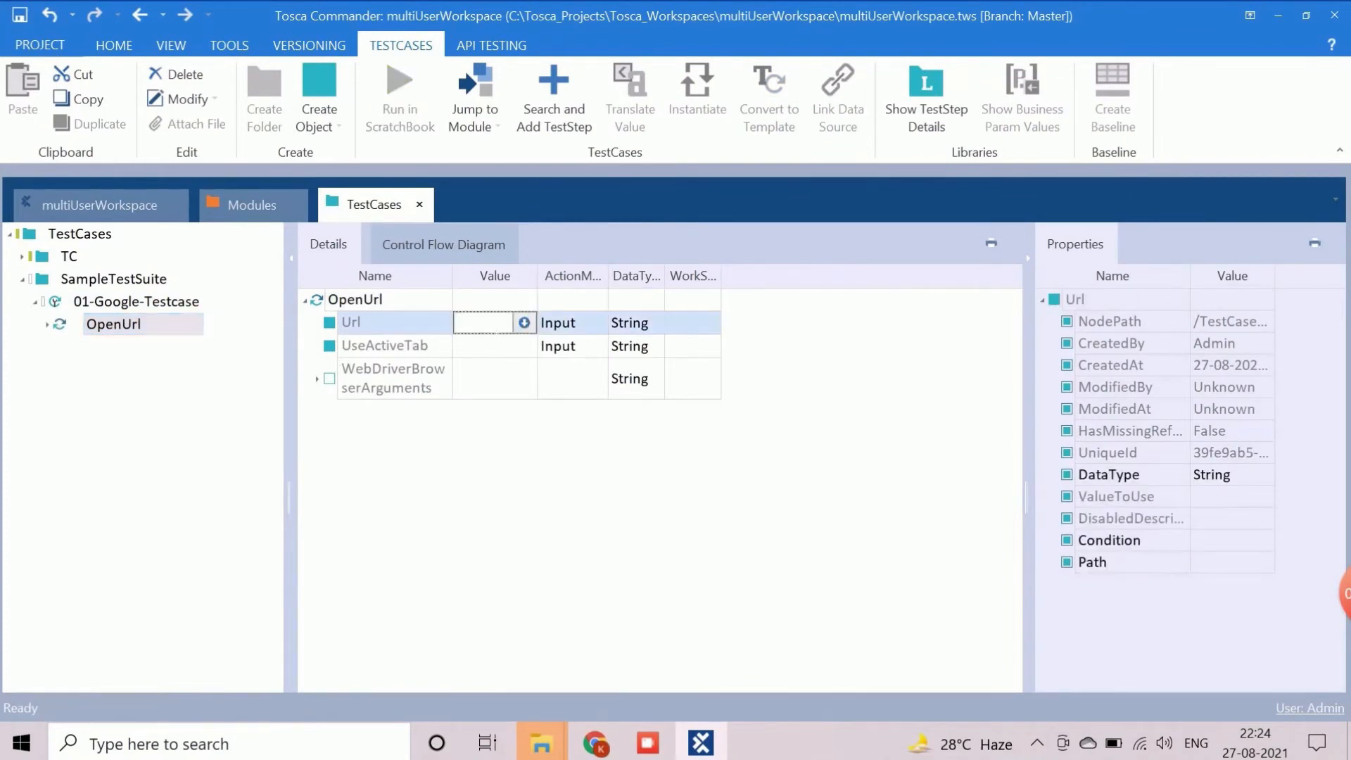
text(www.google.com)
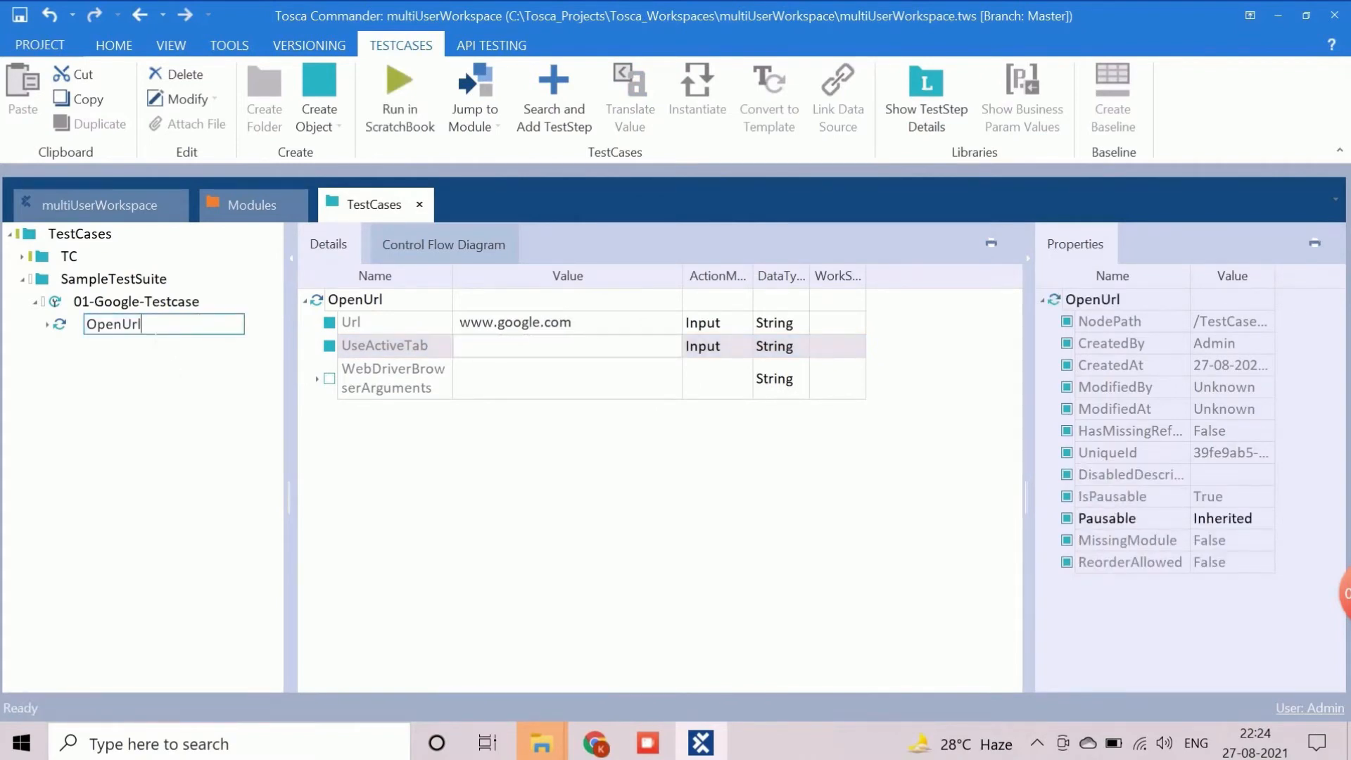
double_click(113, 323)
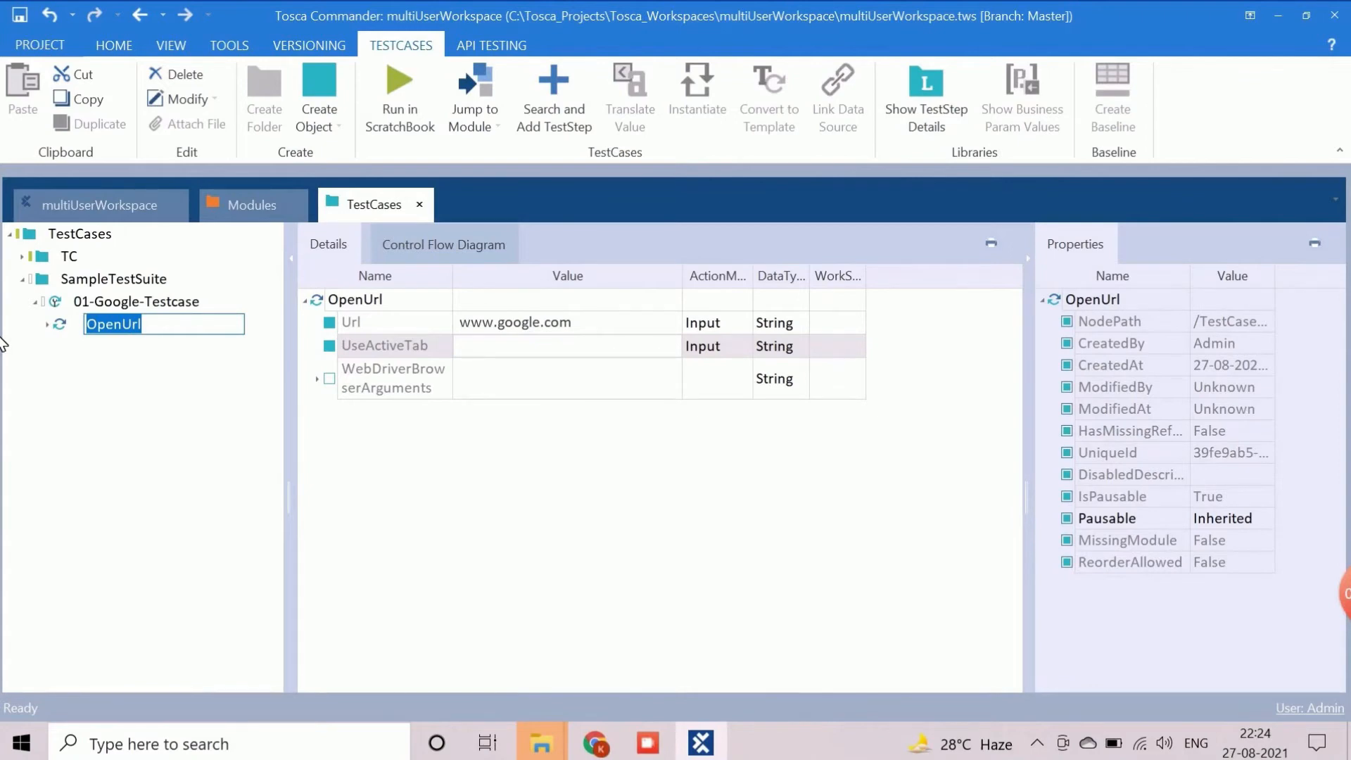
text(InvokeGoogle)
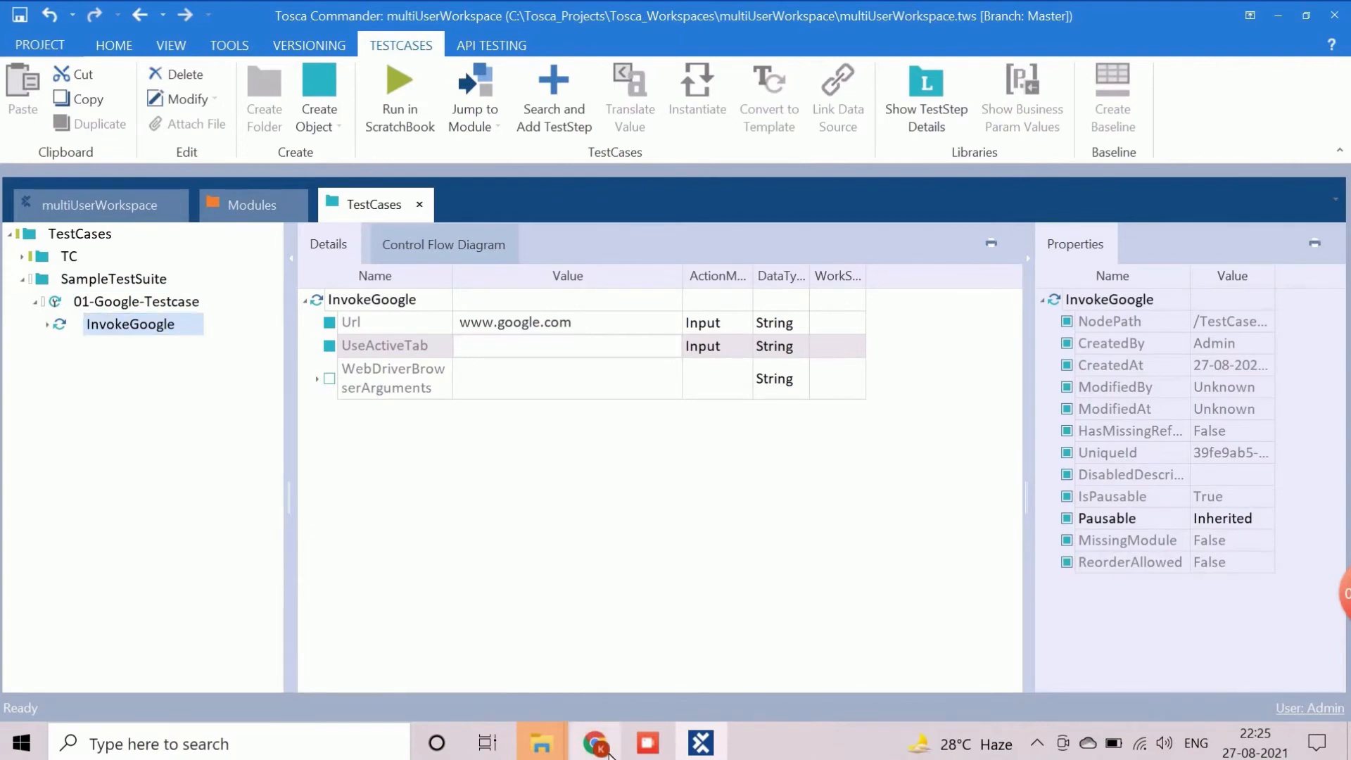
click(594, 743)
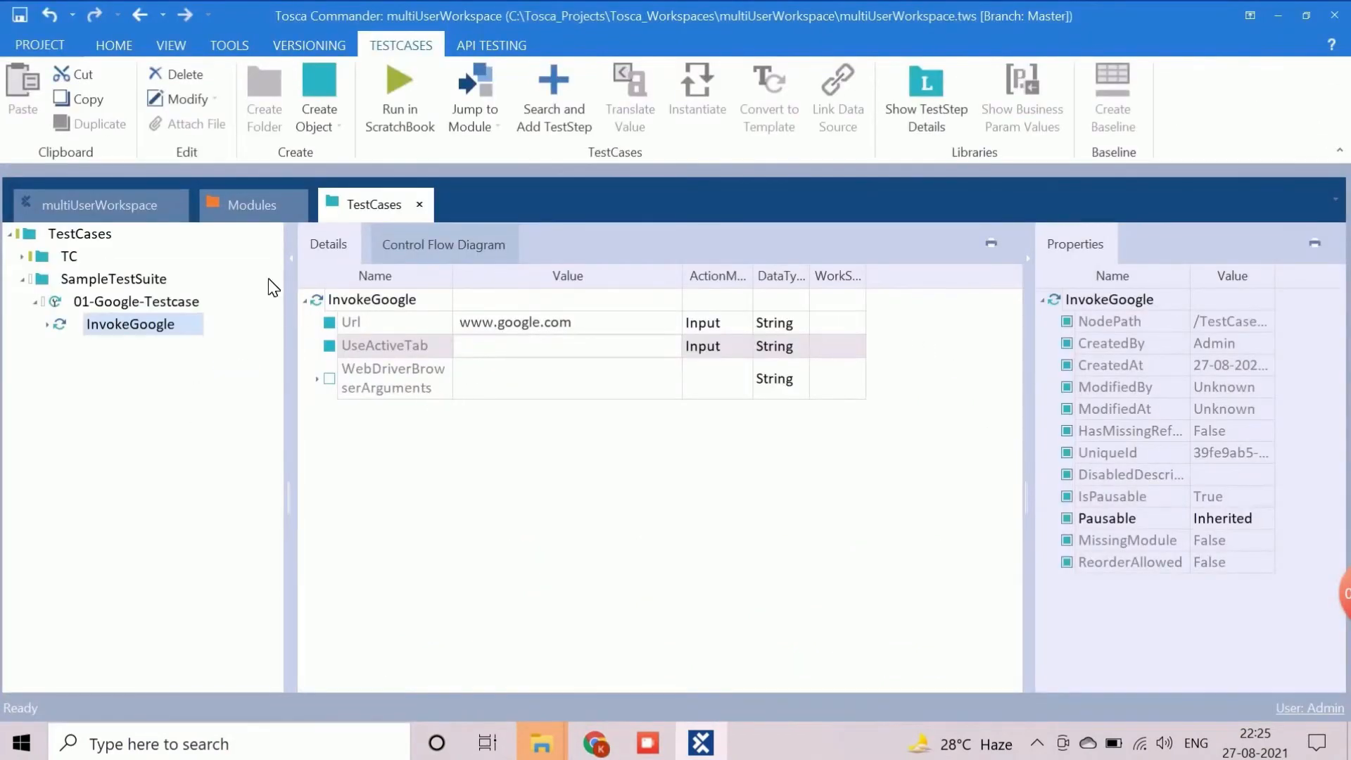
- Add GoogleSearchScreen as the second step and rename it Search Text
click(253, 204)
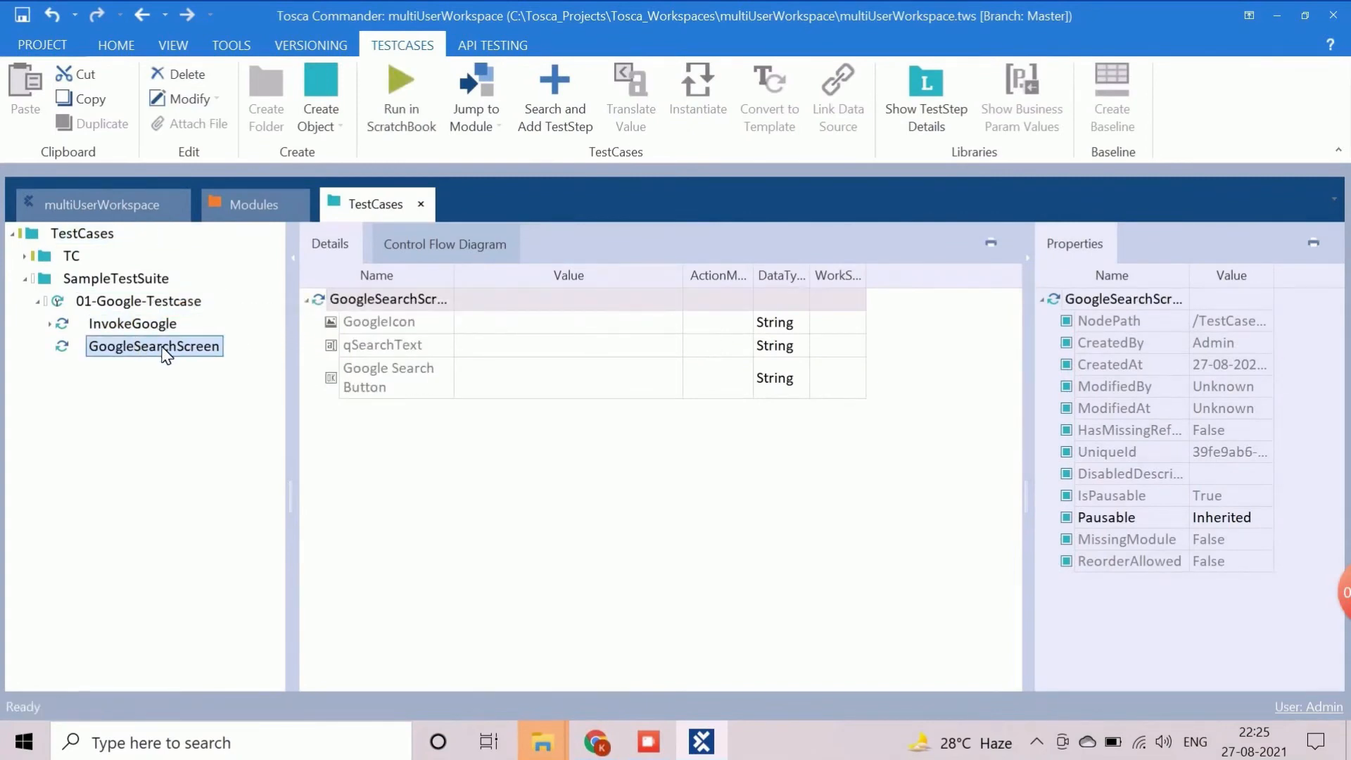
double_click(153, 346)
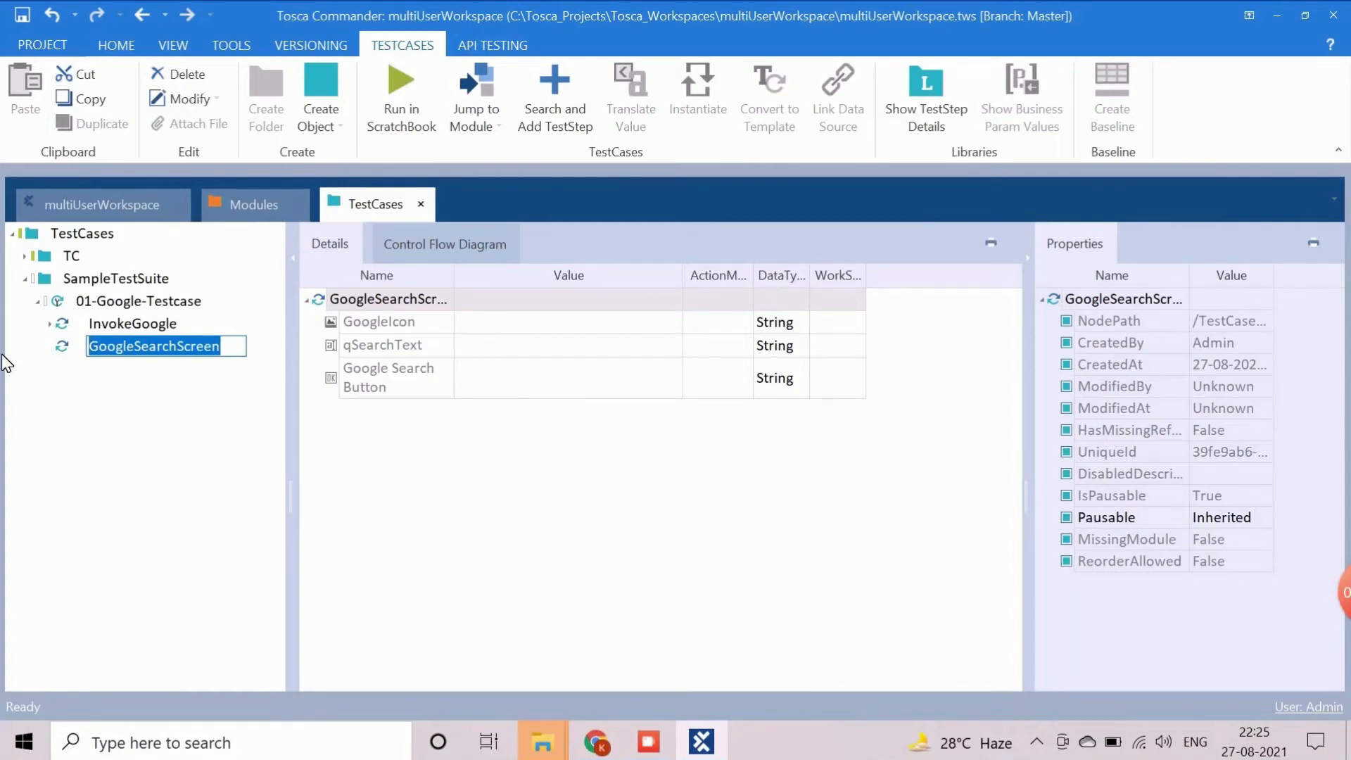
text(Search Text)
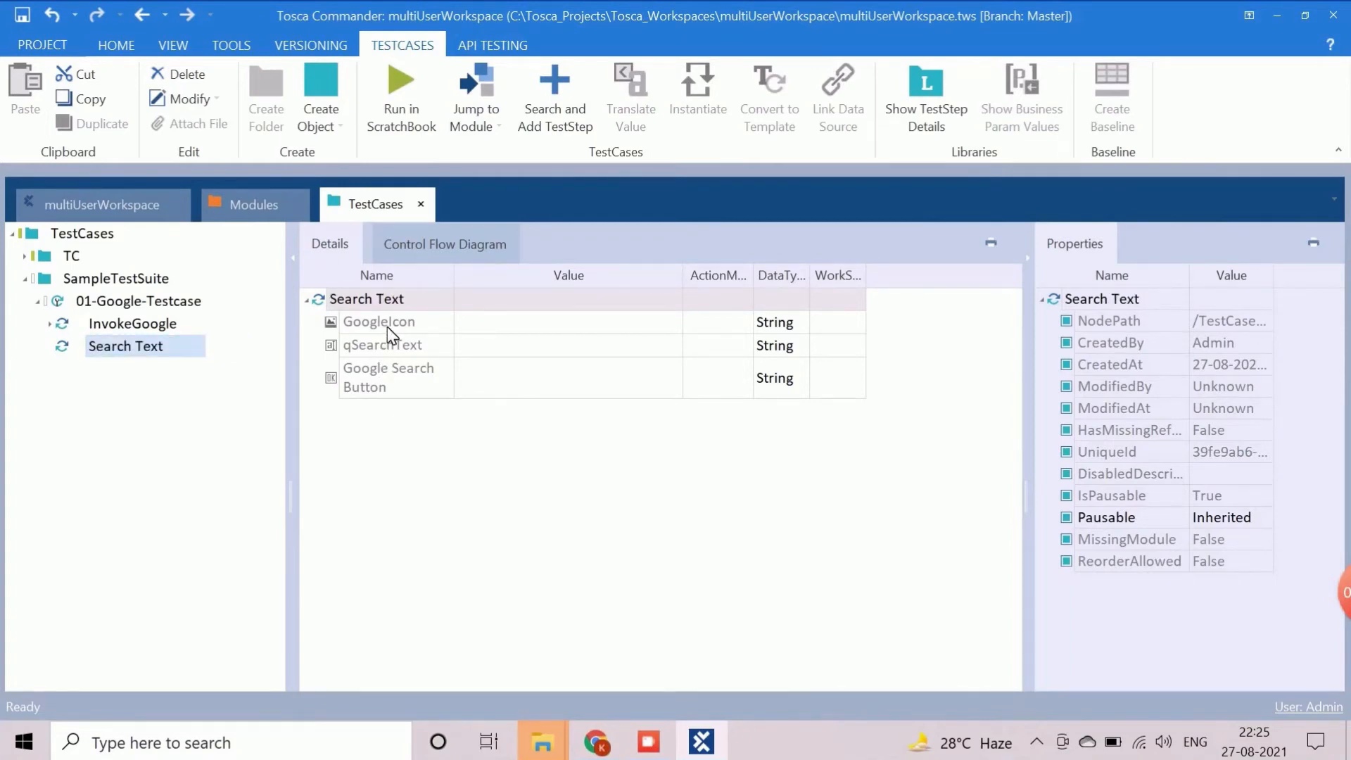
mouse_move(713, 332)
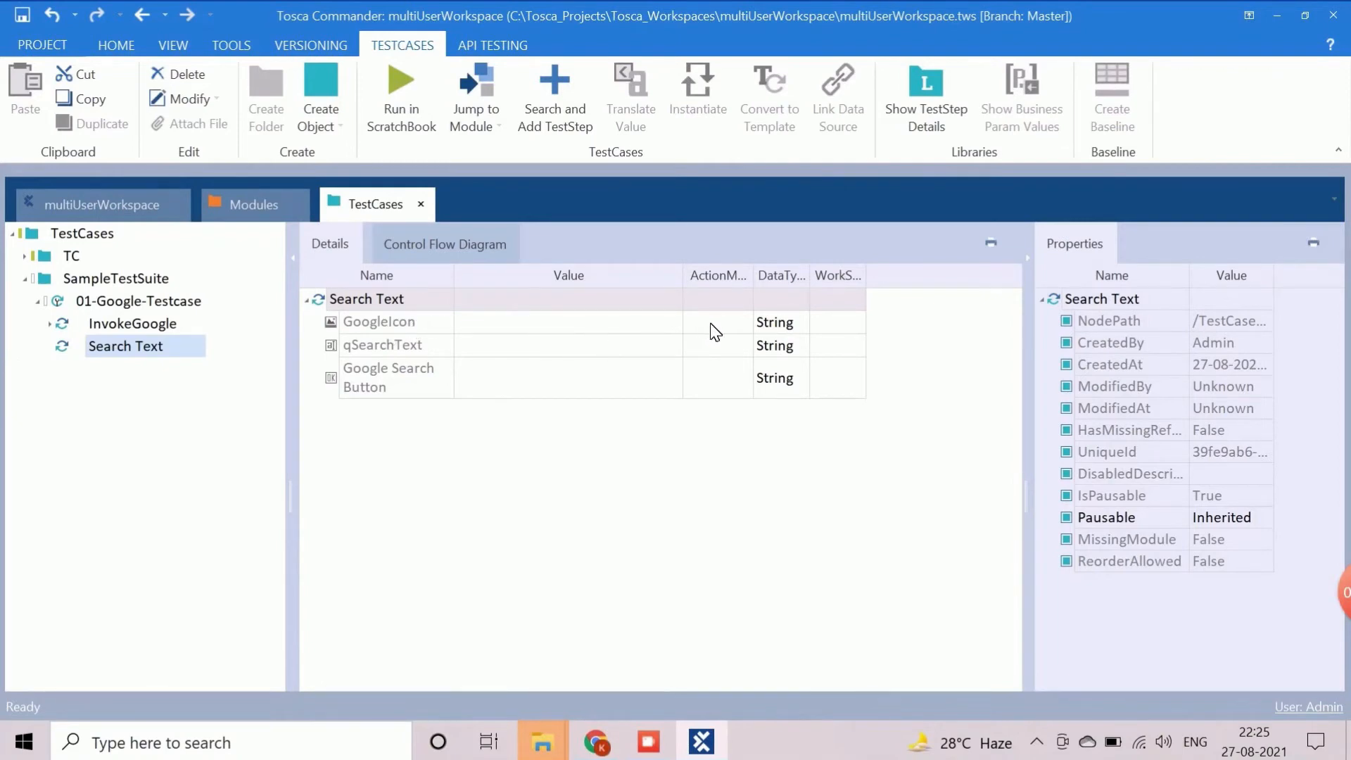
click(378, 321)
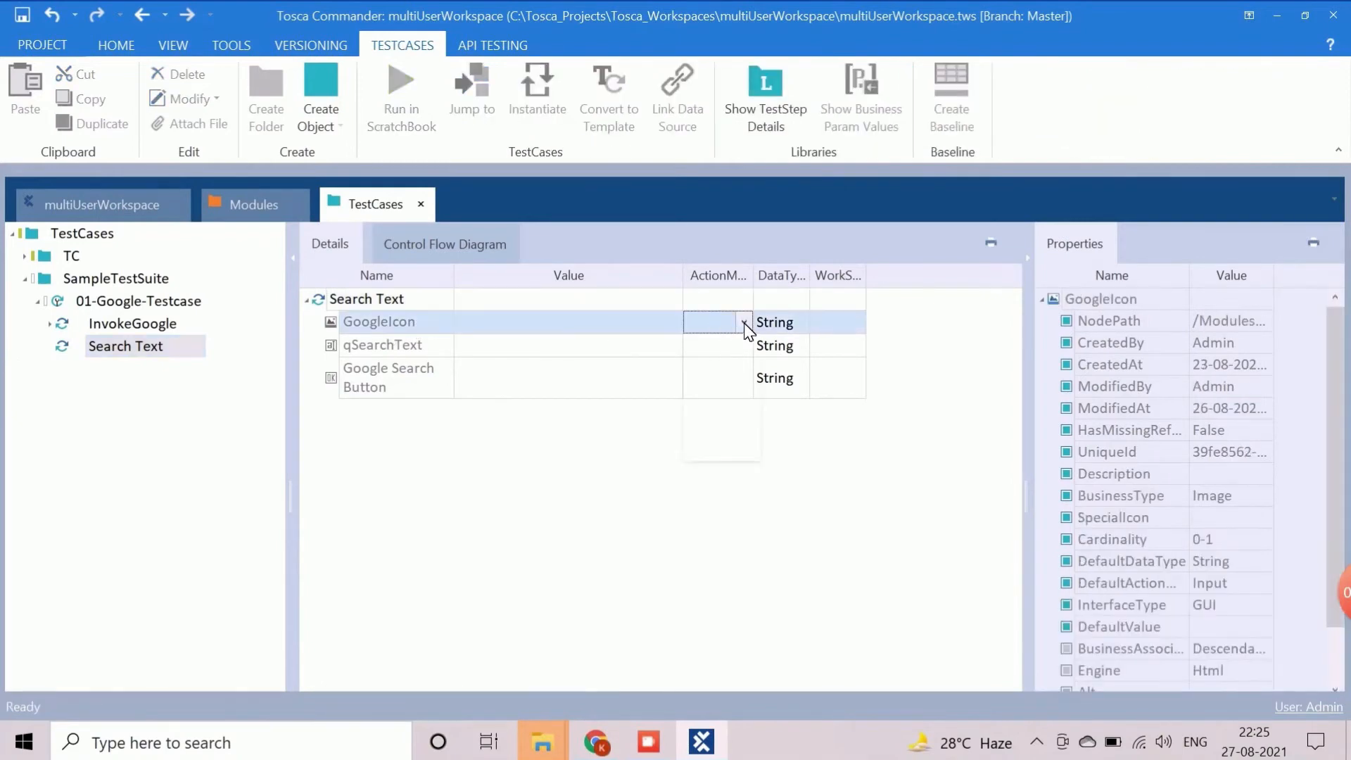
- Make the Search Text step wait until GoogleIcon exists (True)
click(743, 321)
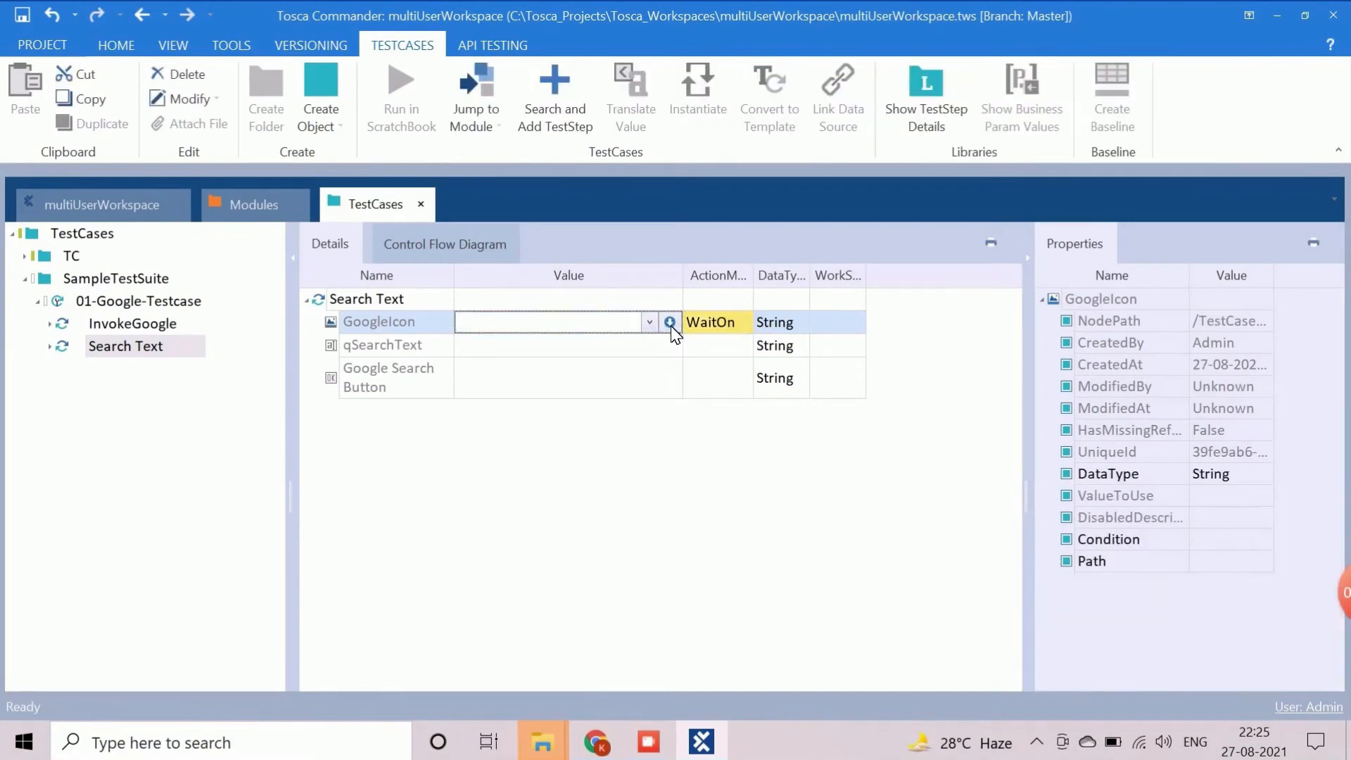
click(578, 346)
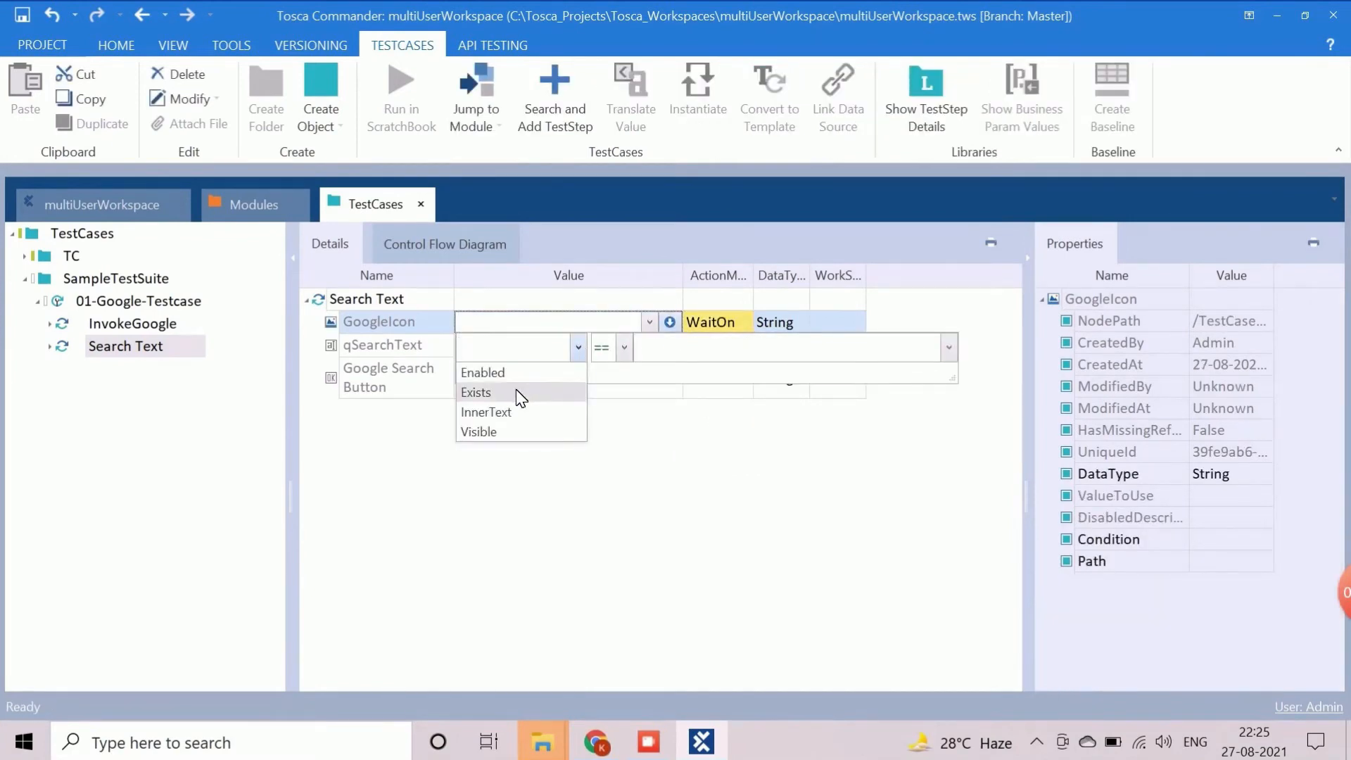
click(476, 393)
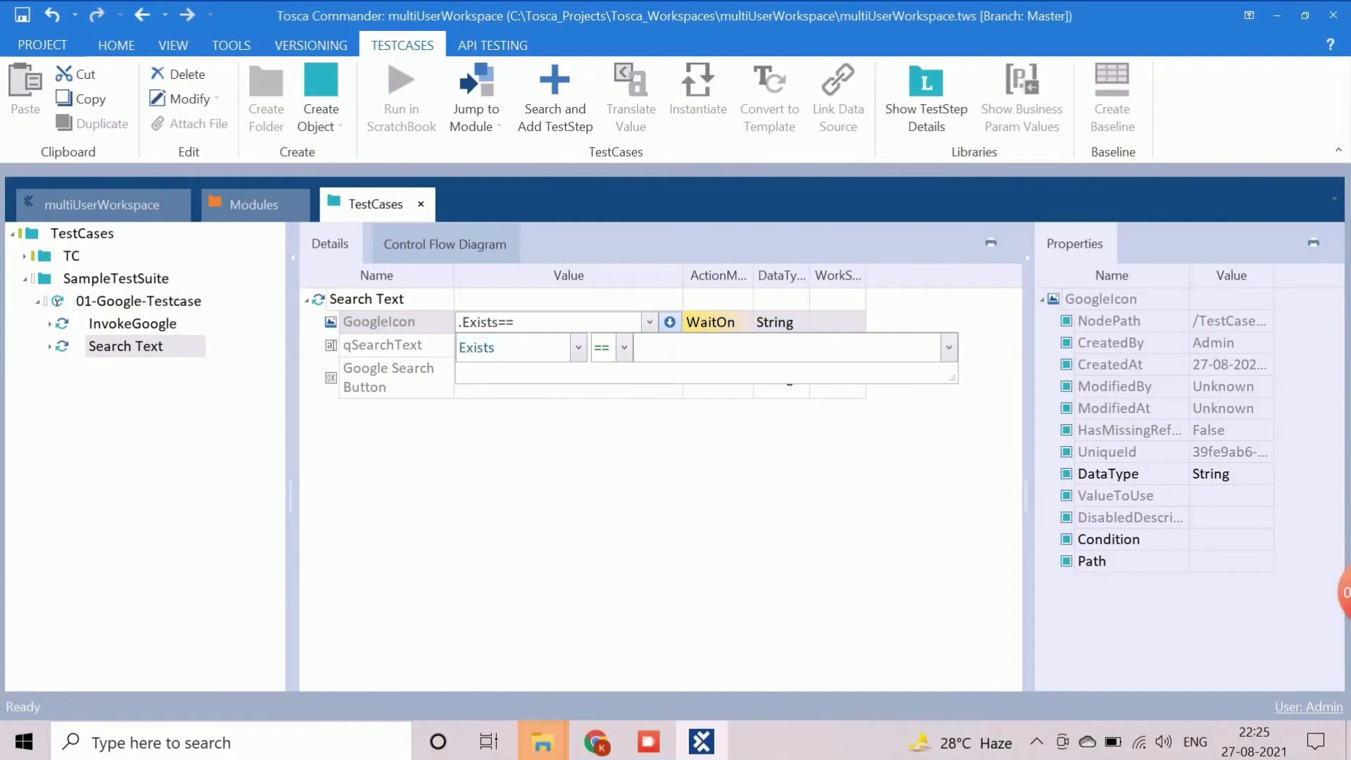
text(True)
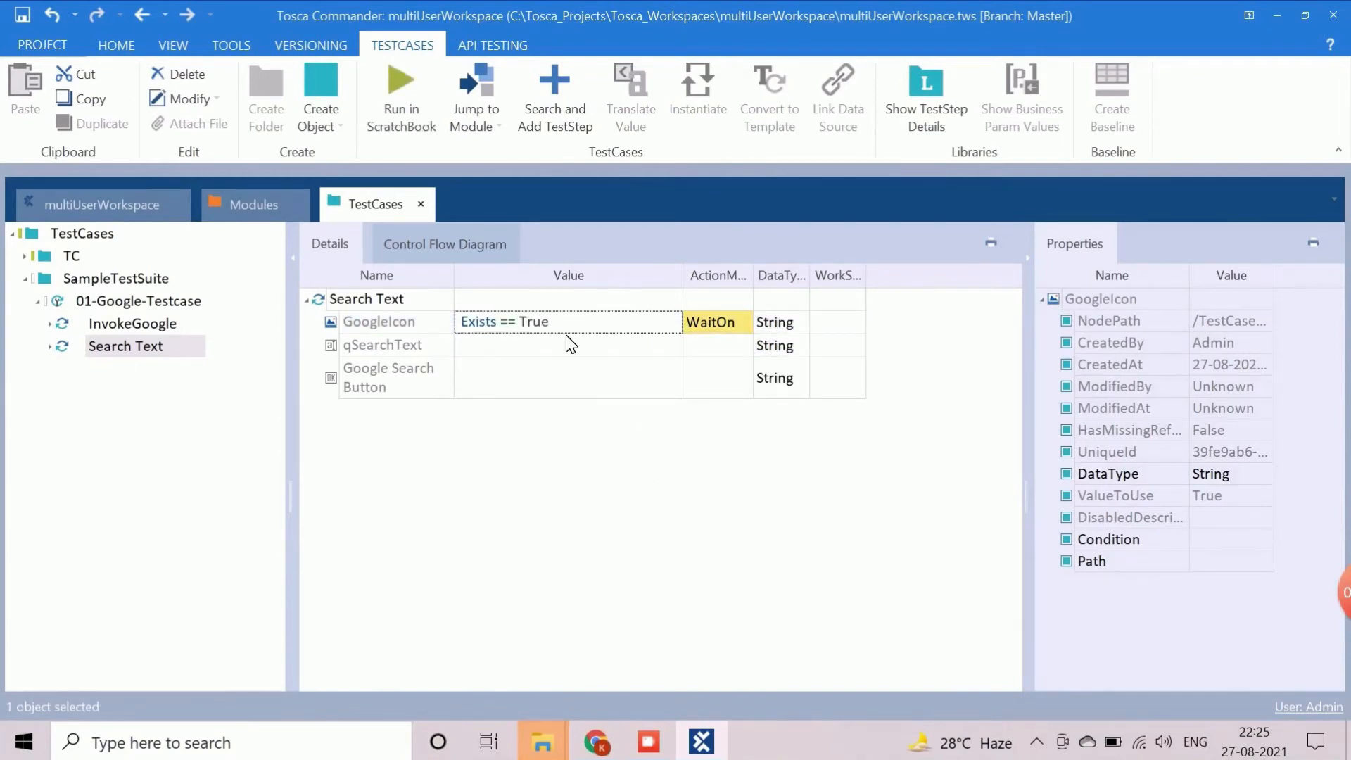
- Enter Tricentis Tosca into qSearchText and {Click} on the Google Search Button
click(382, 345)
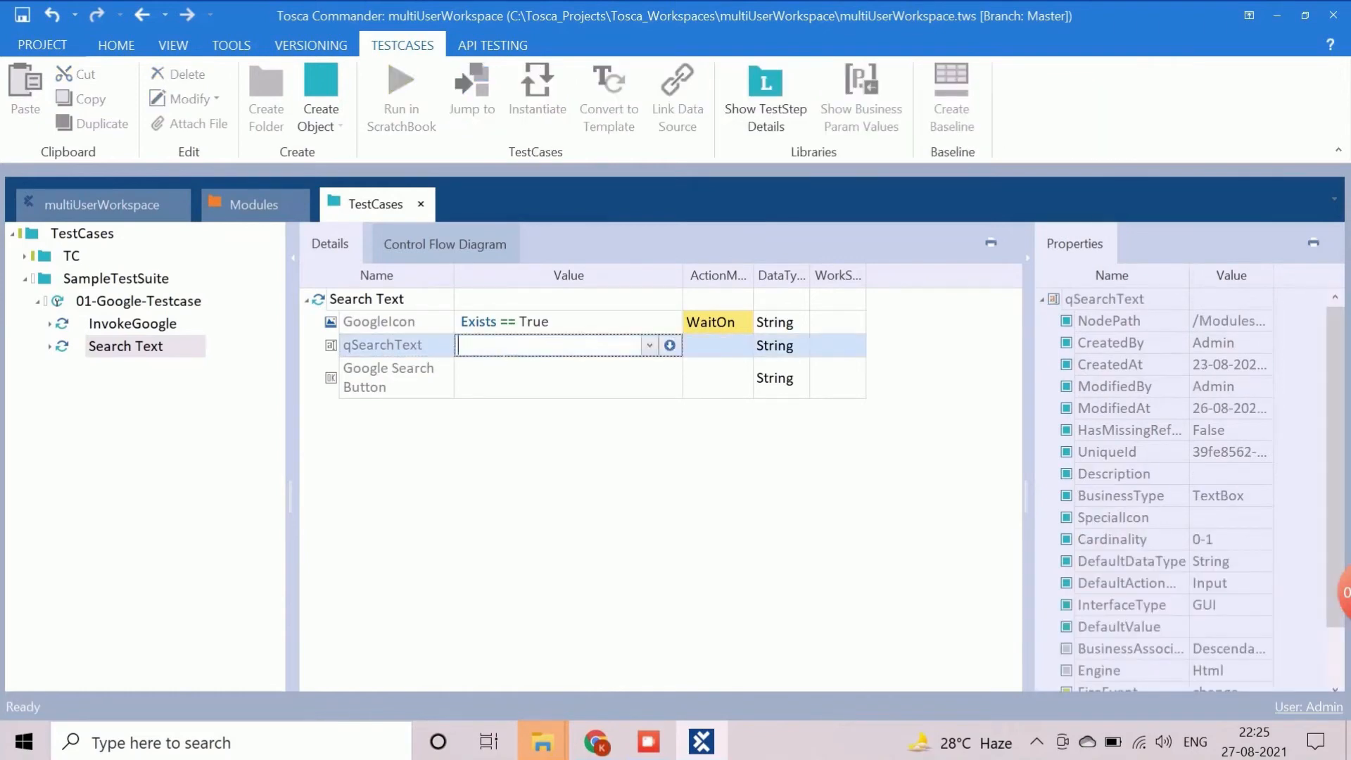
text(Tricentis)
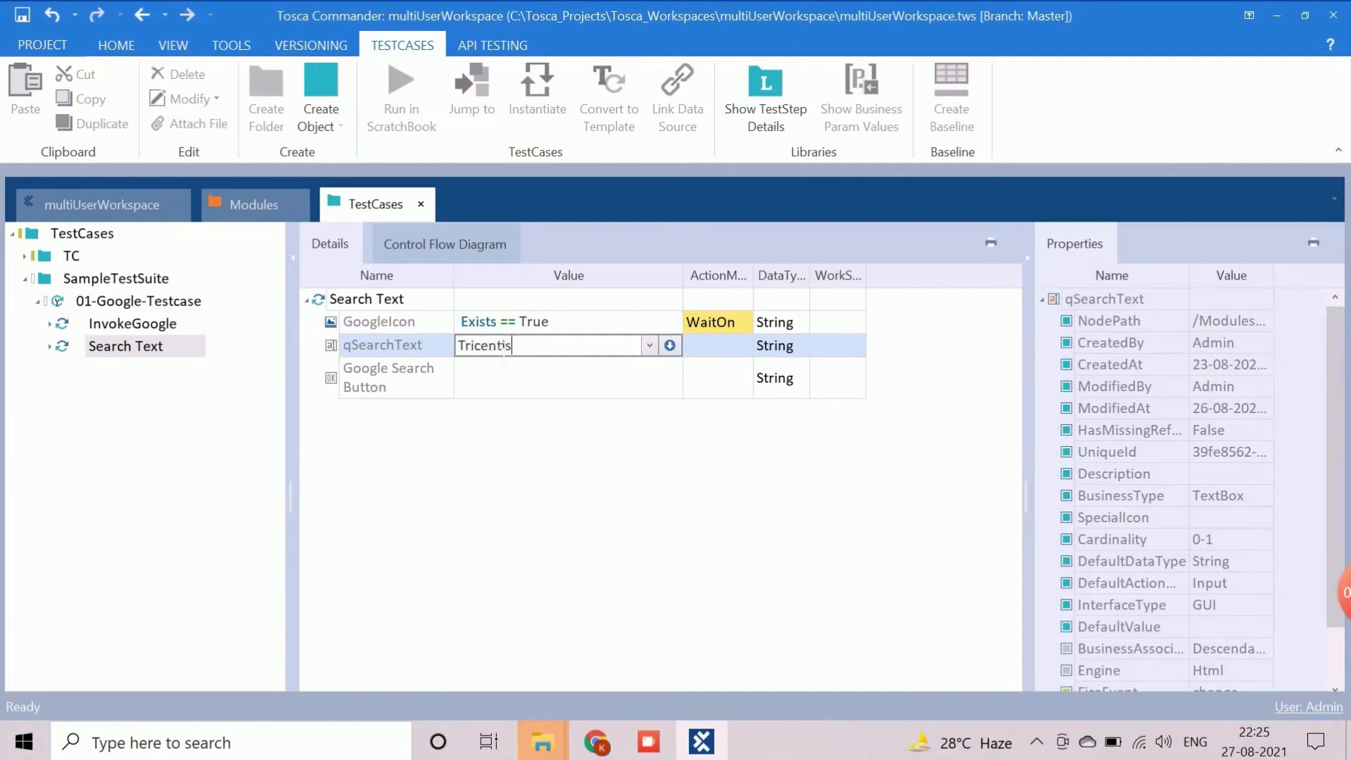
text(Tos)
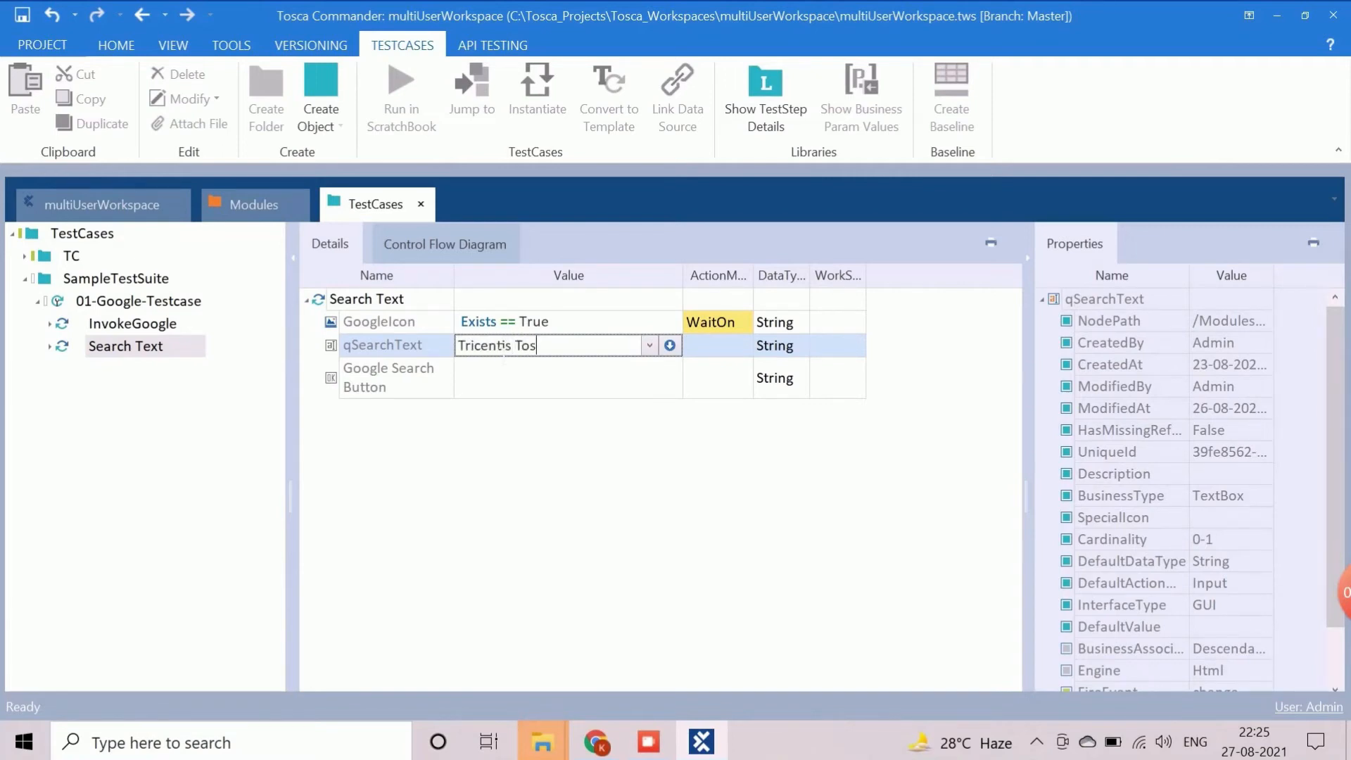
text(ca)
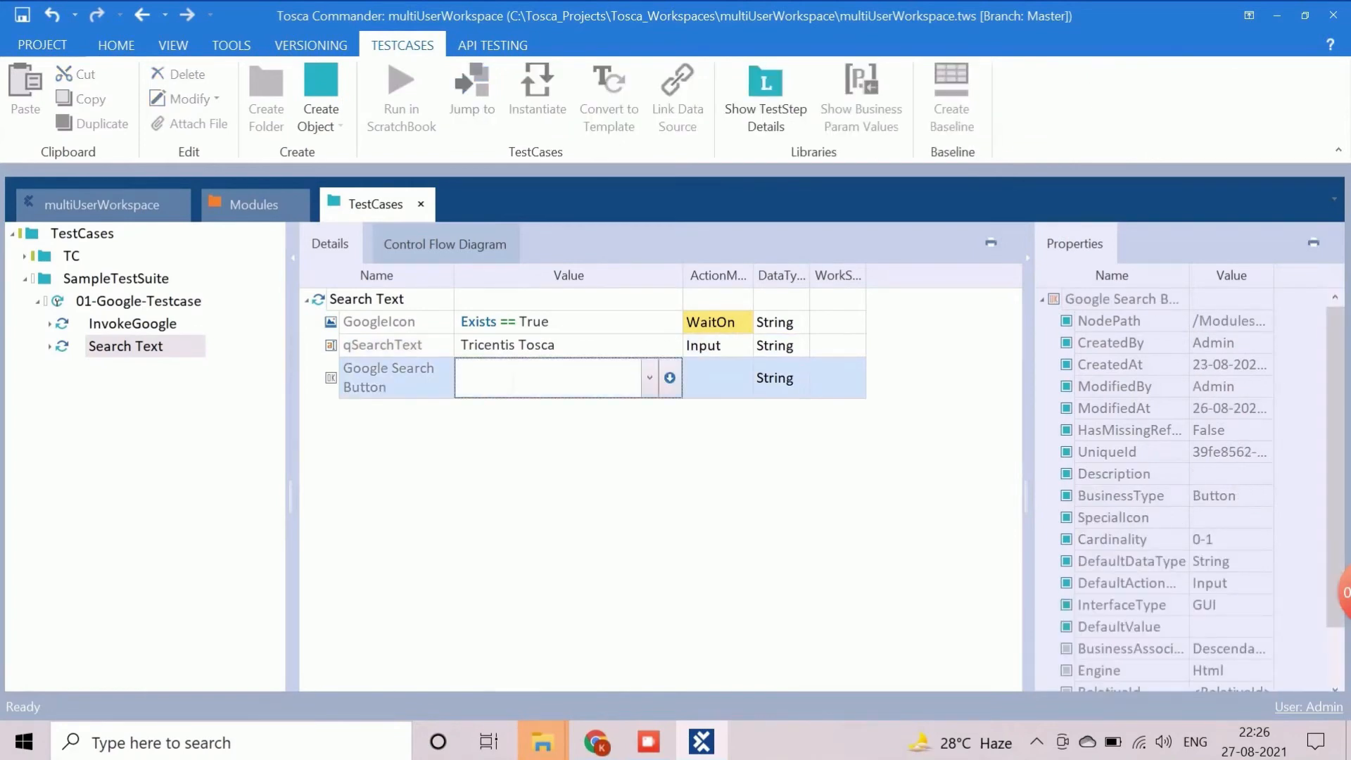
text({Click)
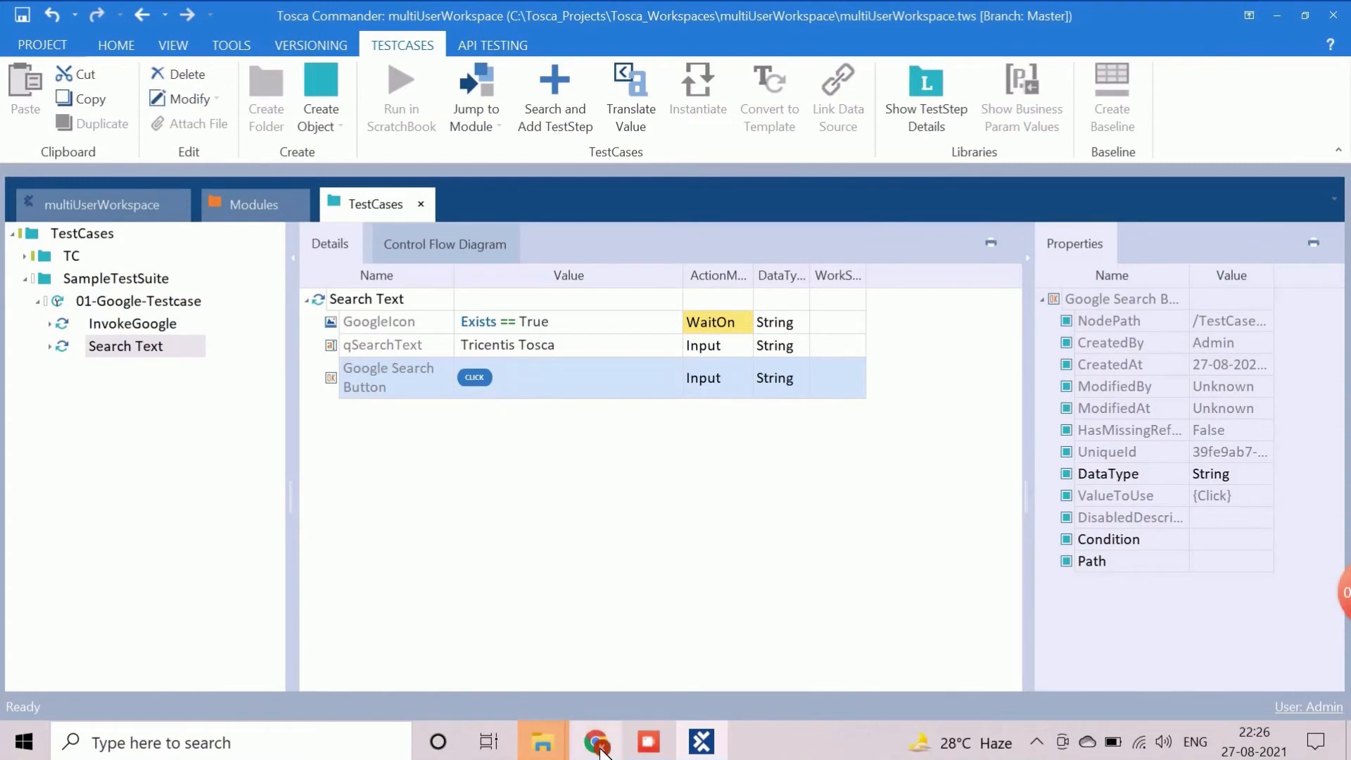
- Run a Google search for Tricentis Tosca in Chrome by hand, then return to Tosca Commander
click(597, 742)
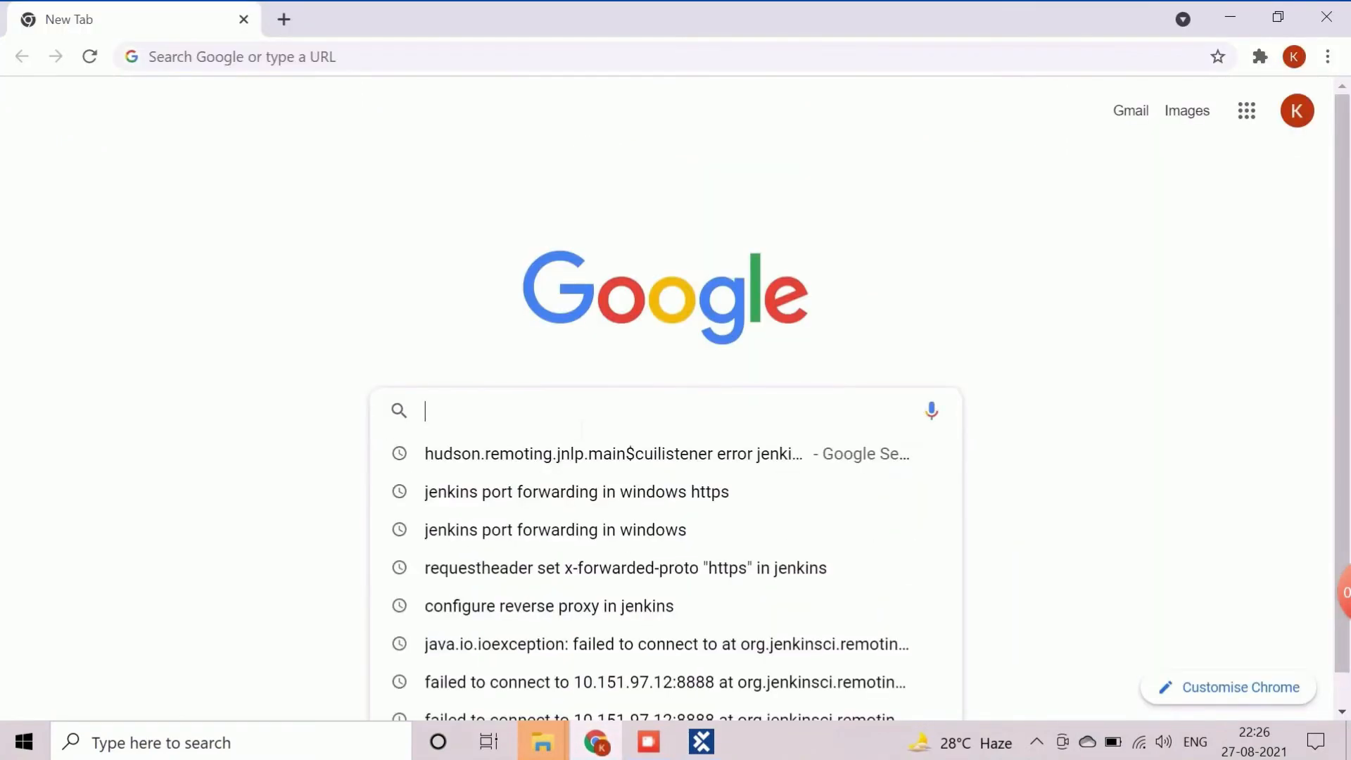
text(Tricentis Tosca)
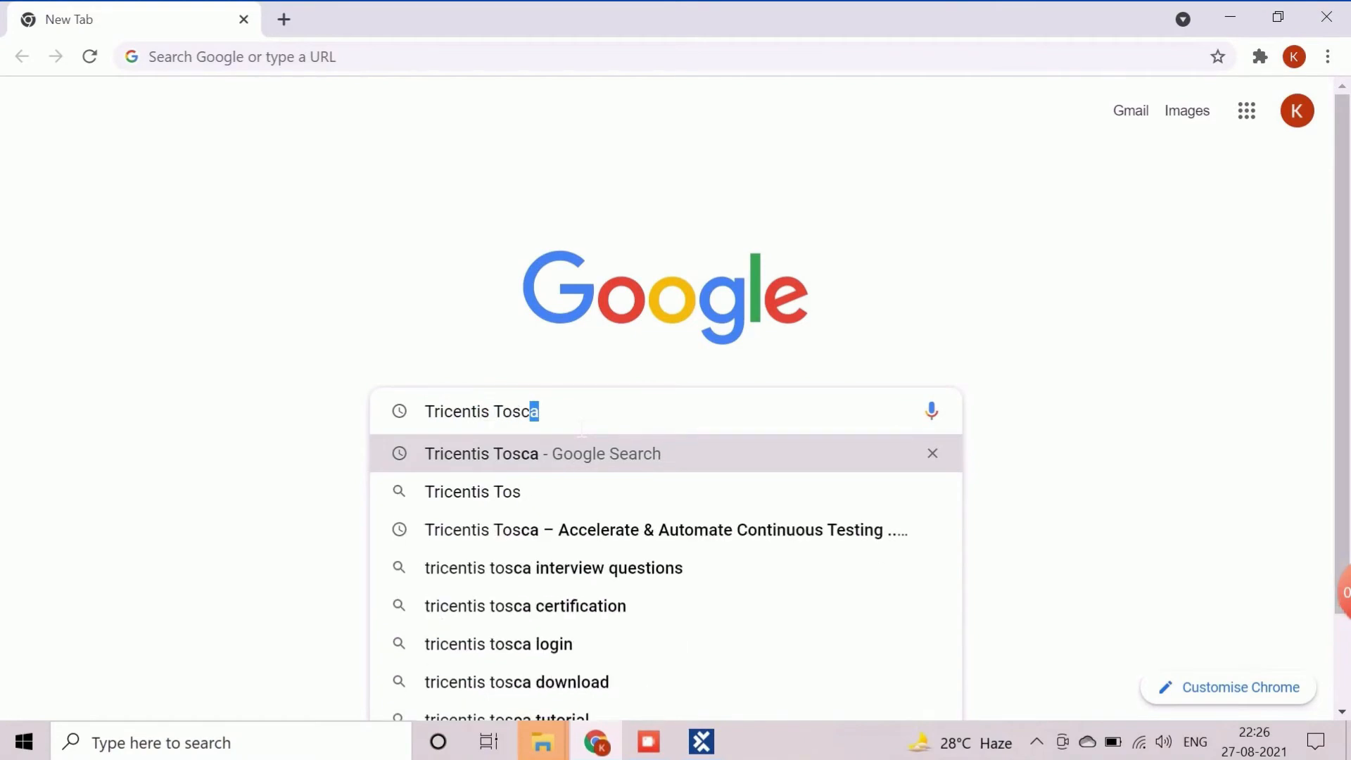
click(542, 453)
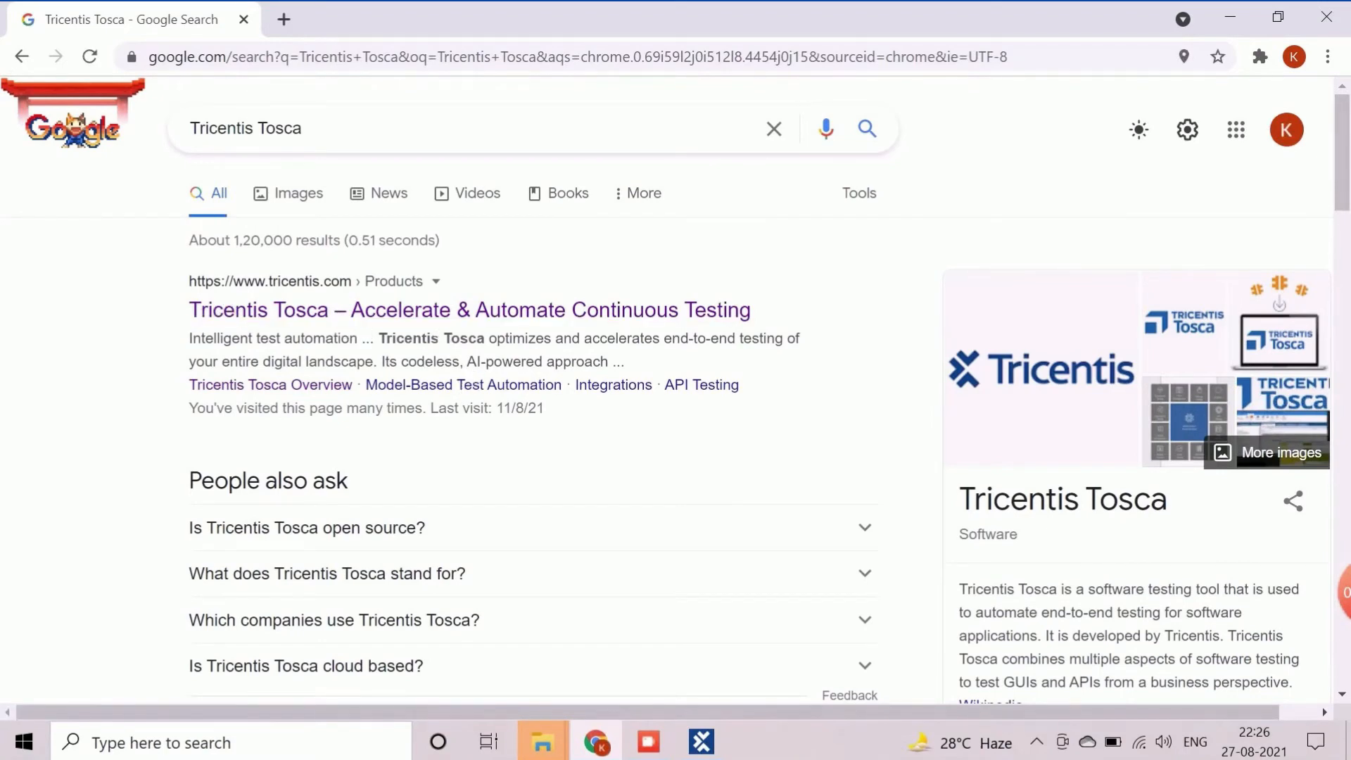
click(699, 742)
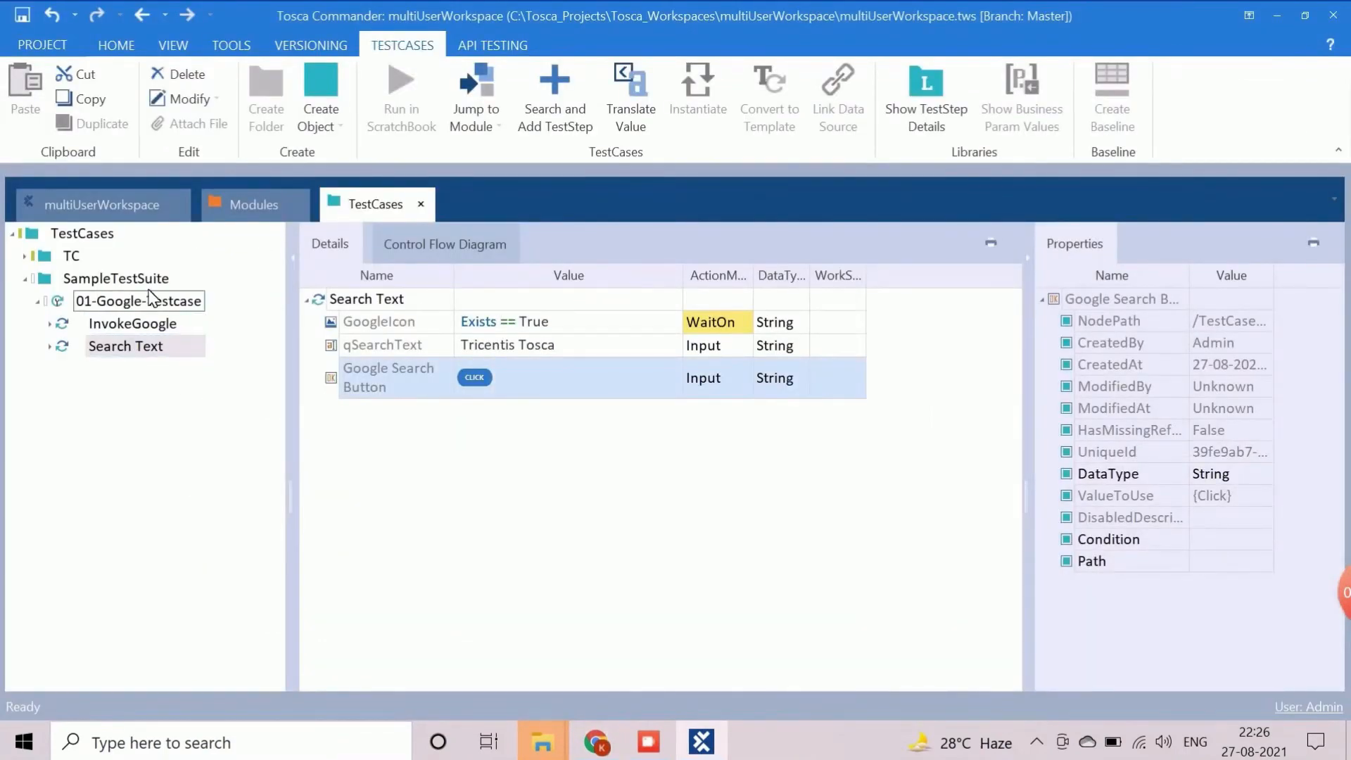
- Add TBox Wait from Standard modules > TBox Automation Tools > Timing after the Search Text step
click(253, 204)
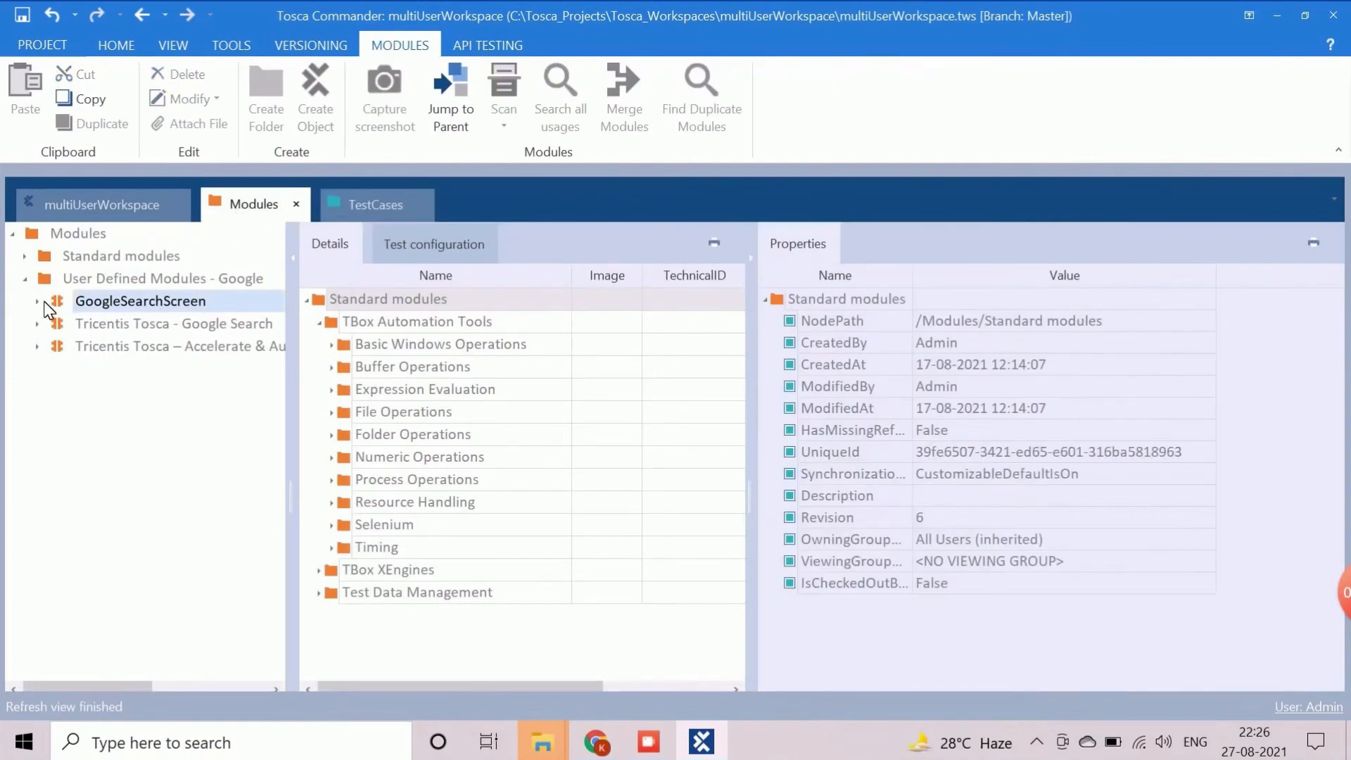
click(115, 45)
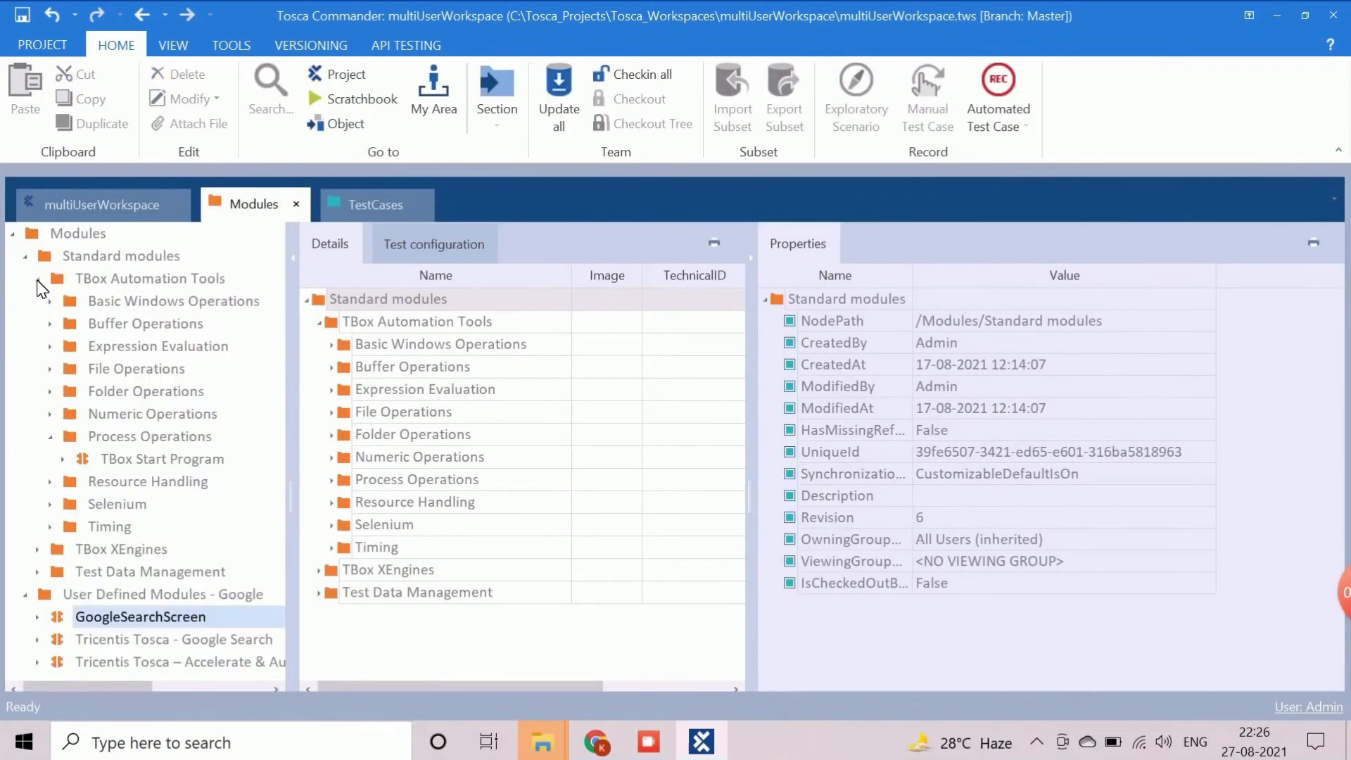
click(51, 526)
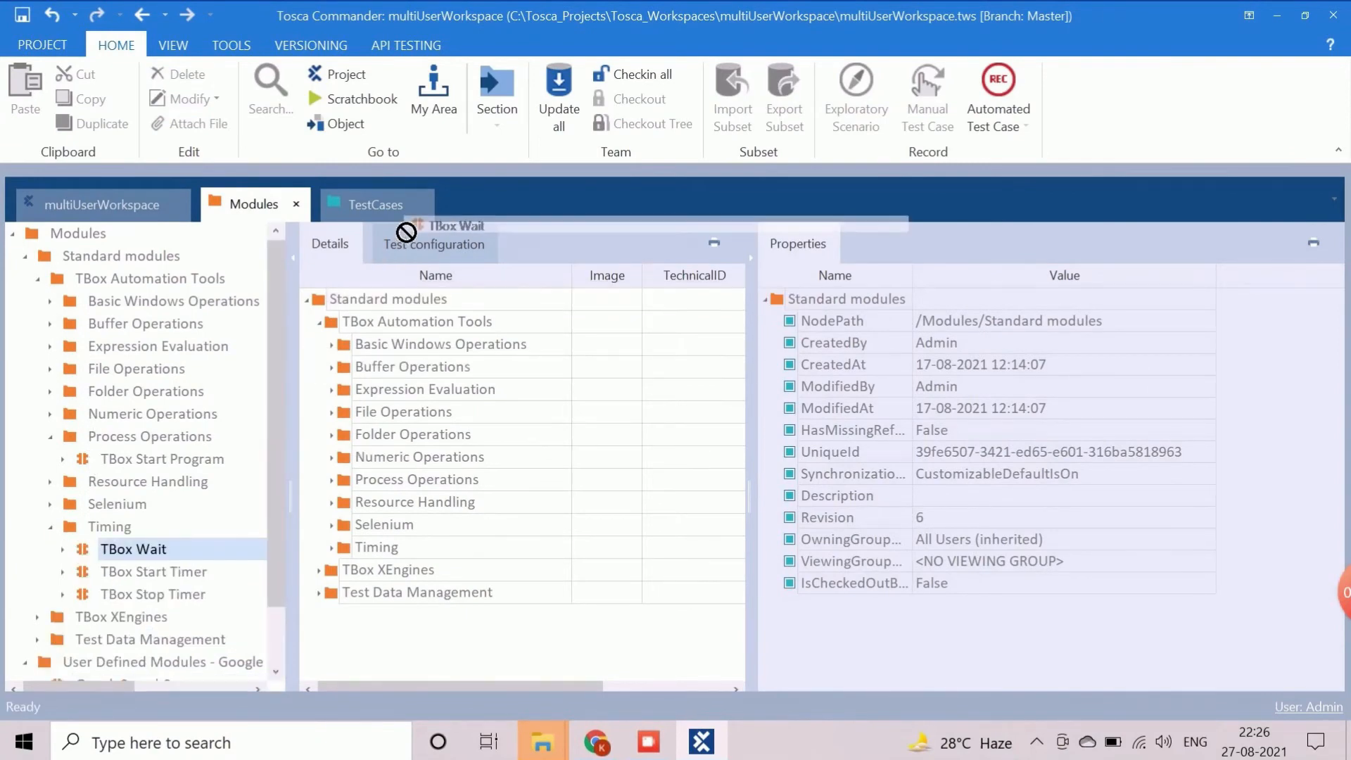
click(374, 204)
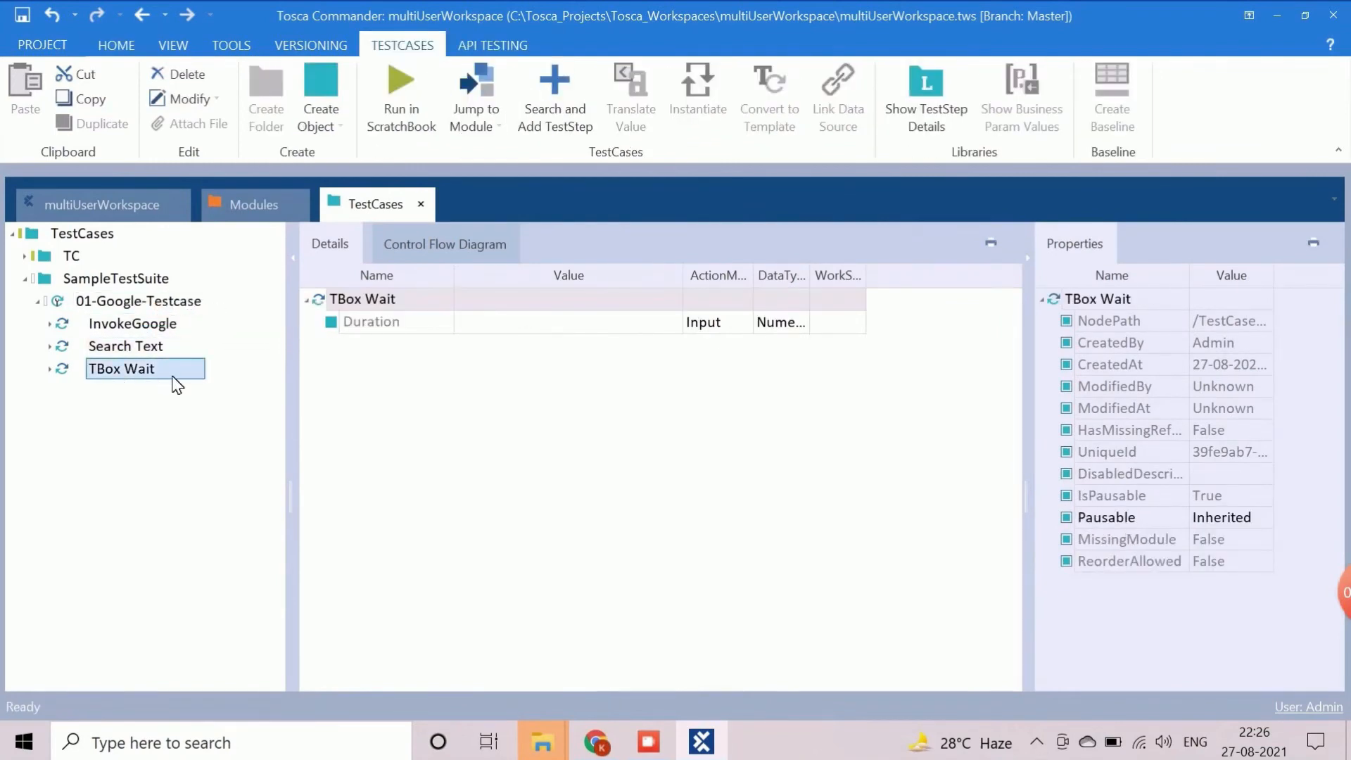
- Rename TBox Wait to 'Wait for 5 secs' and set its Duration value to 5000
double_click(121, 368)
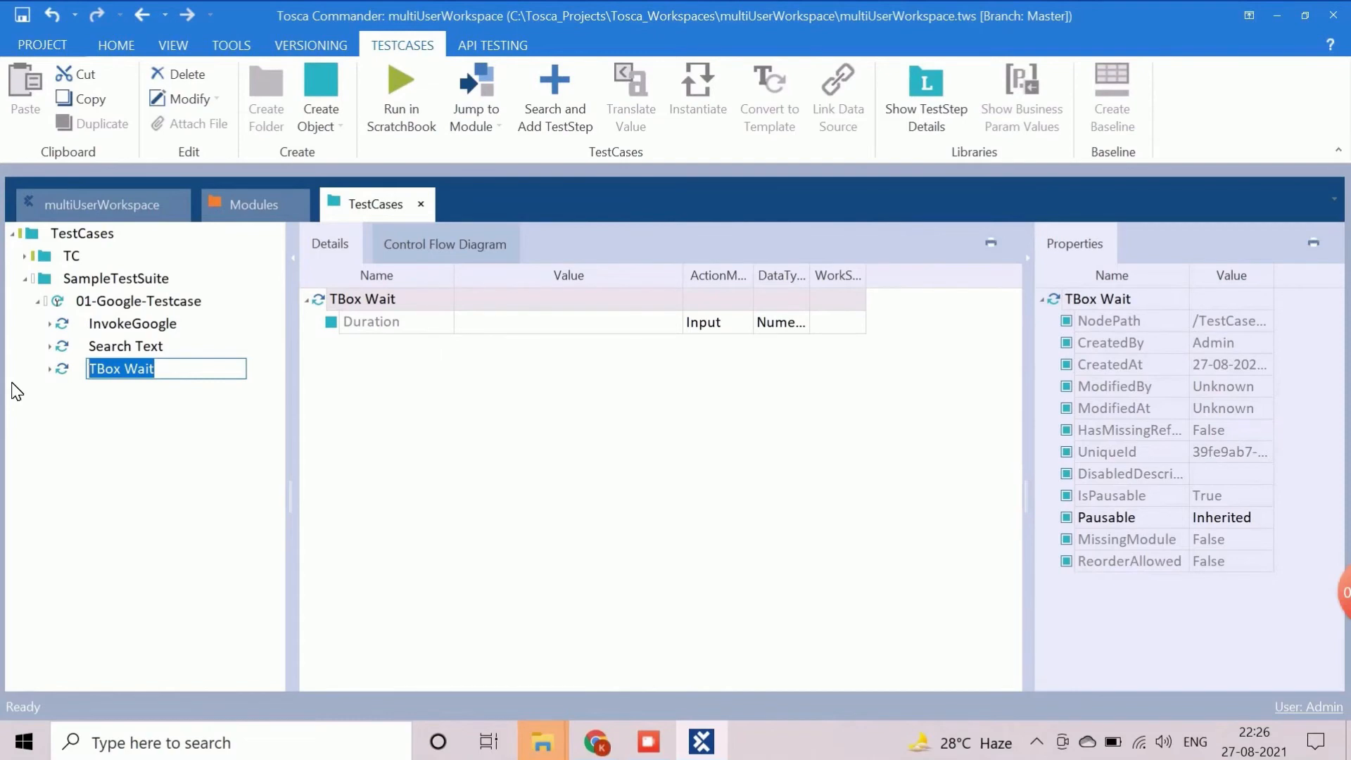
text(Wait for 5 secs)
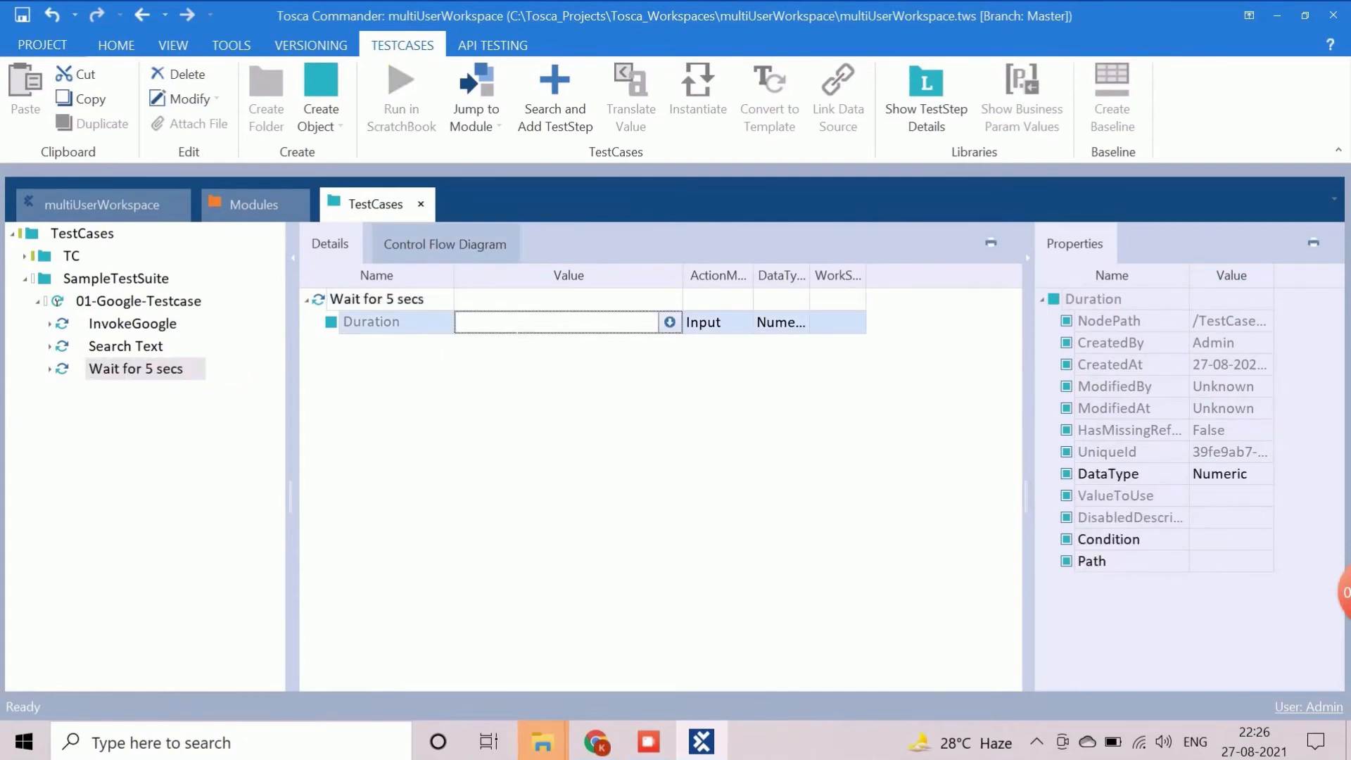
text(5000)
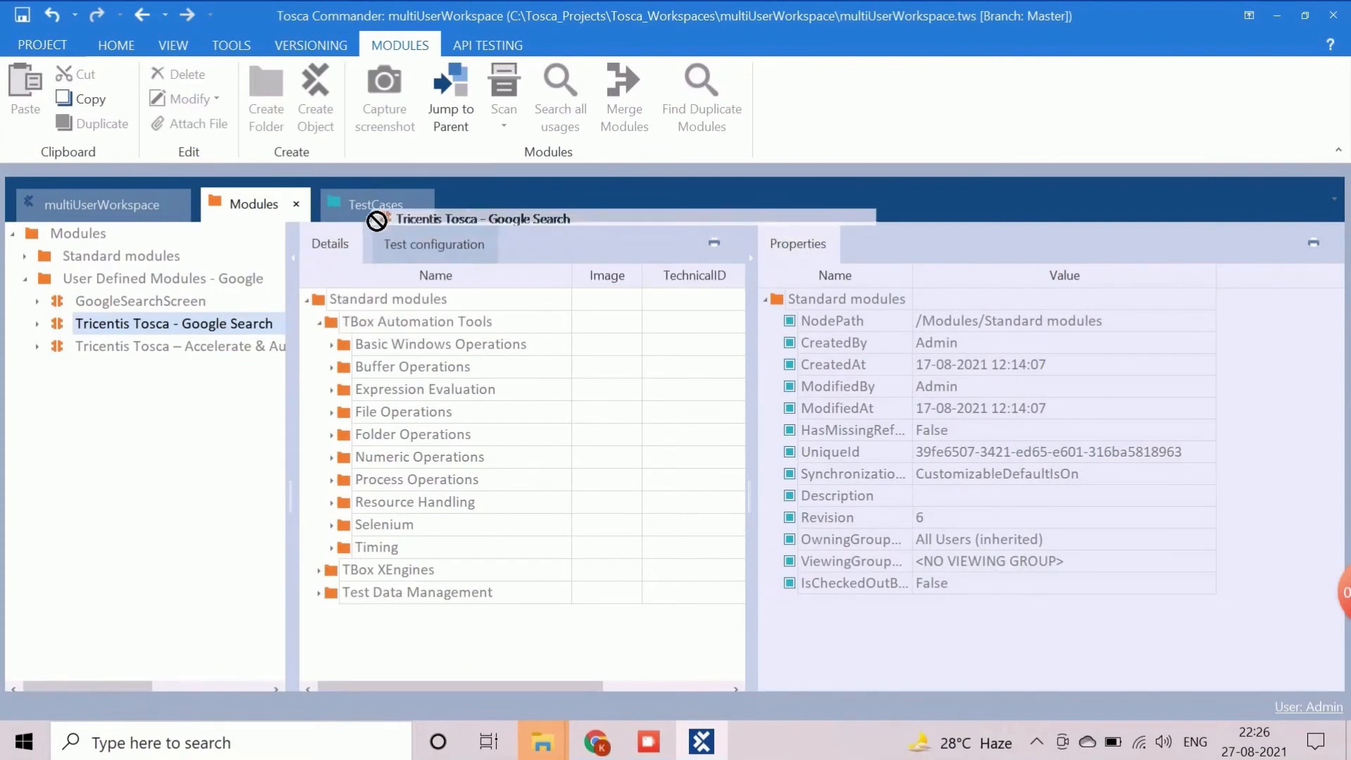
- Drag the search results module into the test case as 'Click on Search Link' with link value {Click}
click(374, 204)
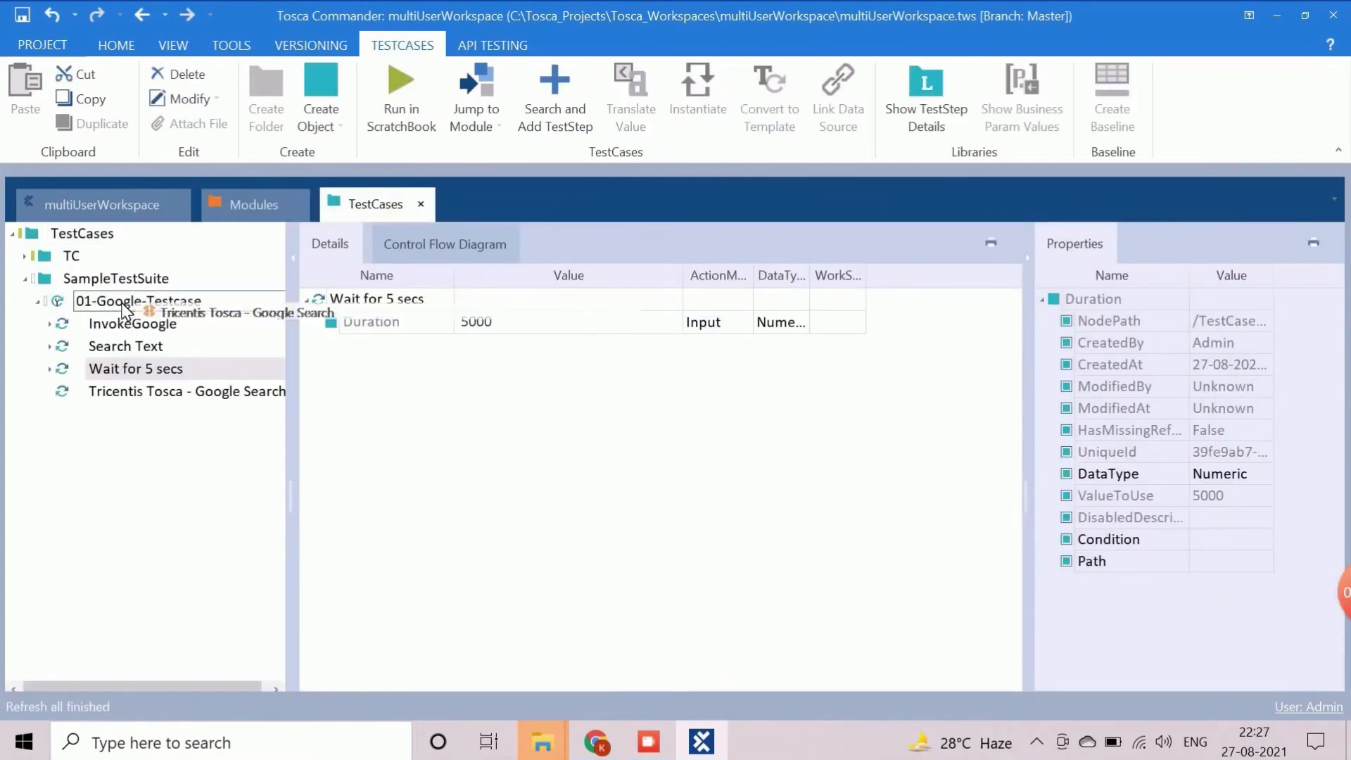
click(185, 390)
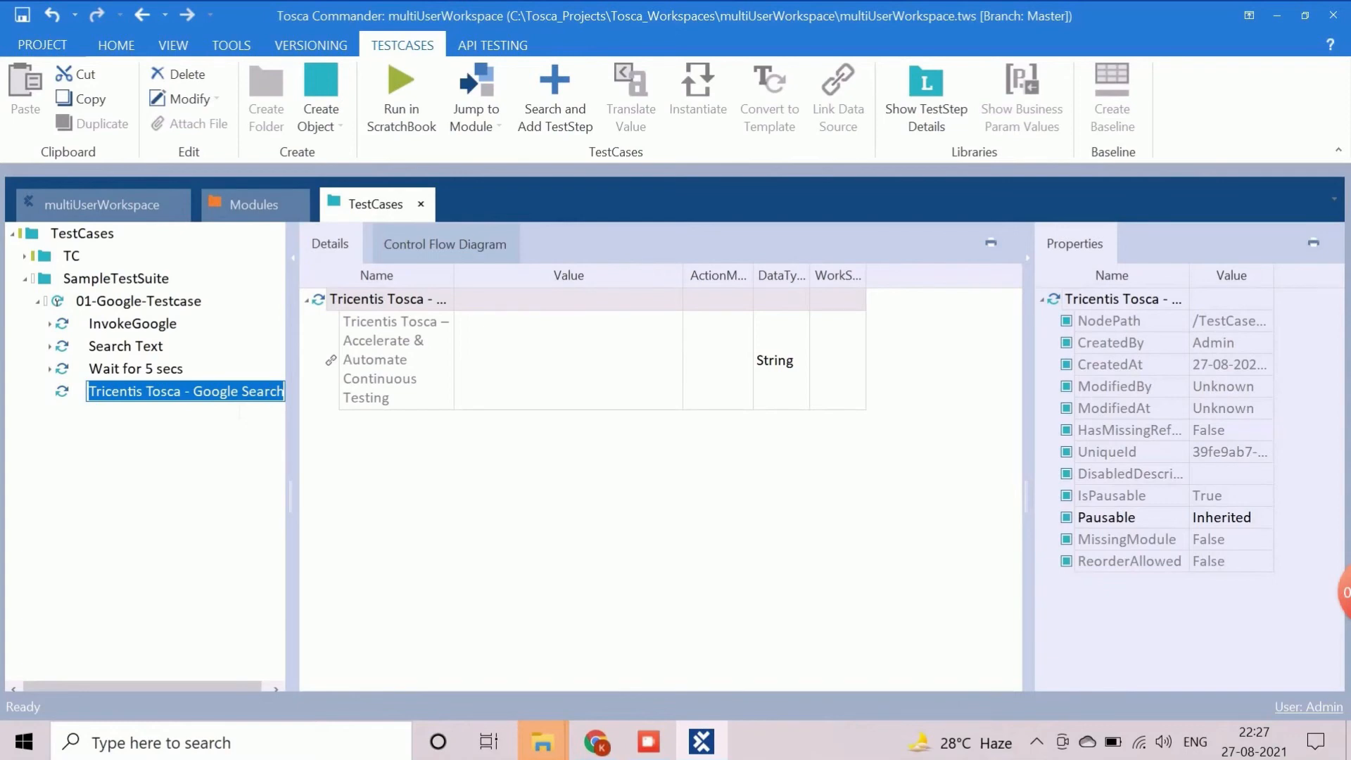
text(Click on Search Link)
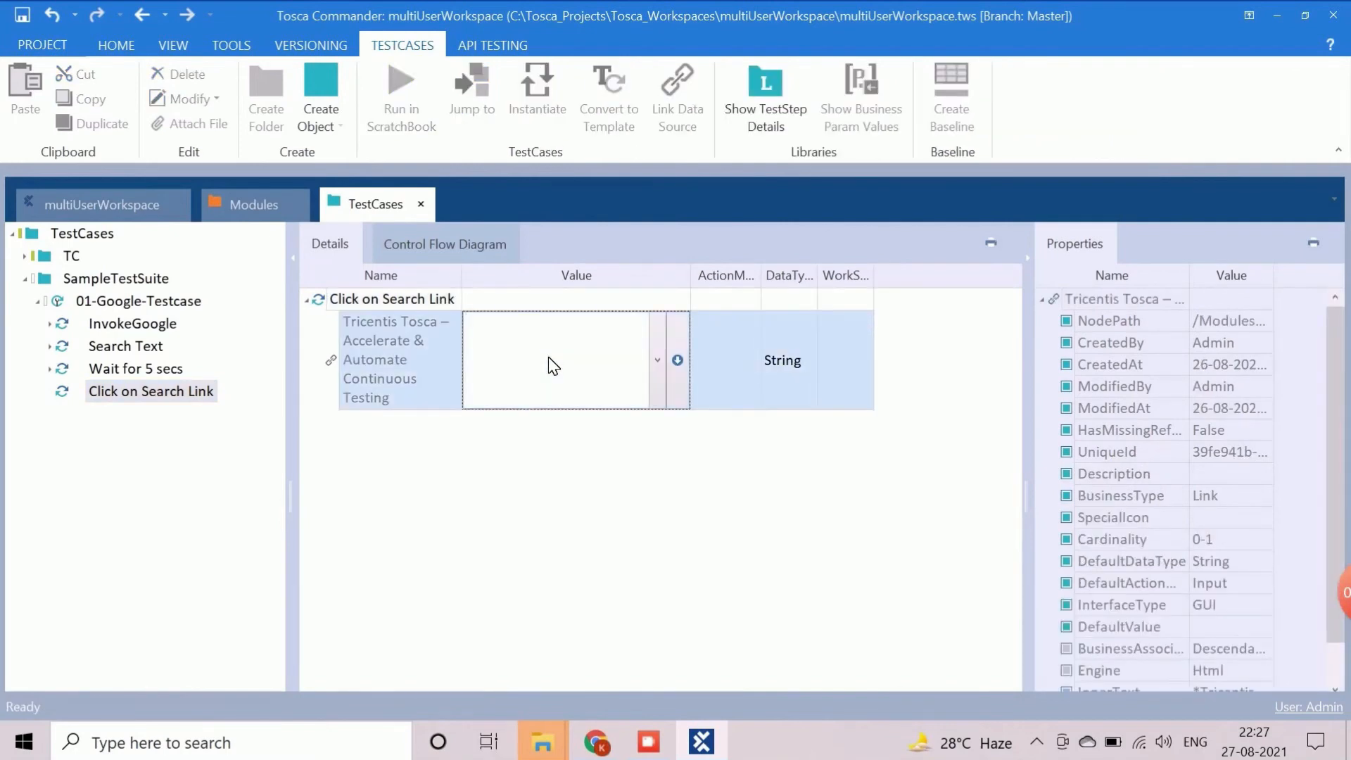
text({Click})
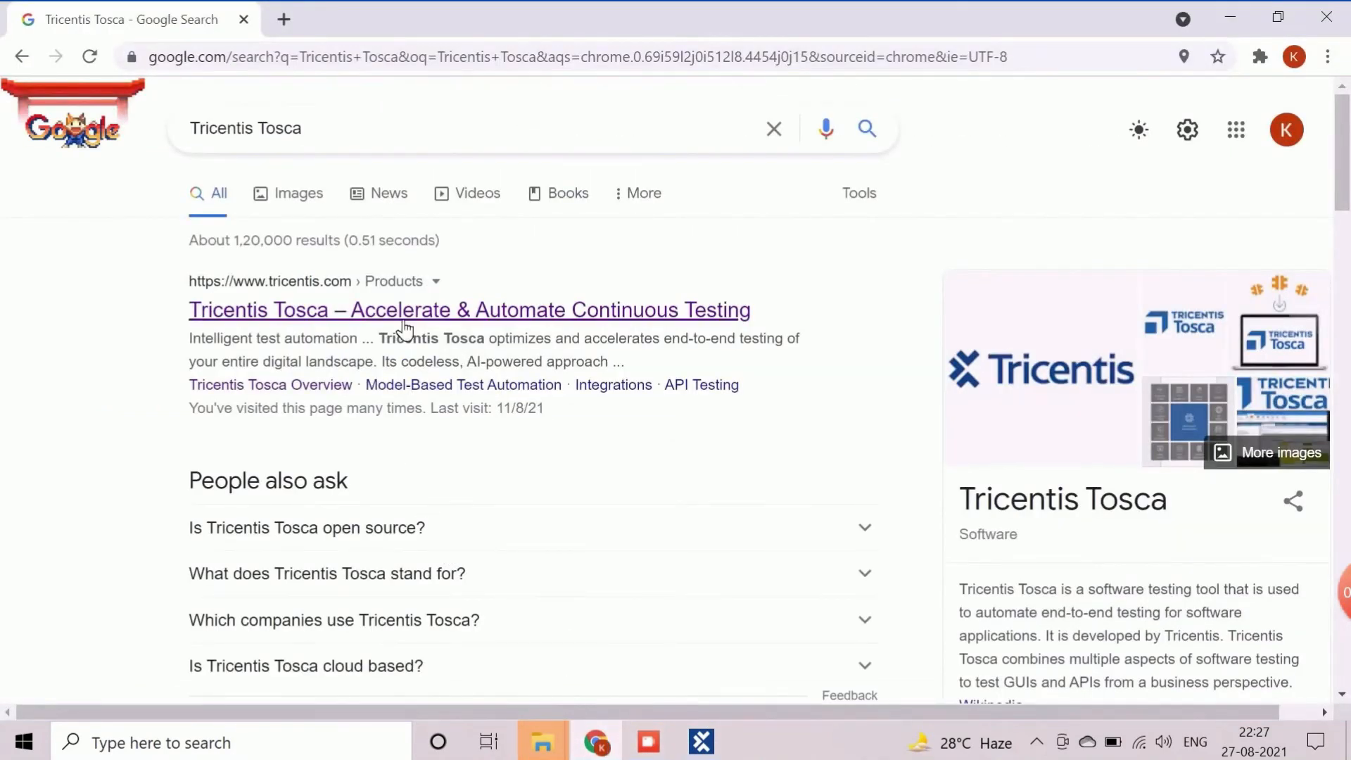
- Inspect the Tricentis Tosca result link on the Chrome search page
click(469, 309)
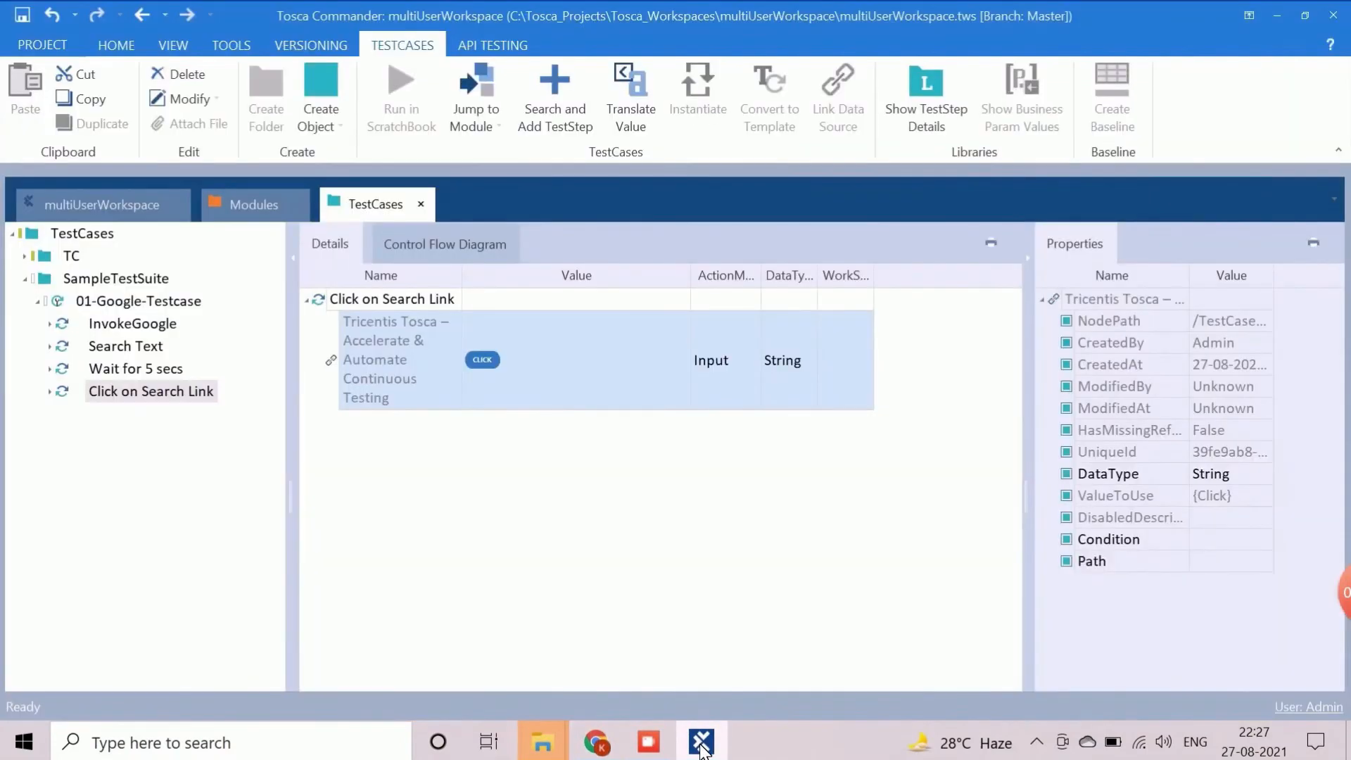
- Add the Tricentis portal page module to the test case as 'Verify Tosca Official Portal'
click(254, 204)
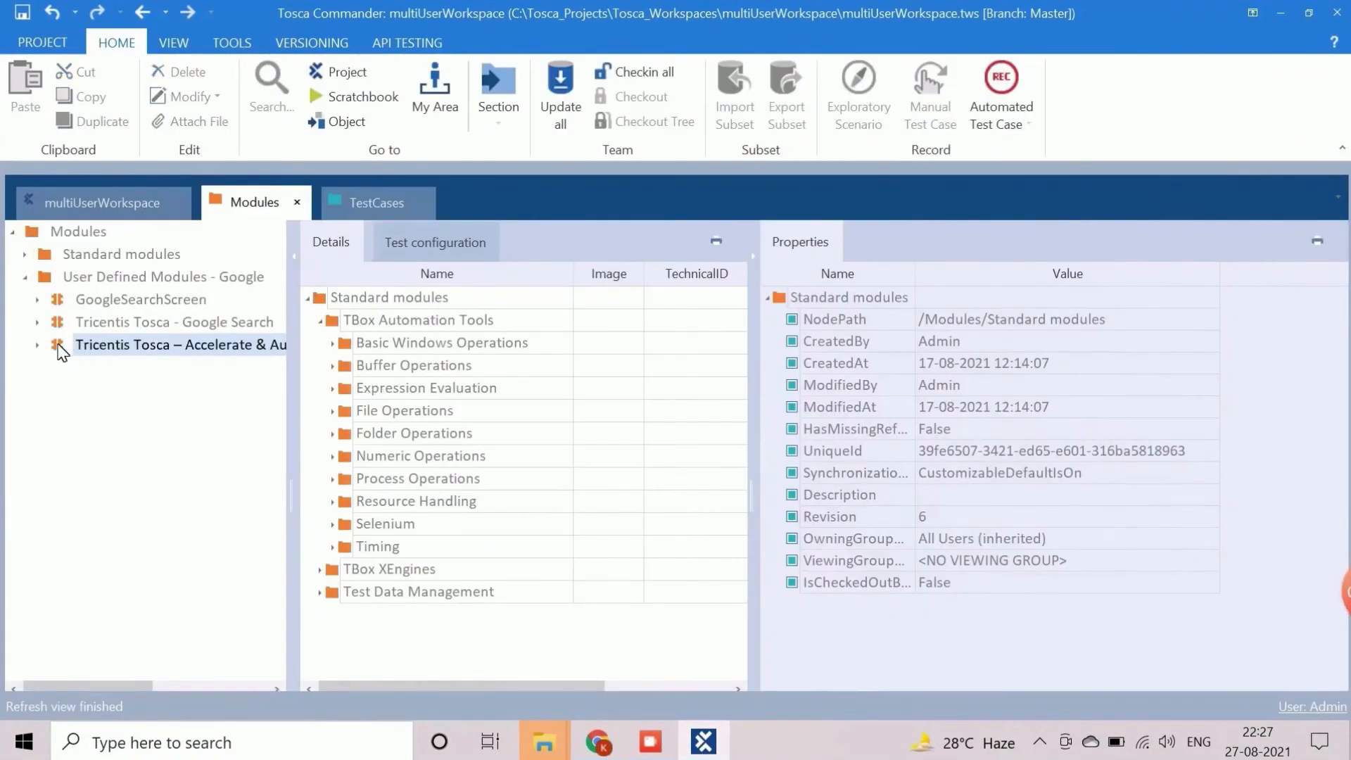
click(376, 203)
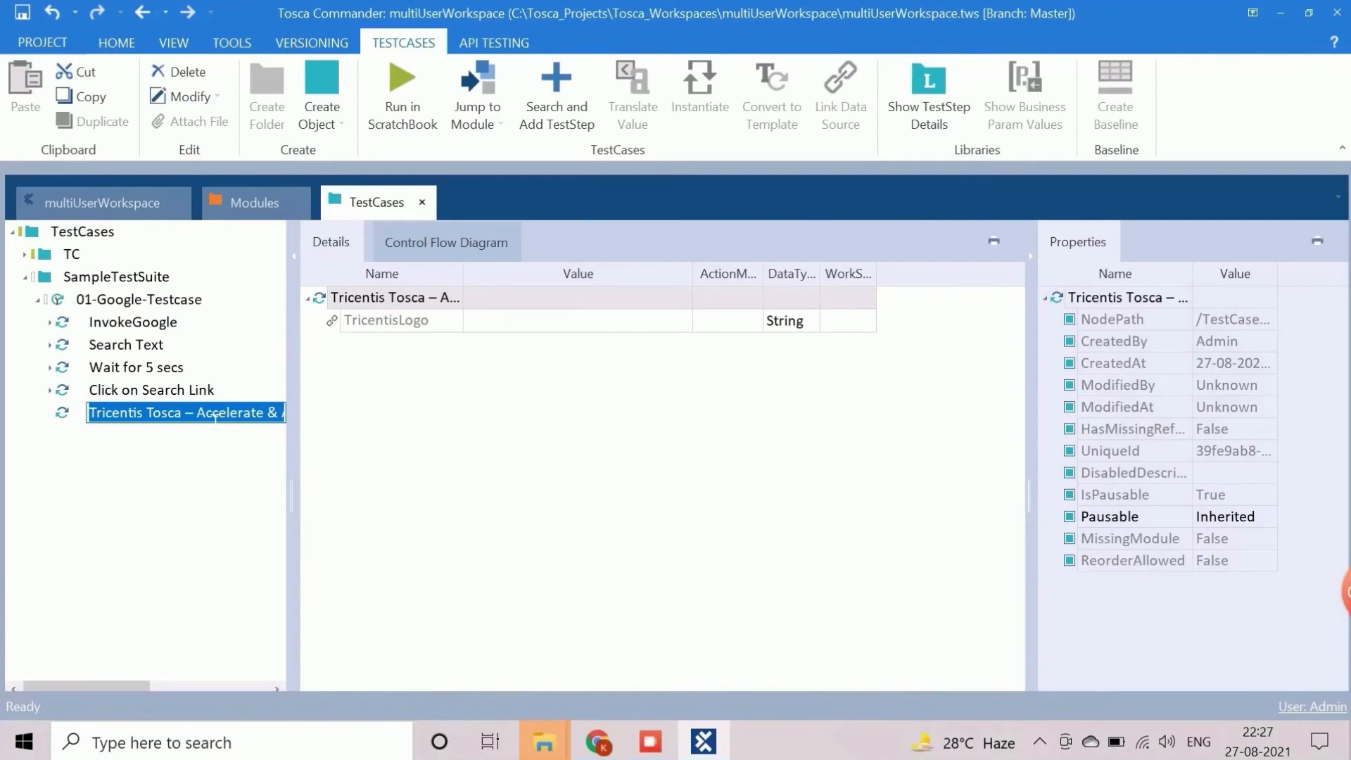
text(Verify Tosca Official Portal)
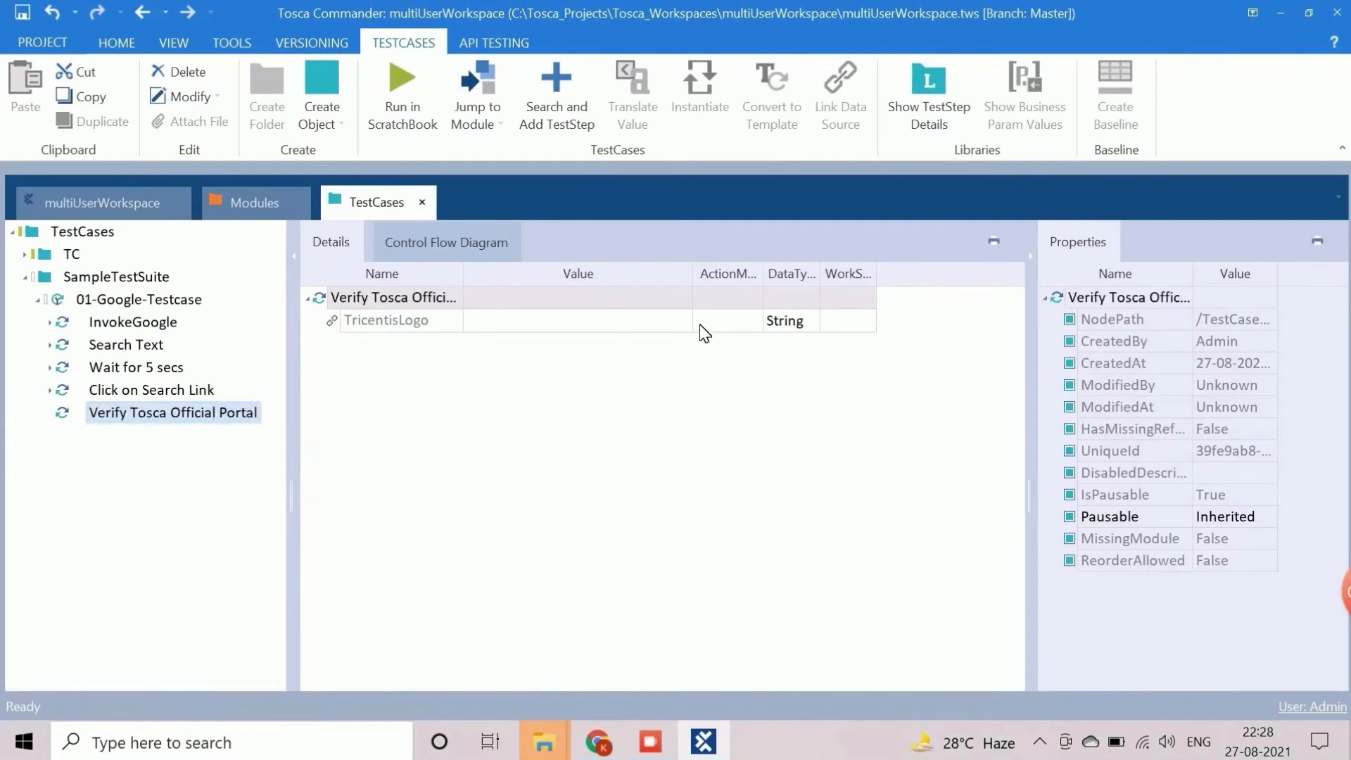
- Set TricentisLogo to ActionMode Verify with condition Exists == True
click(752, 320)
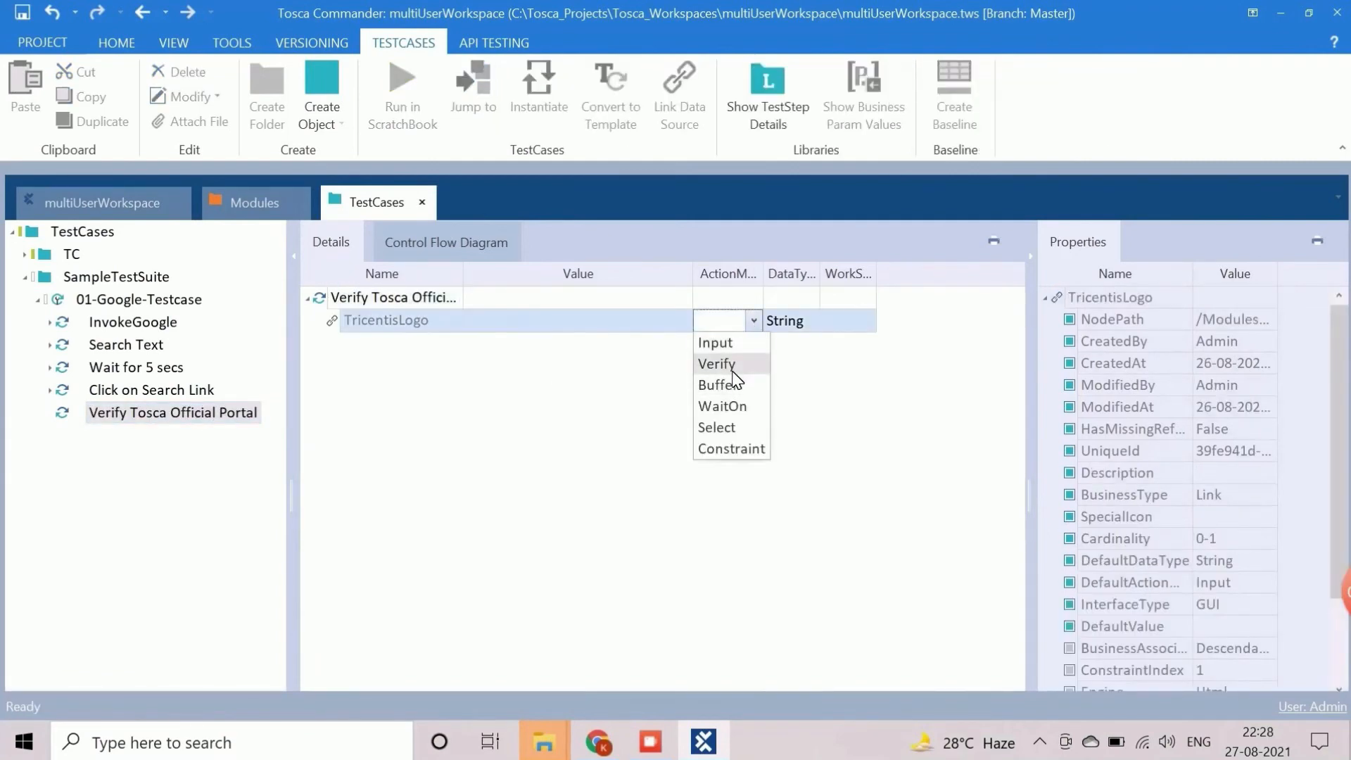
click(716, 363)
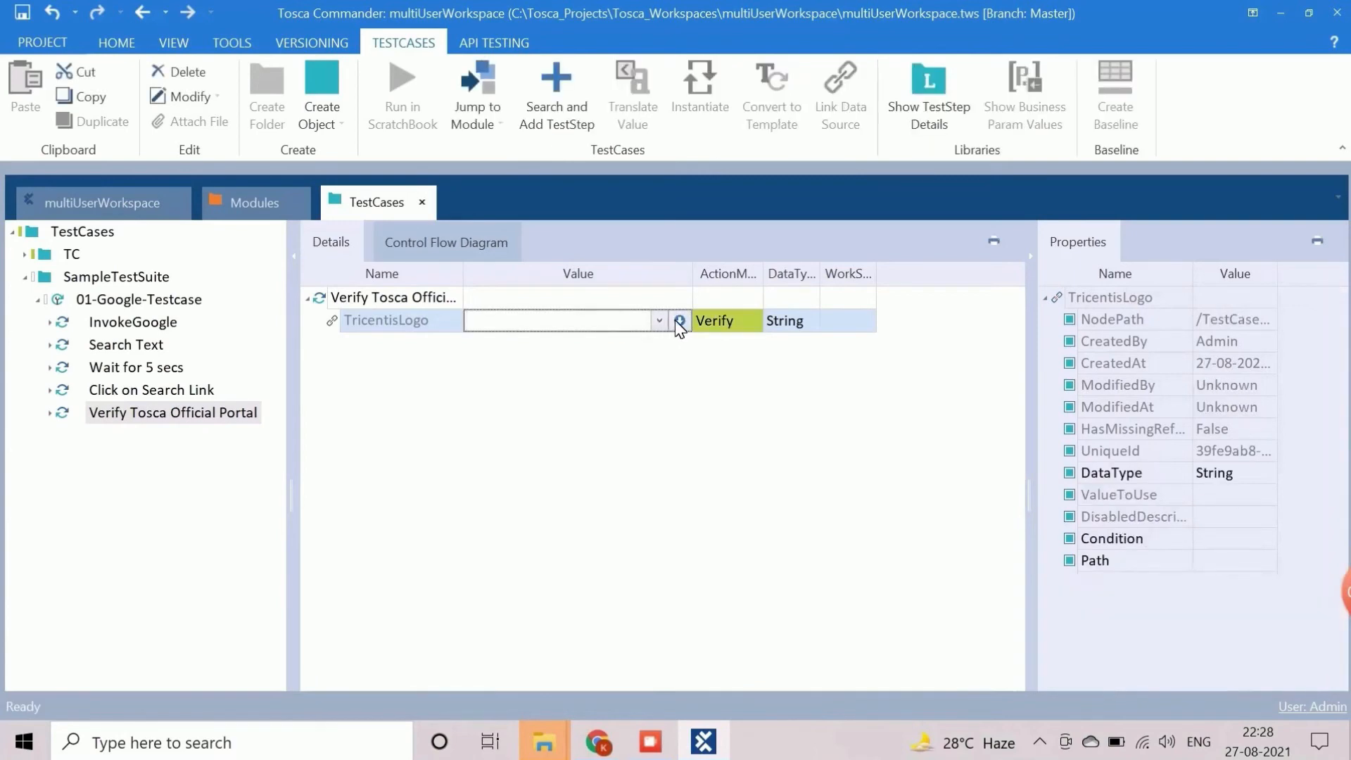
click(678, 319)
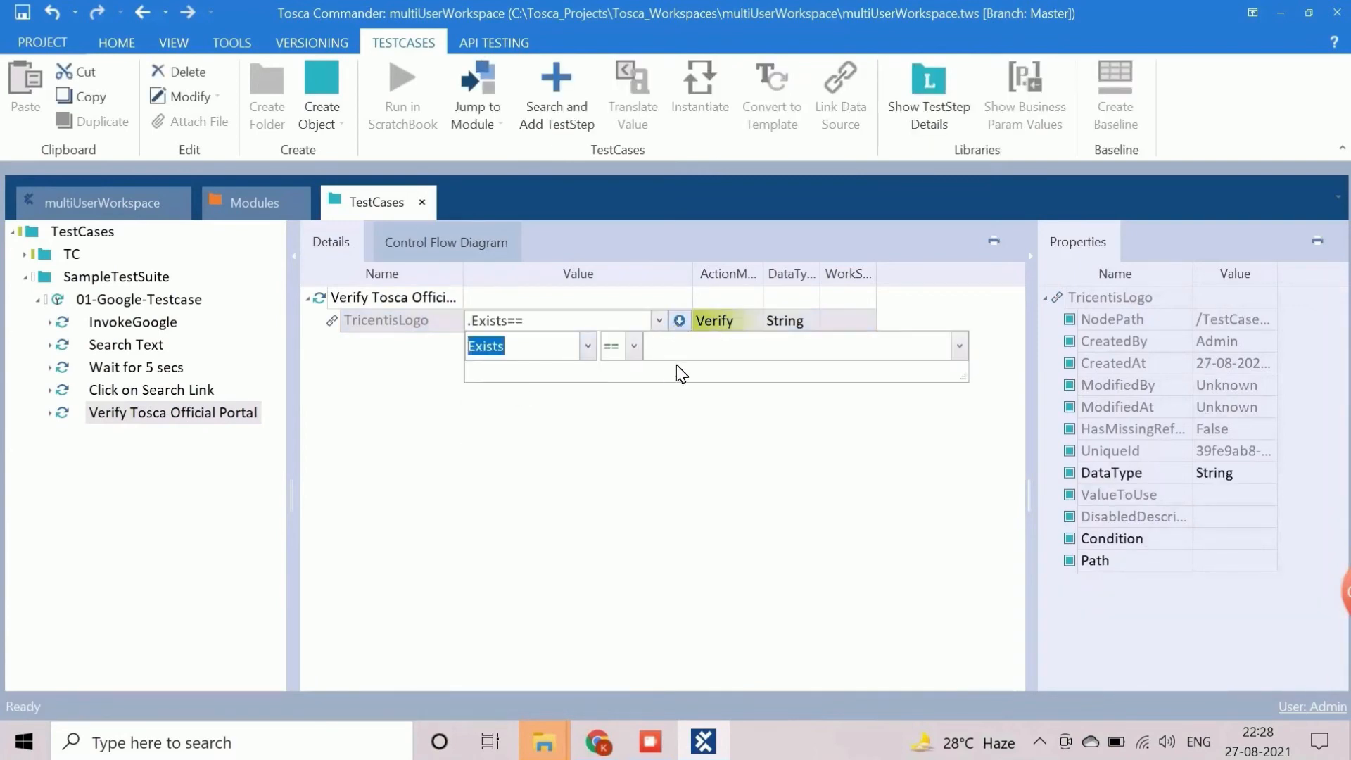
text(Tr)
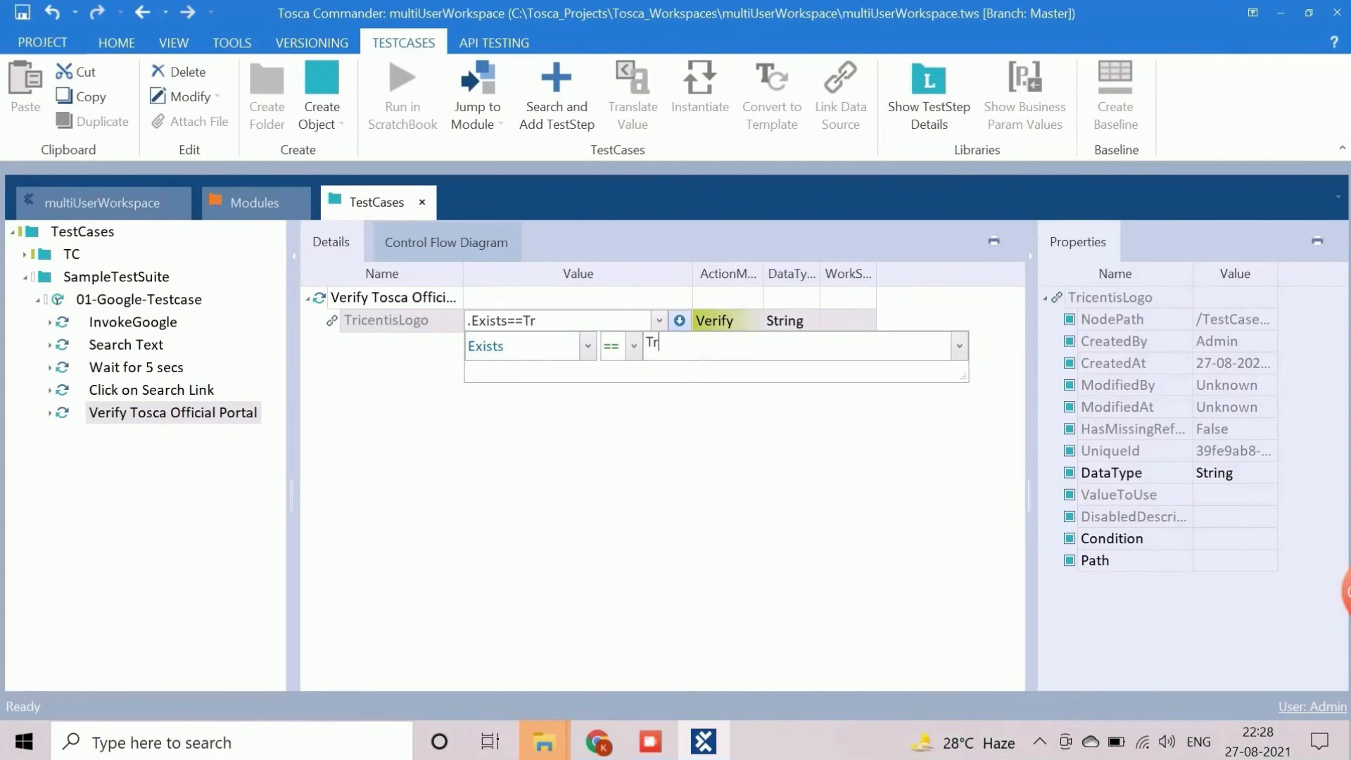
text(ue)
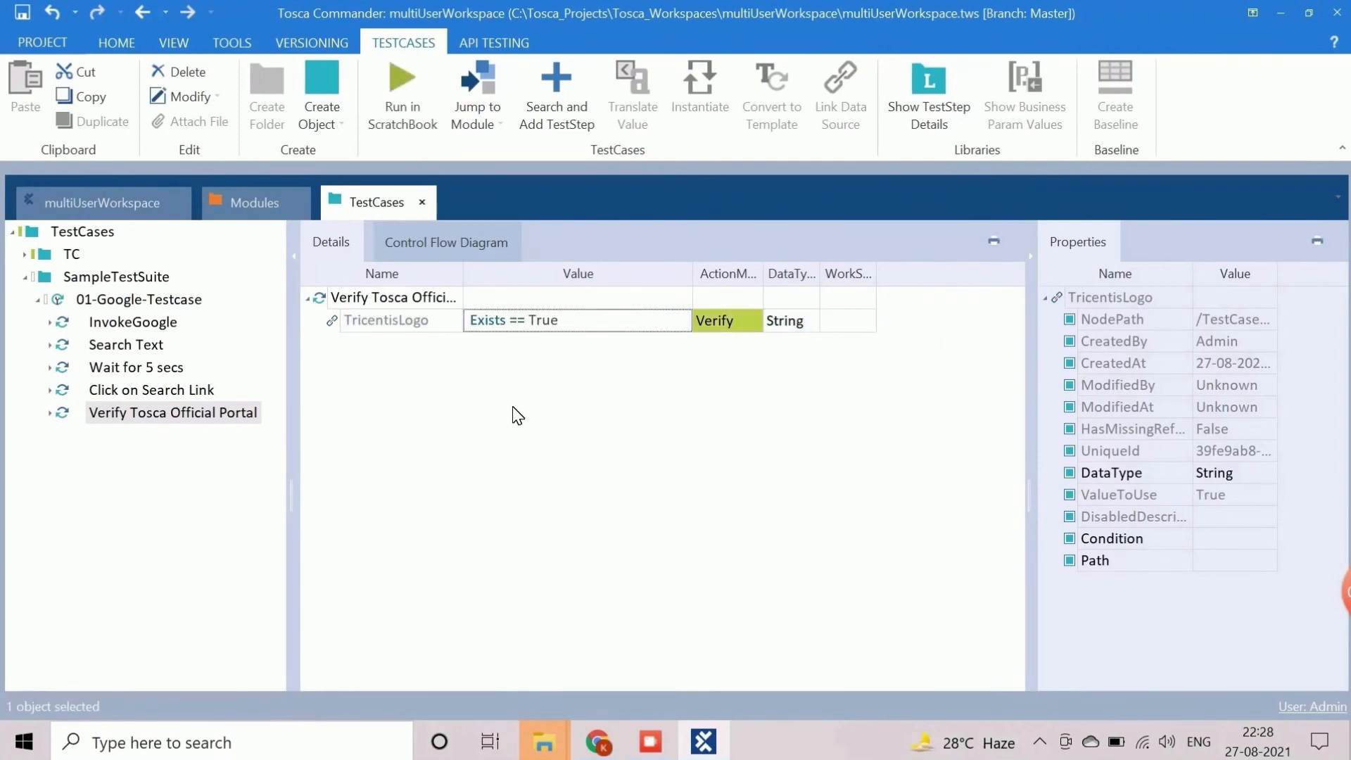
mouse_move(274, 248)
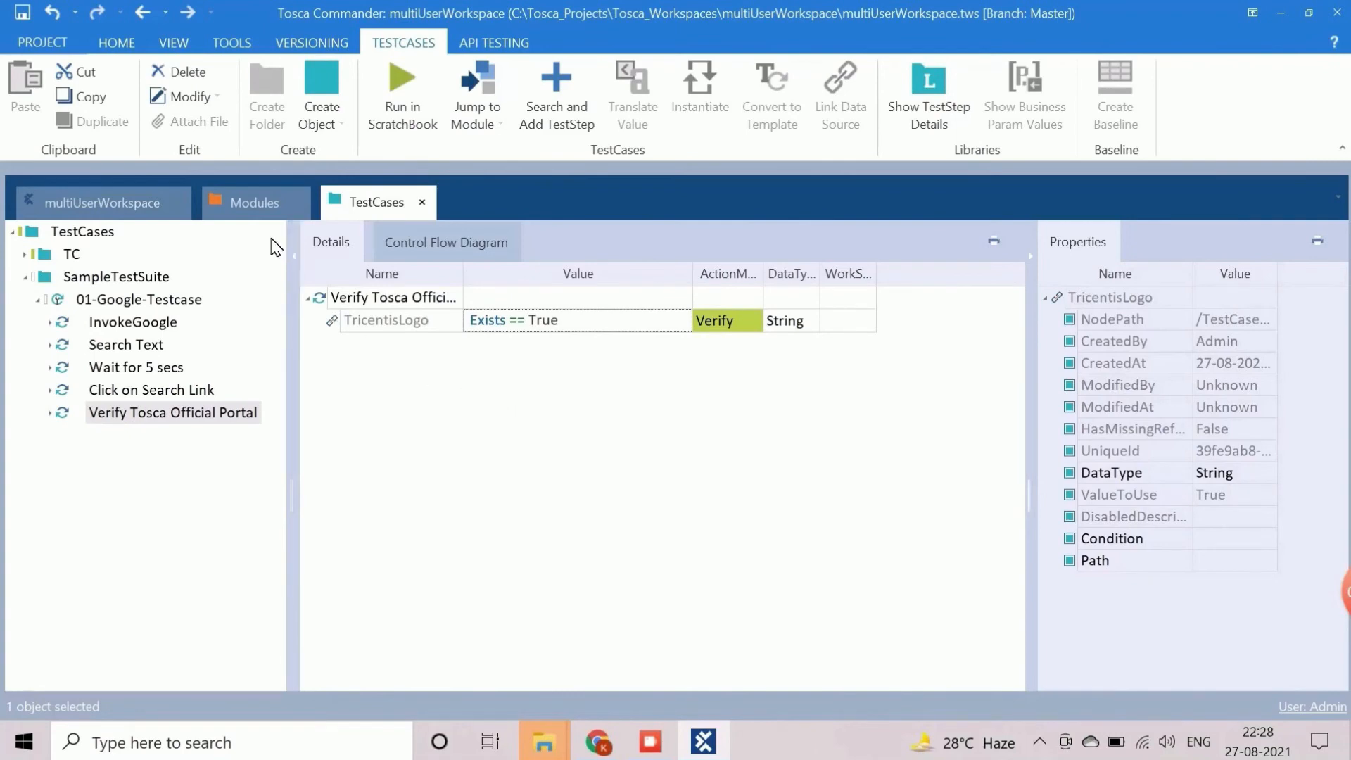
- Add the Html CloseBrowser module as a step with Title value 'Tricentis Tosca*'
click(254, 202)
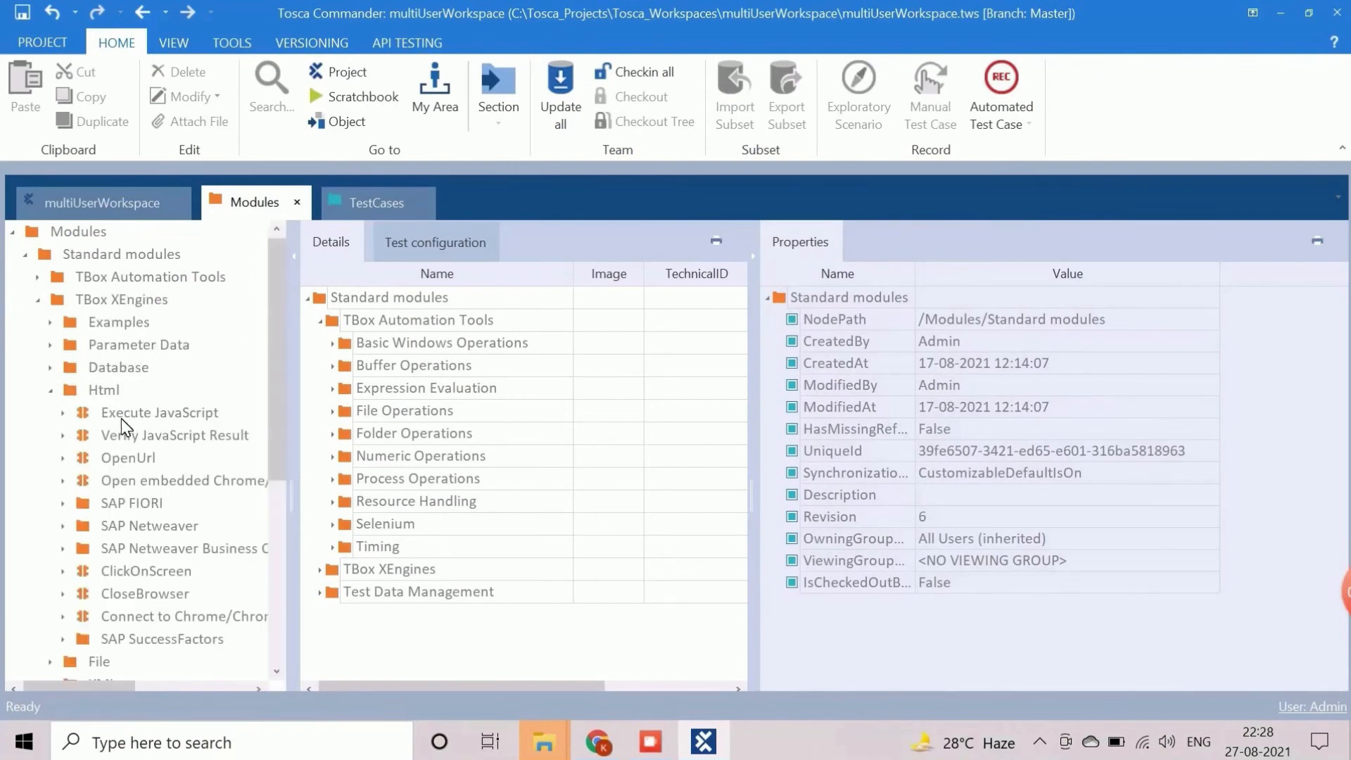
mouse_move(139, 601)
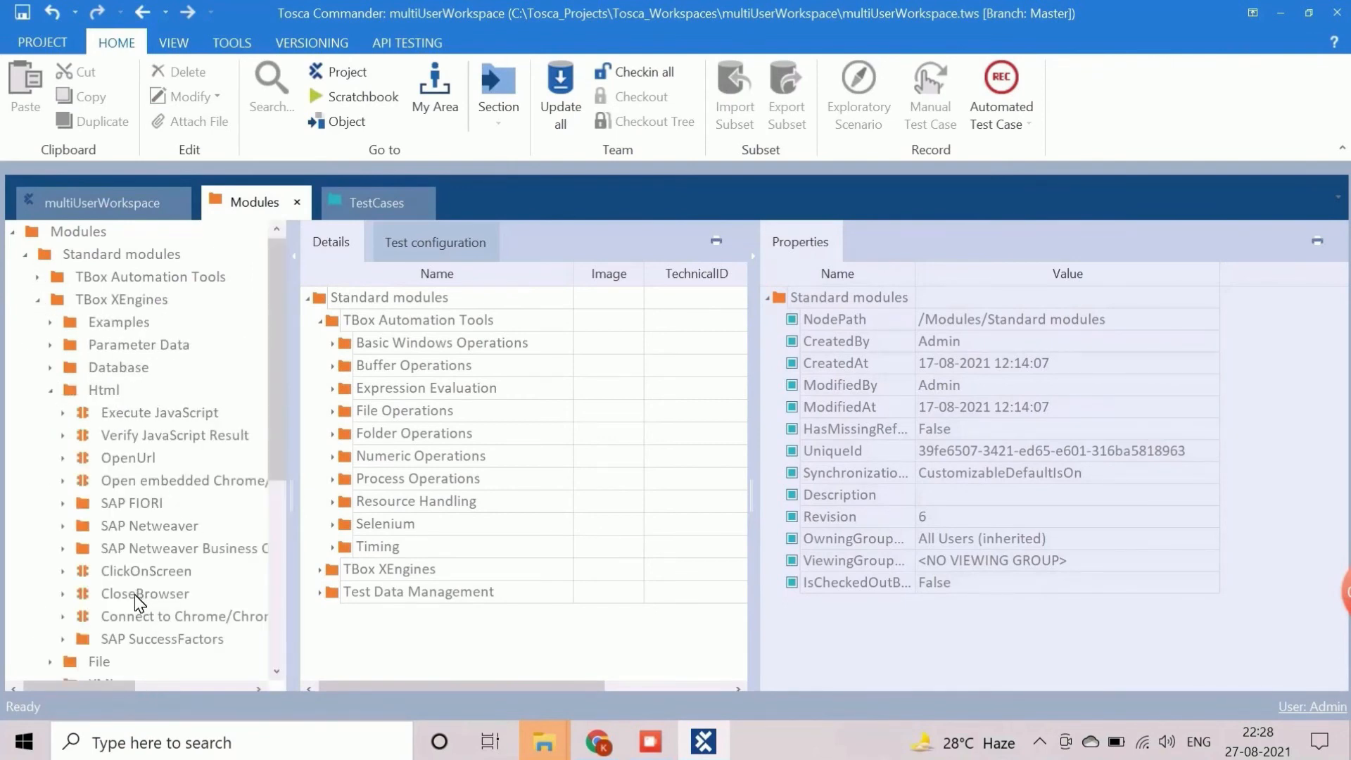
click(377, 203)
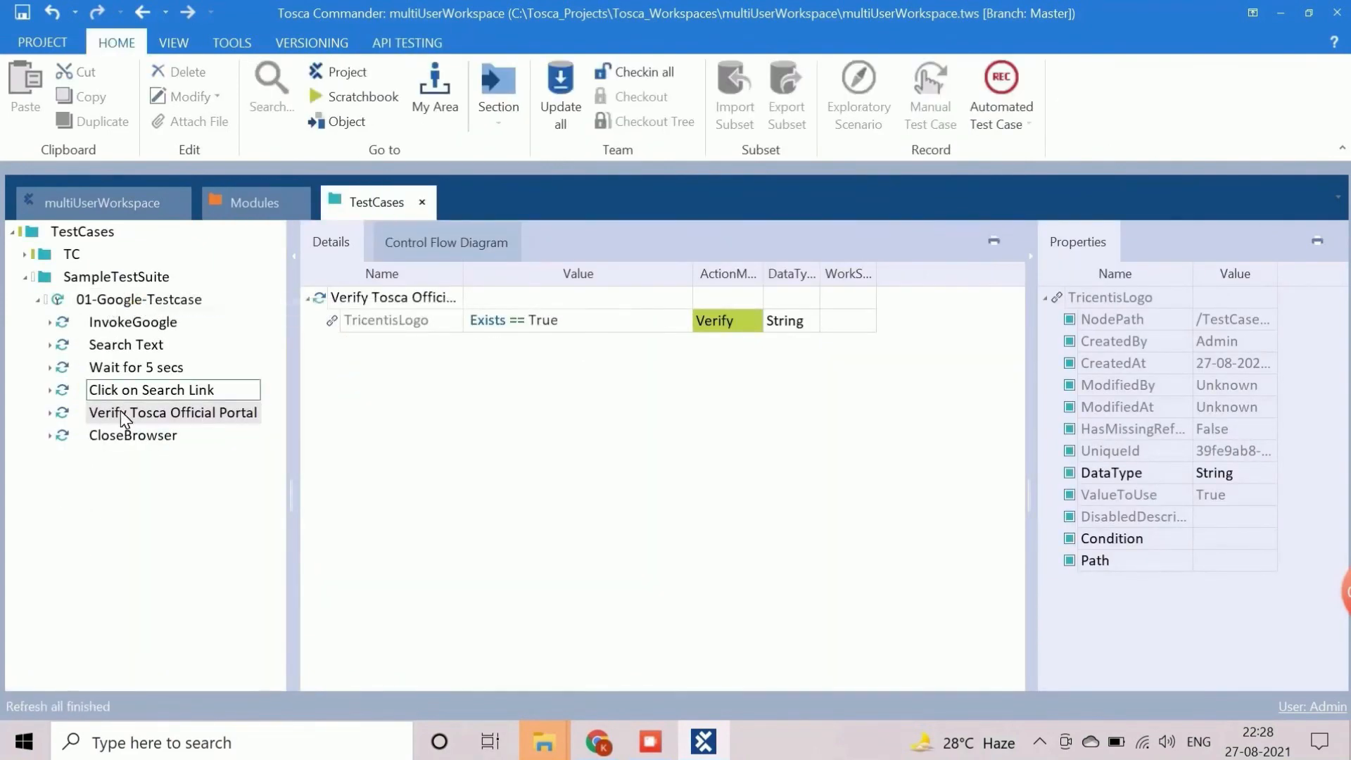
click(132, 434)
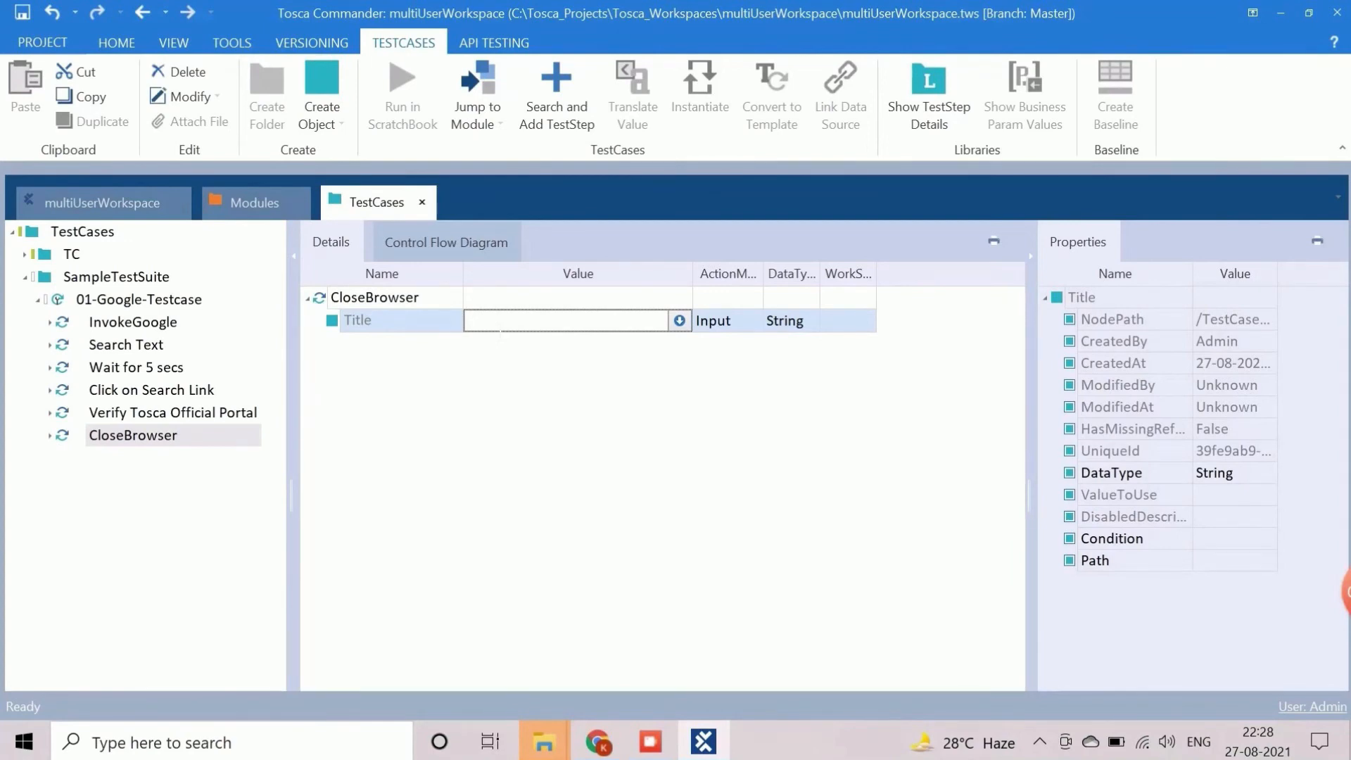
text(Tricentis Tosca*)
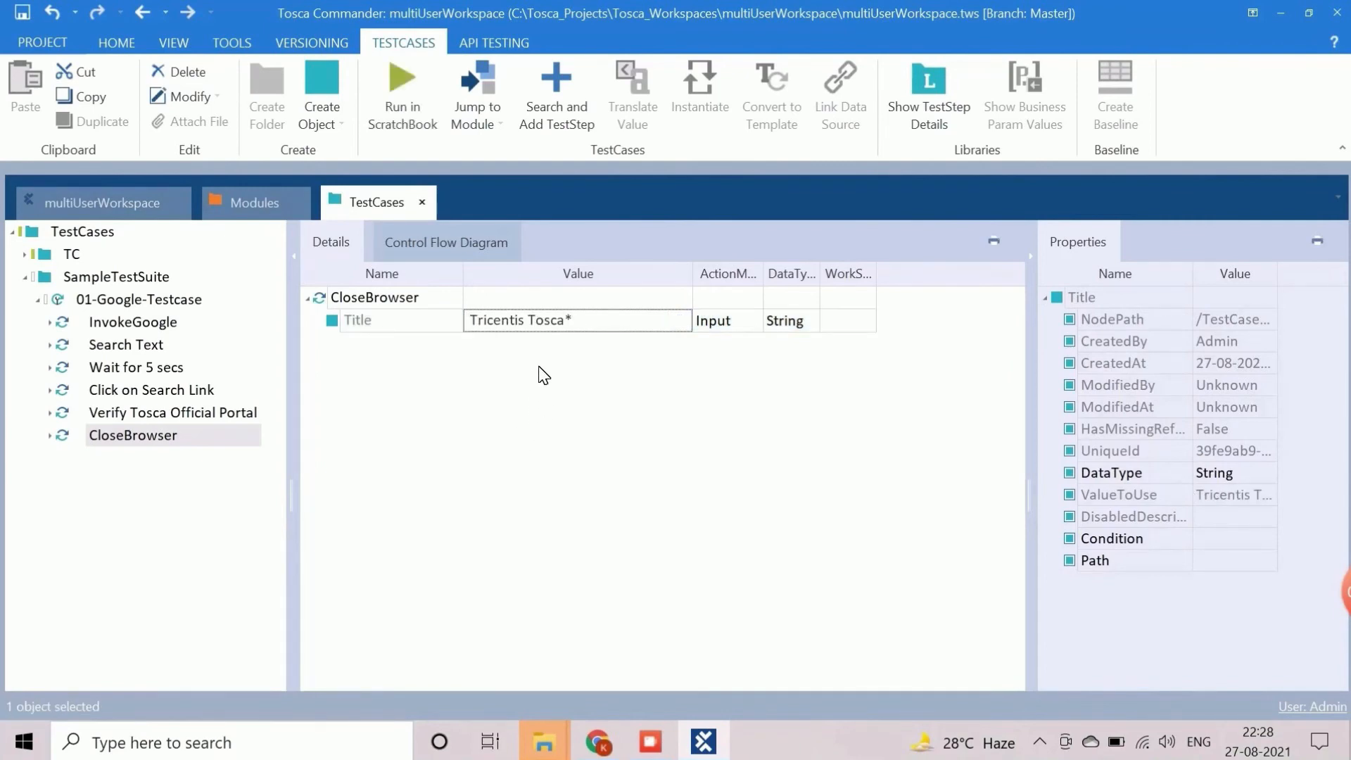
mouse_move(657, 721)
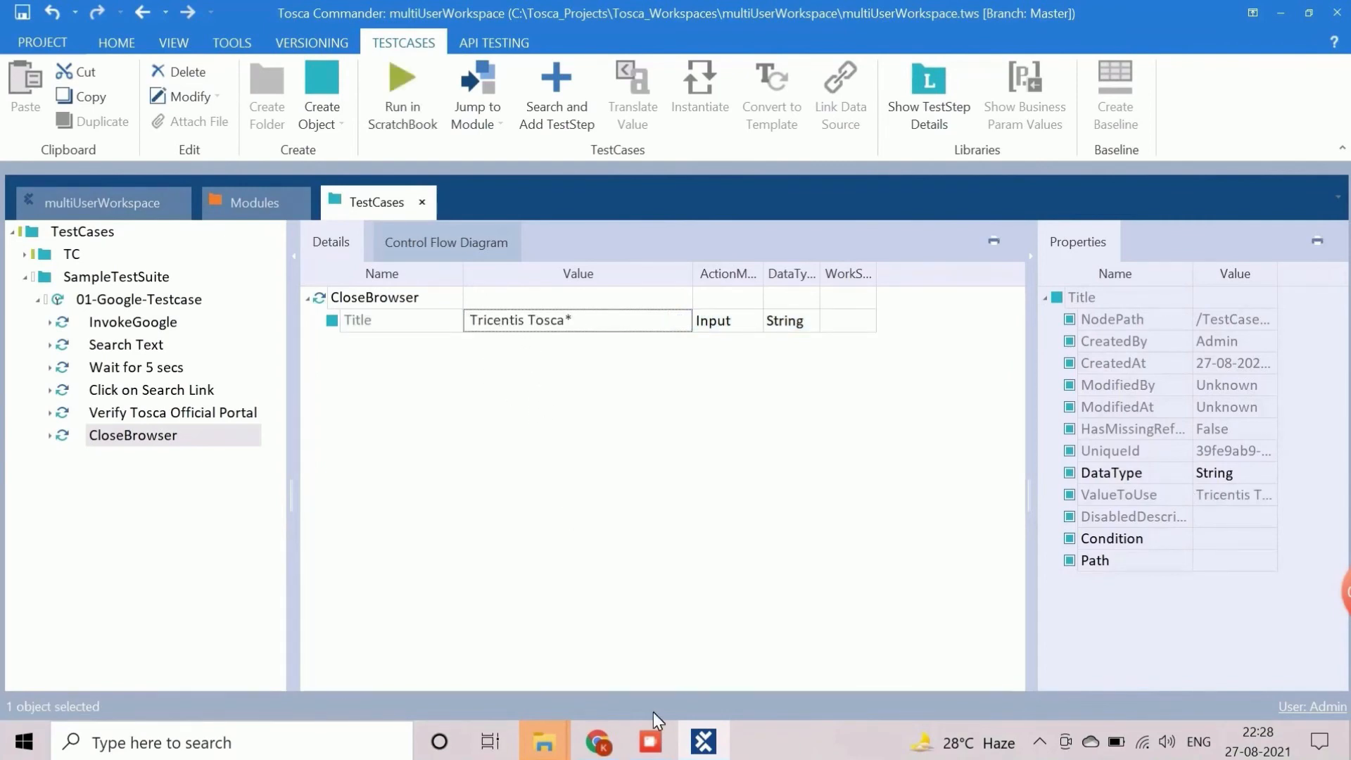
click(596, 747)
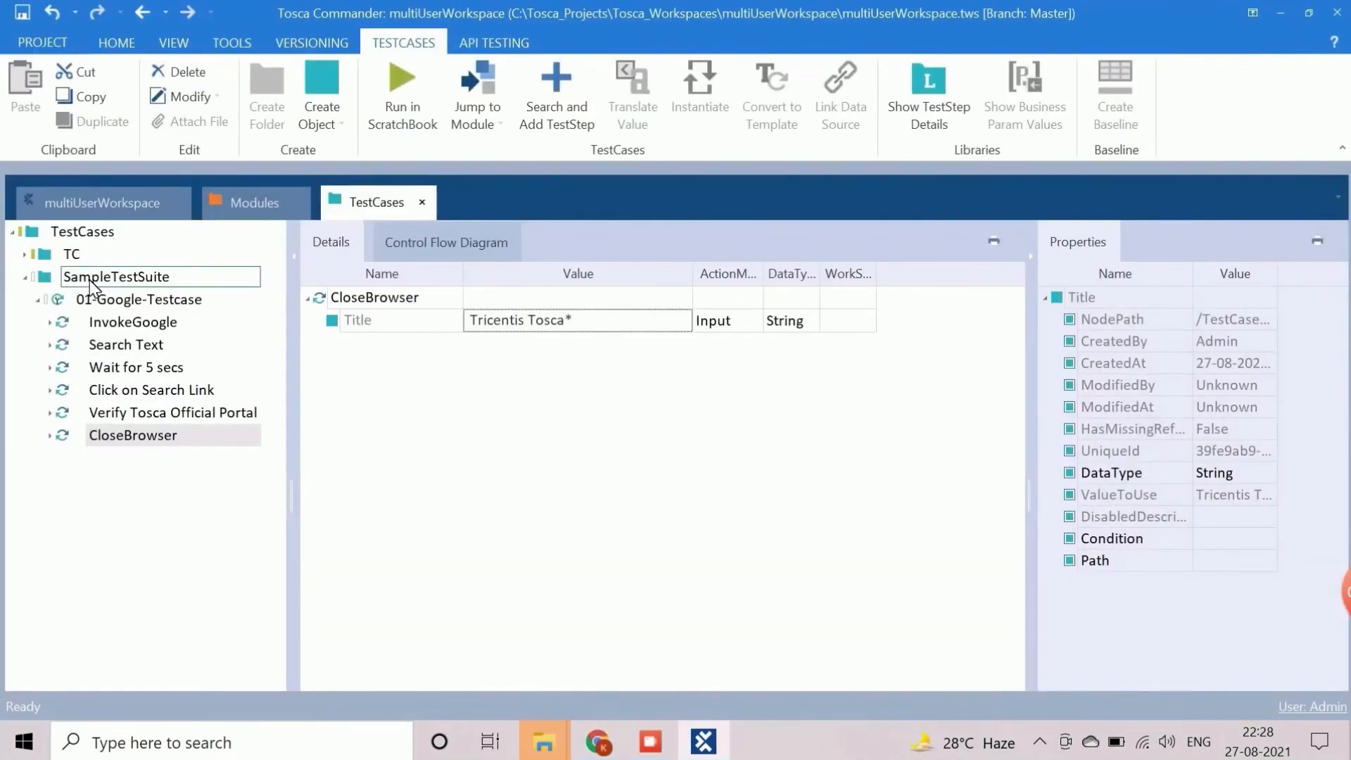
- Create a 'Browser' test configuration parameter on SampleTestSuite with value Chrome
click(117, 277)
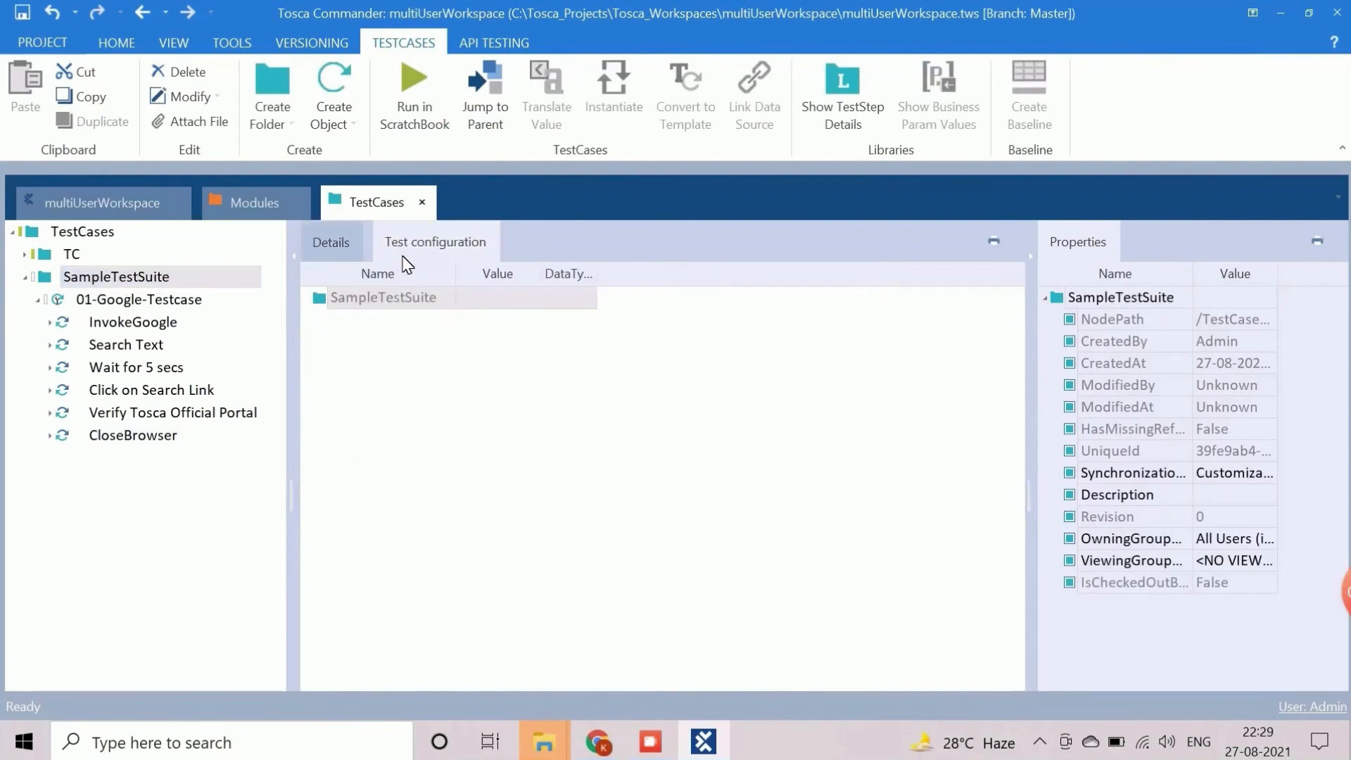
right_click(382, 297)
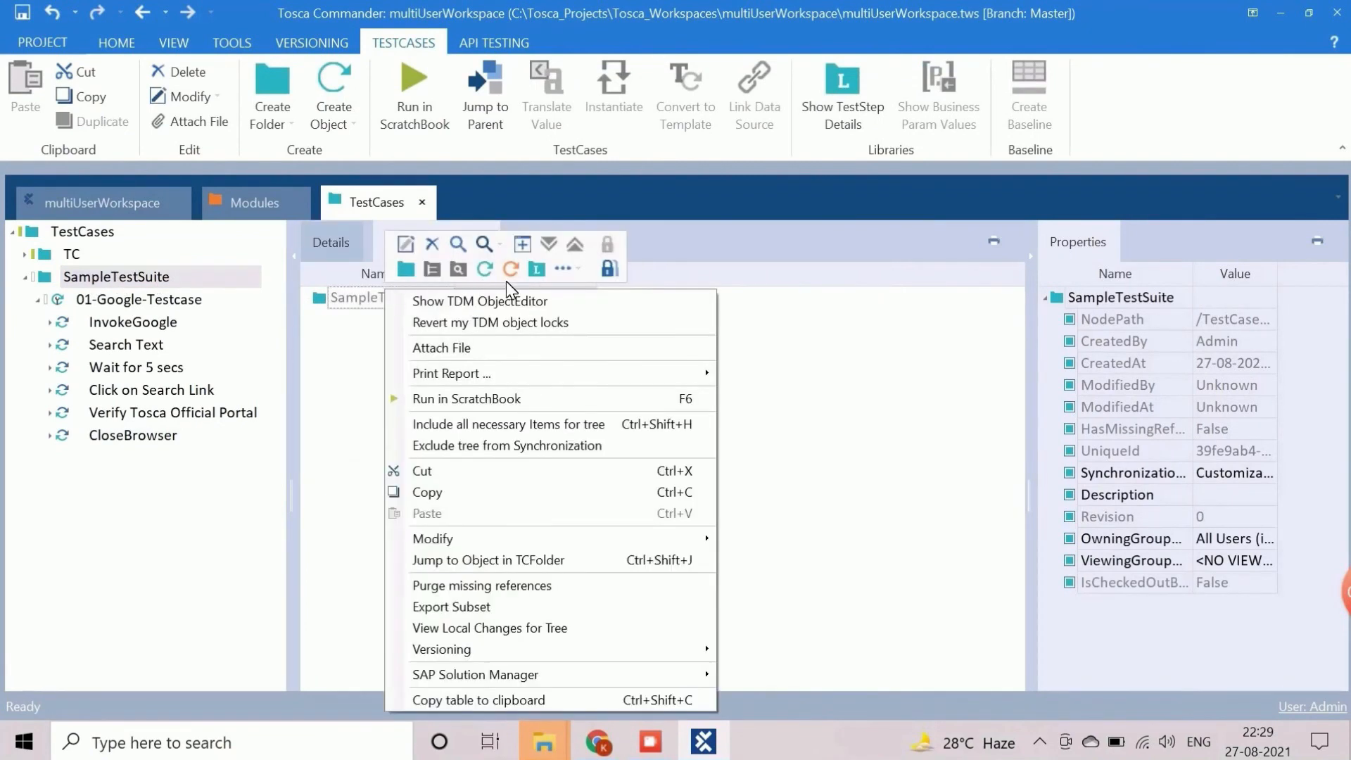
click(561, 269)
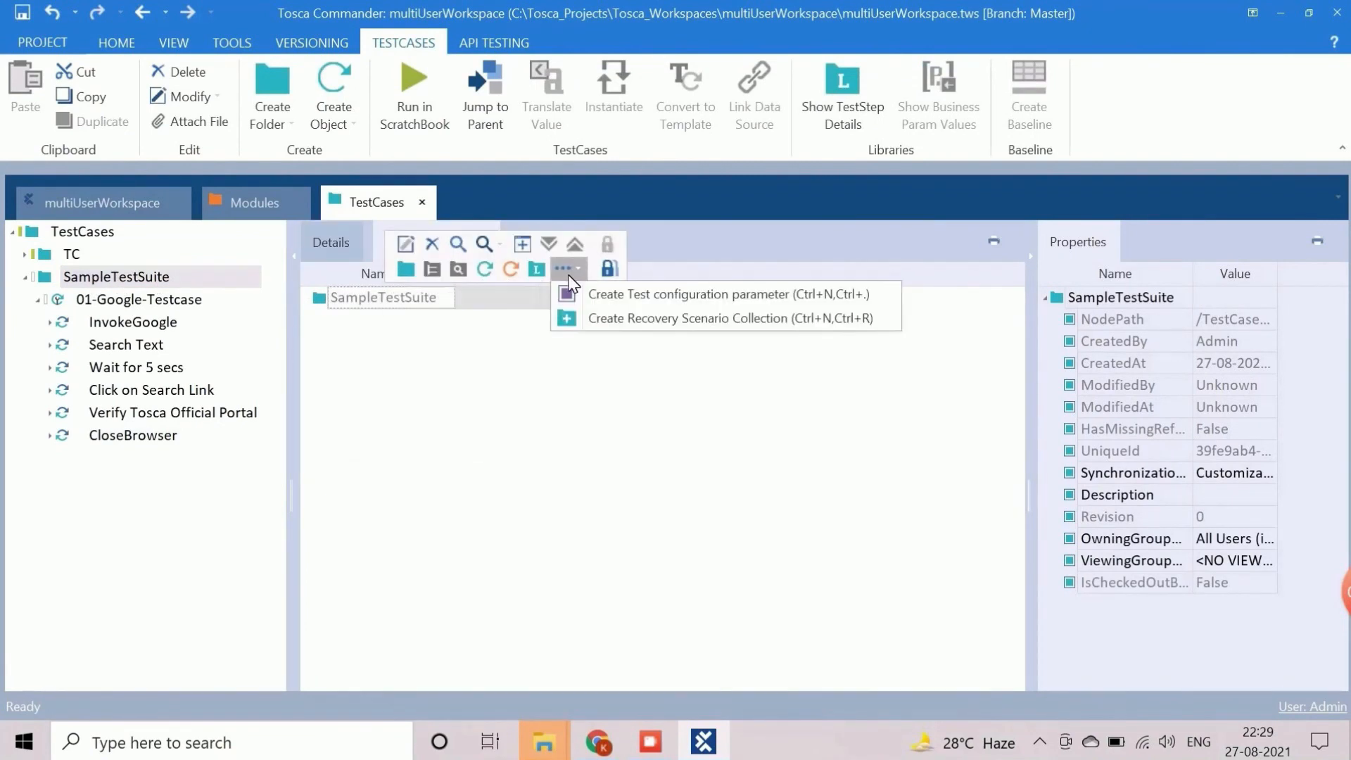
click(724, 294)
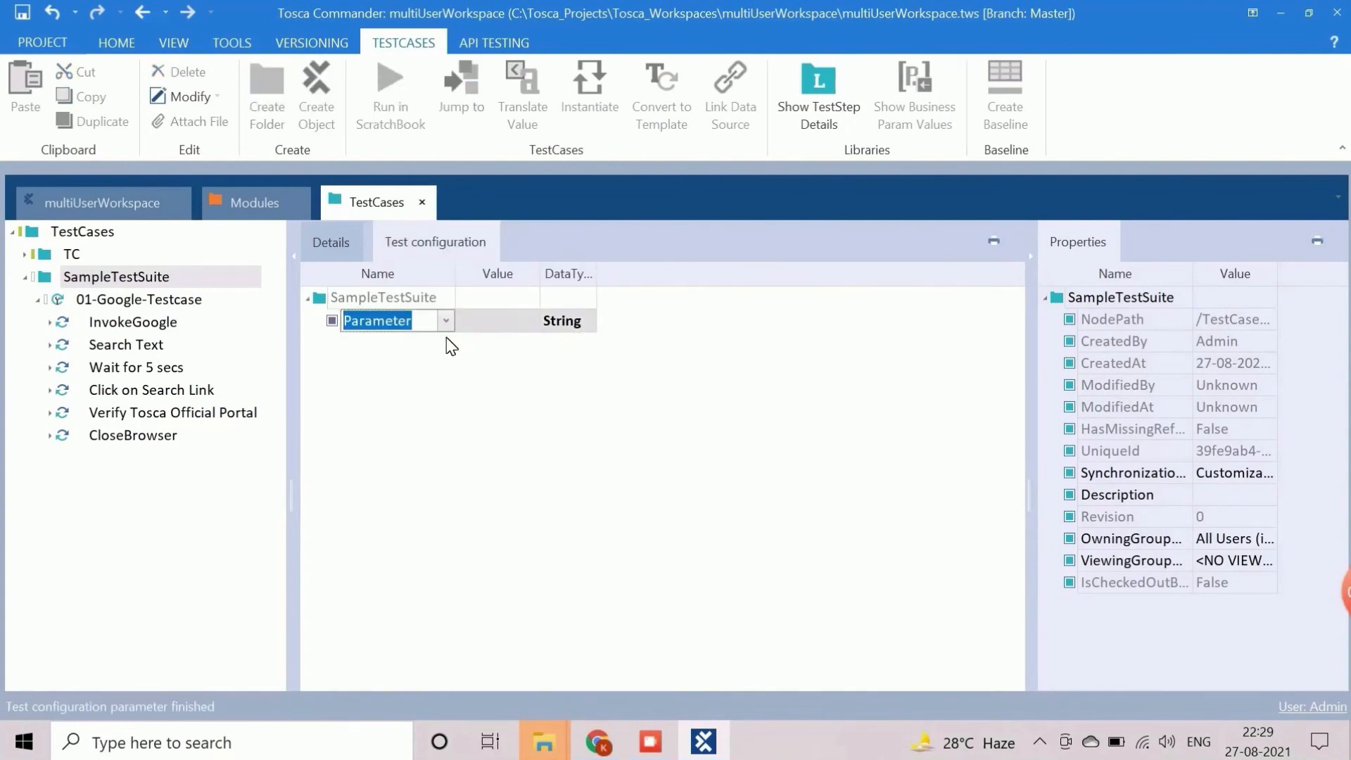
text(Browser)
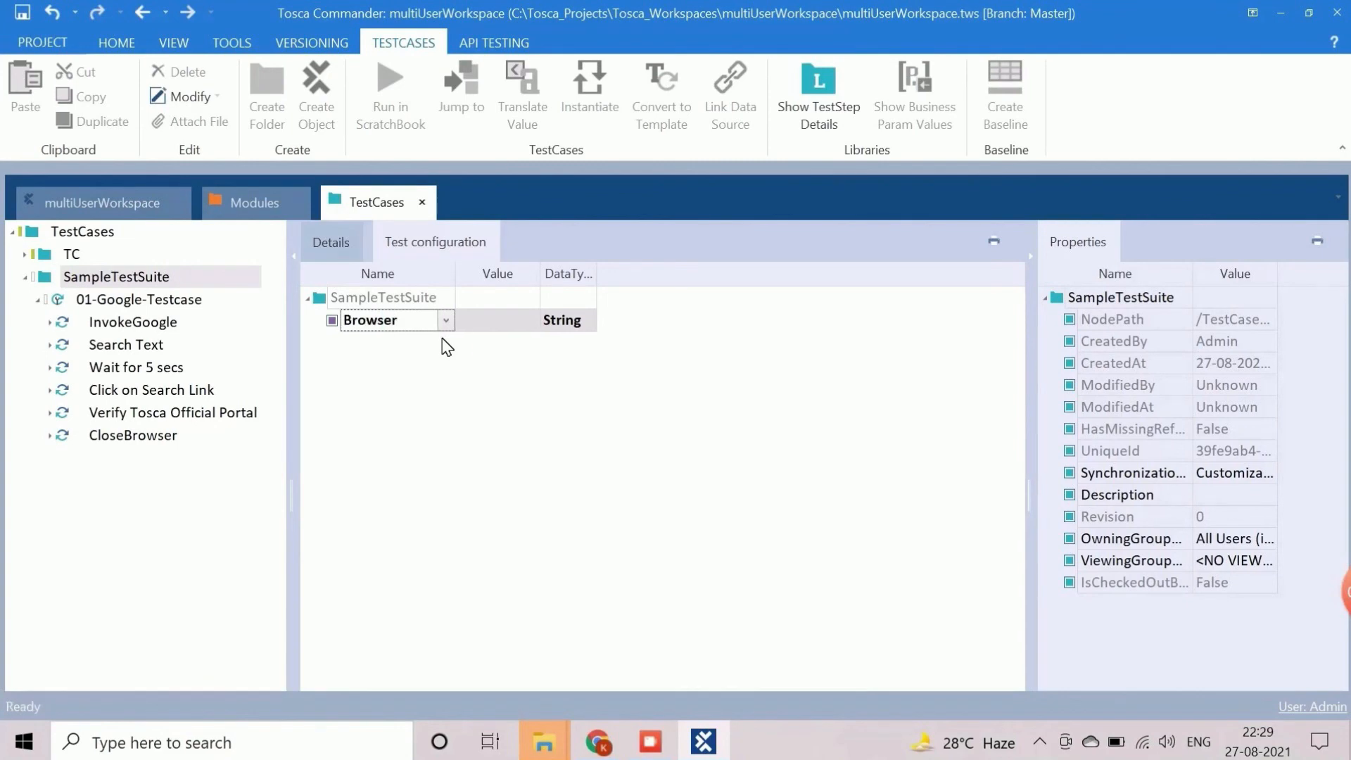
click(530, 320)
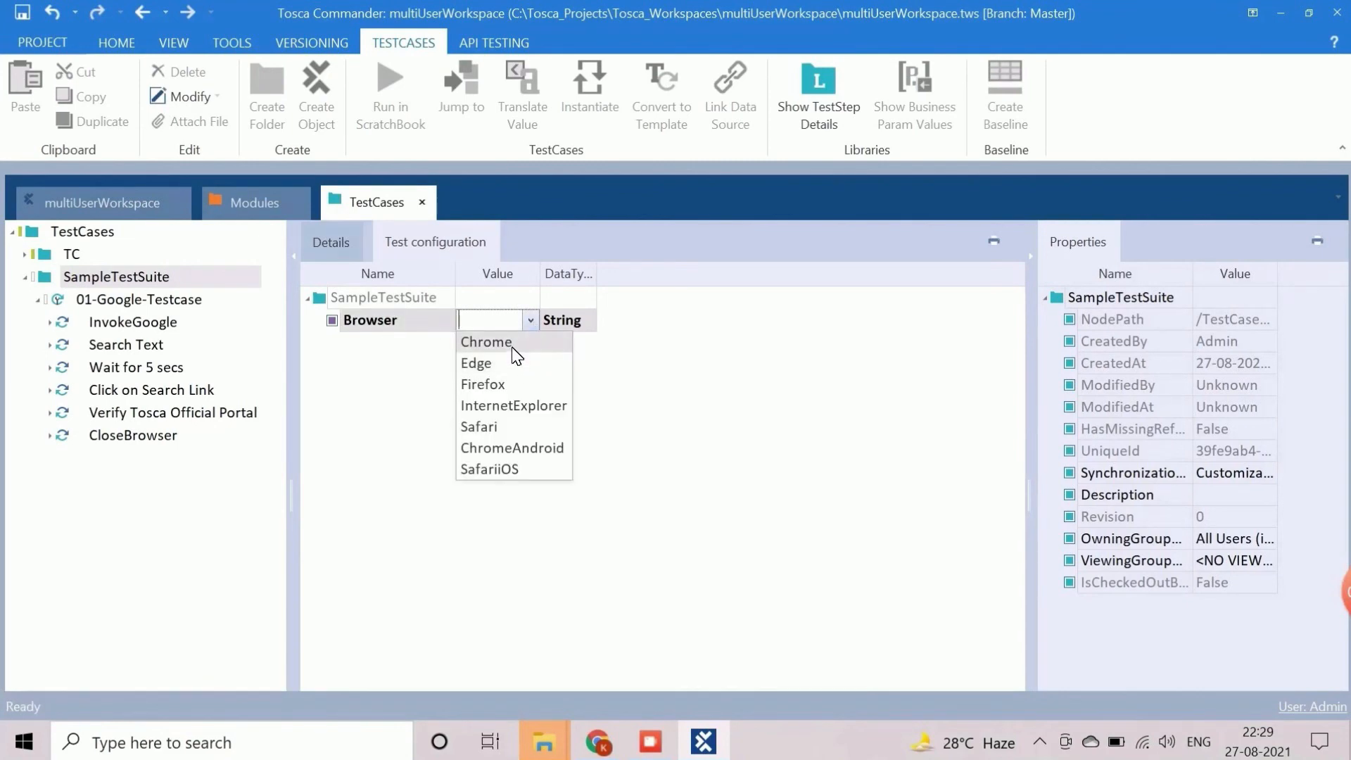
click(486, 341)
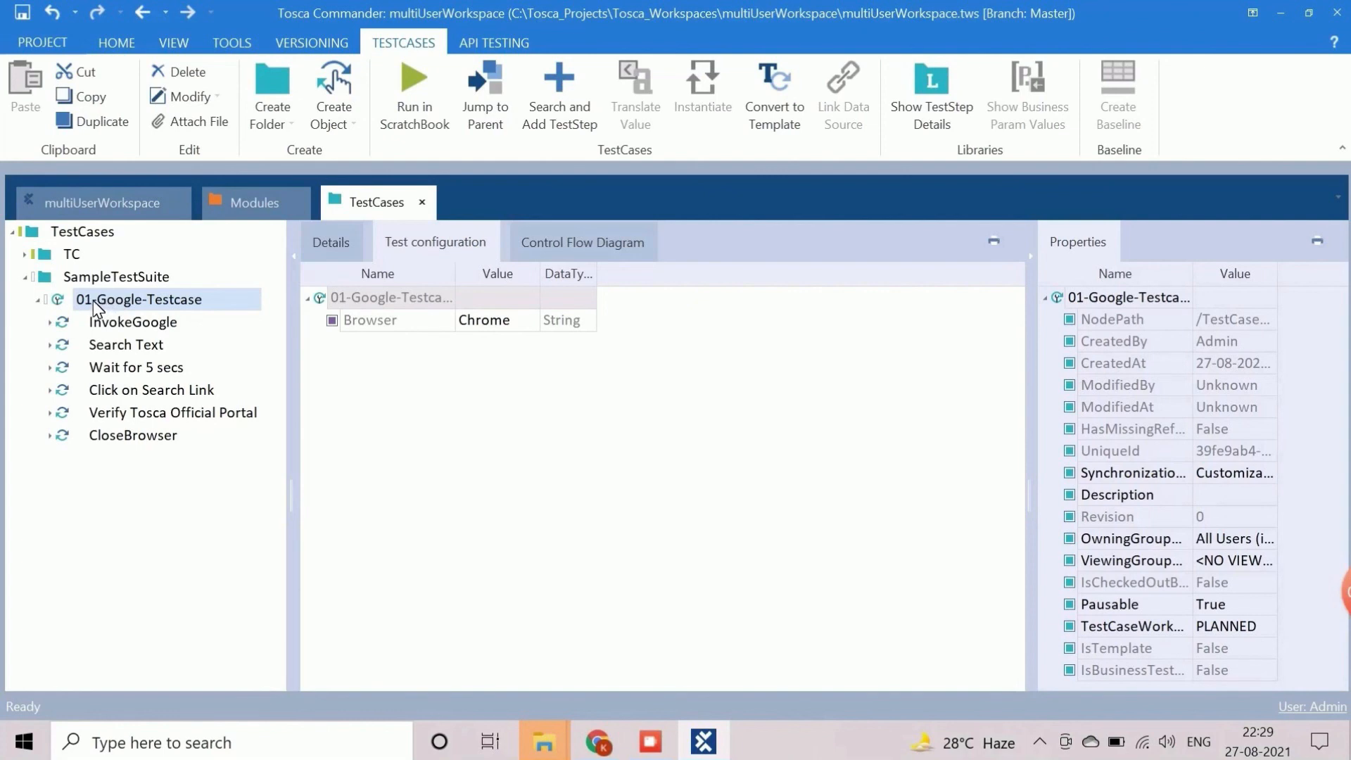
- Display the Details of 01-Google-Testcase and scroll through all six steps
click(330, 241)
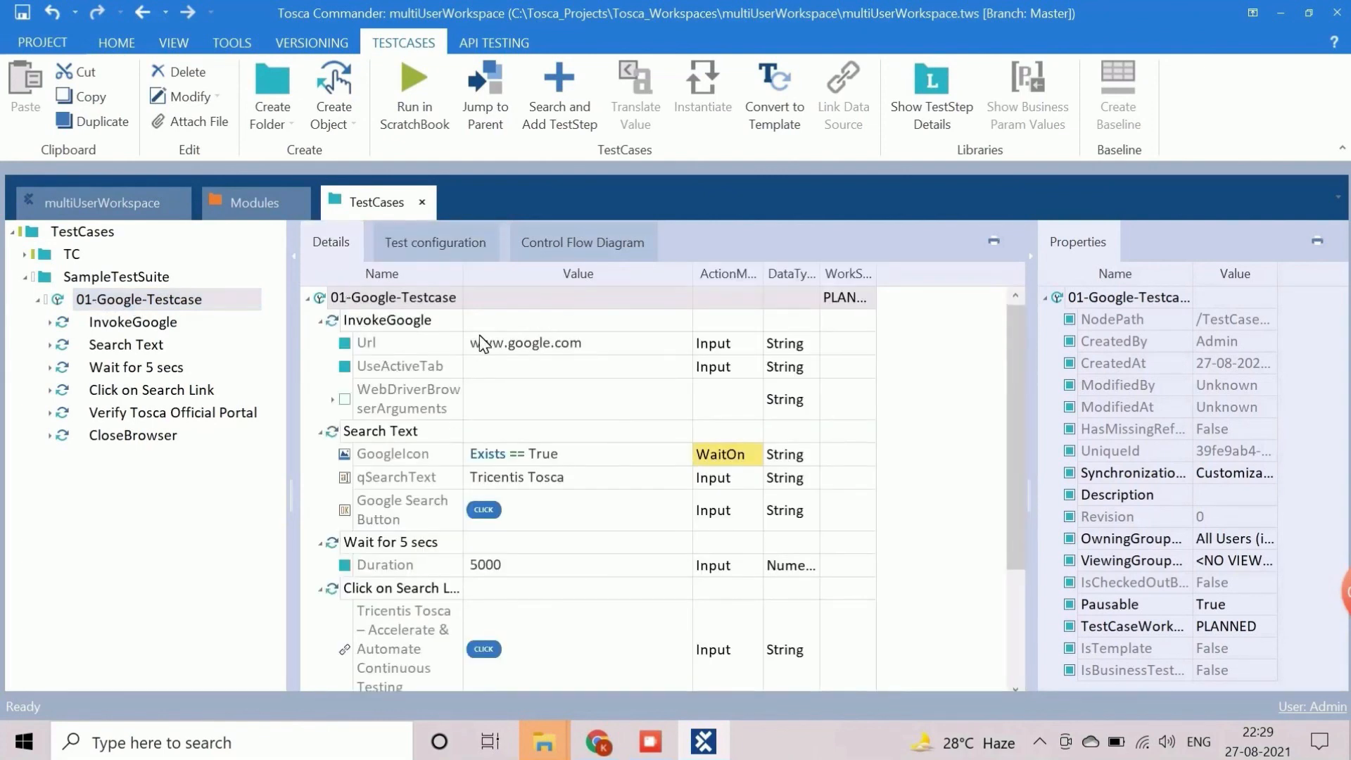
scroll(down, 3)
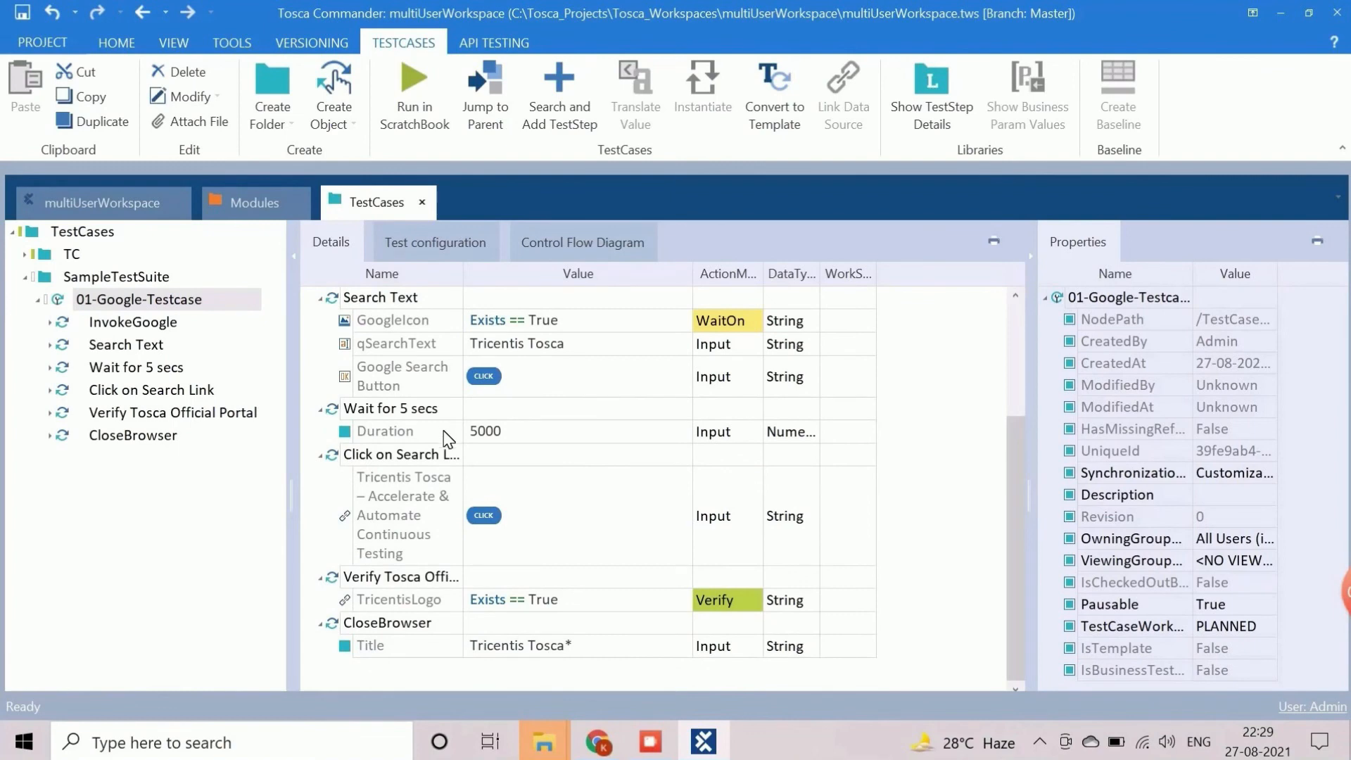